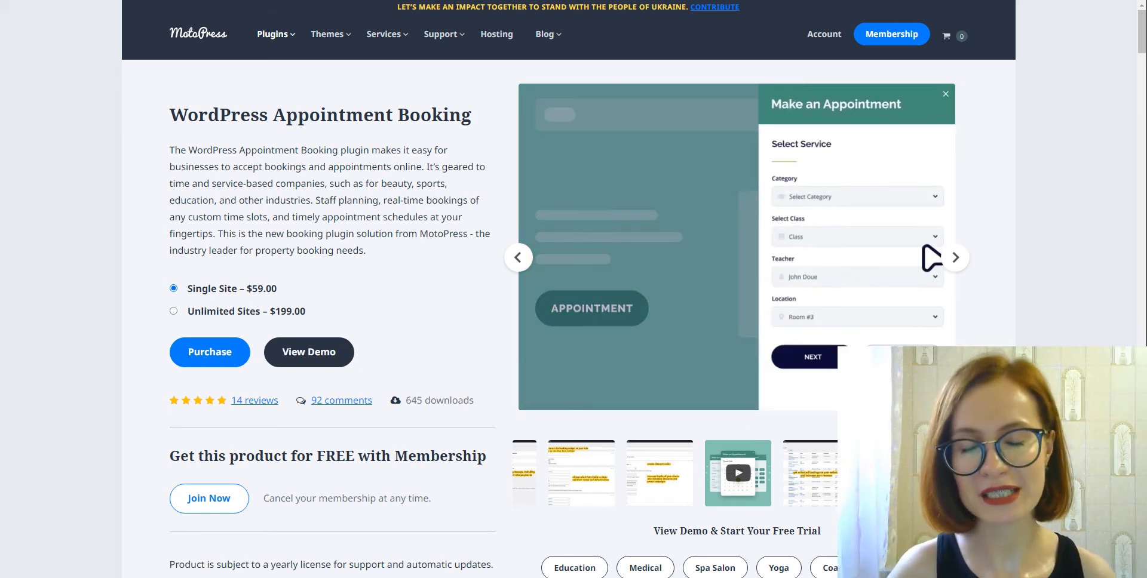
# Apply the HALLOWEENIE coupon at checkout, lowering the €150 total to €135
pyautogui.click(856, 235)
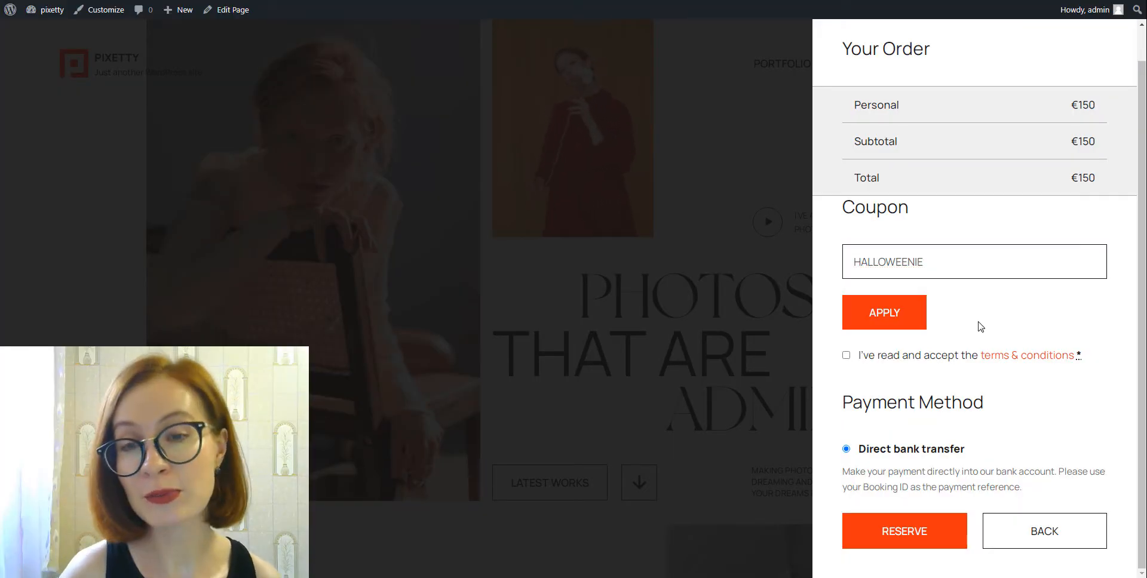
pyautogui.moveTo(882, 337)
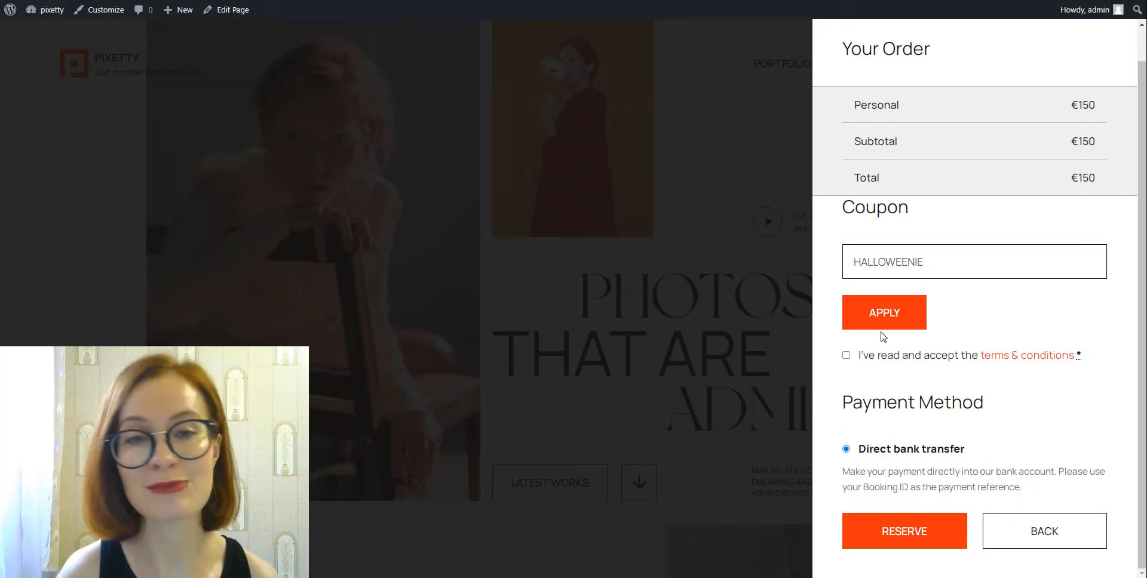
pyautogui.click(884, 312)
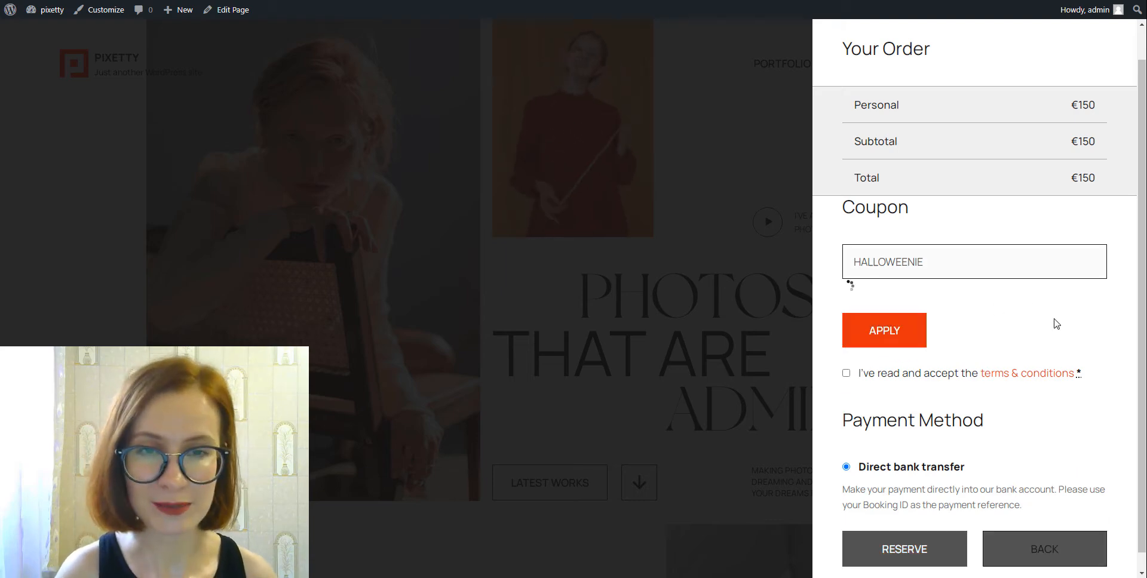
pyautogui.click(884, 330)
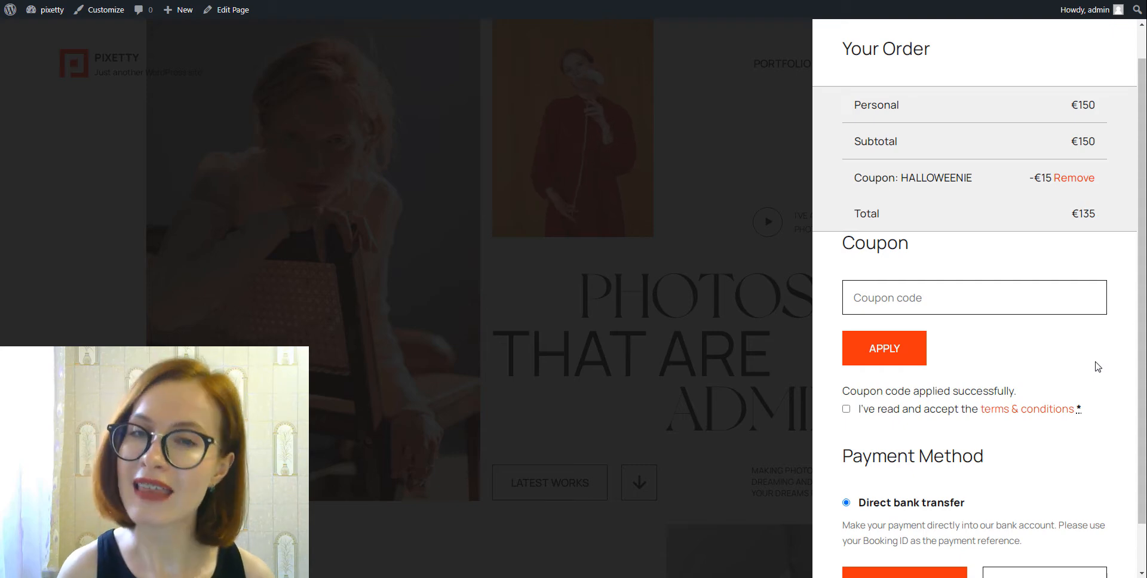
pyautogui.scroll(-3)
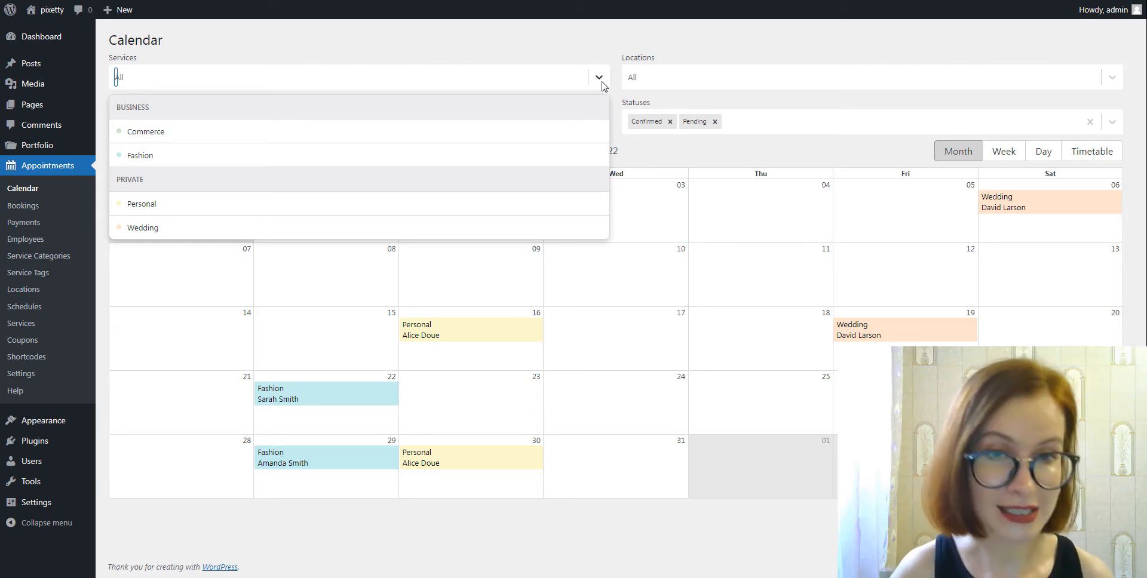
# Go back to the WordPress admin Dashboard from the appointments calendar
pyautogui.click(41, 36)
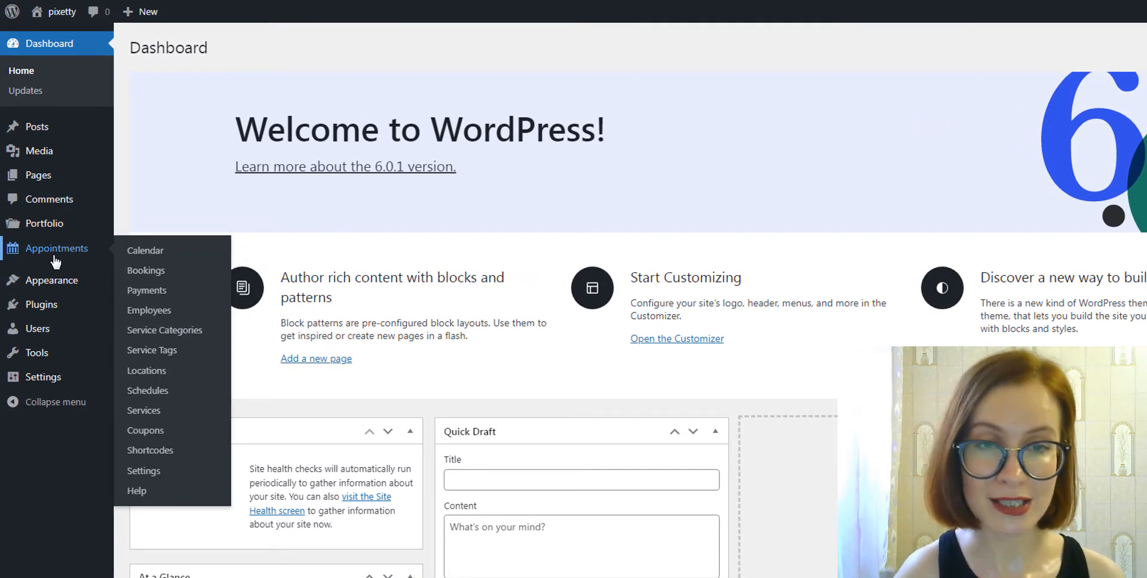
# Enable Allow Coupons in the Appointments settings and save the changes
pyautogui.click(144, 250)
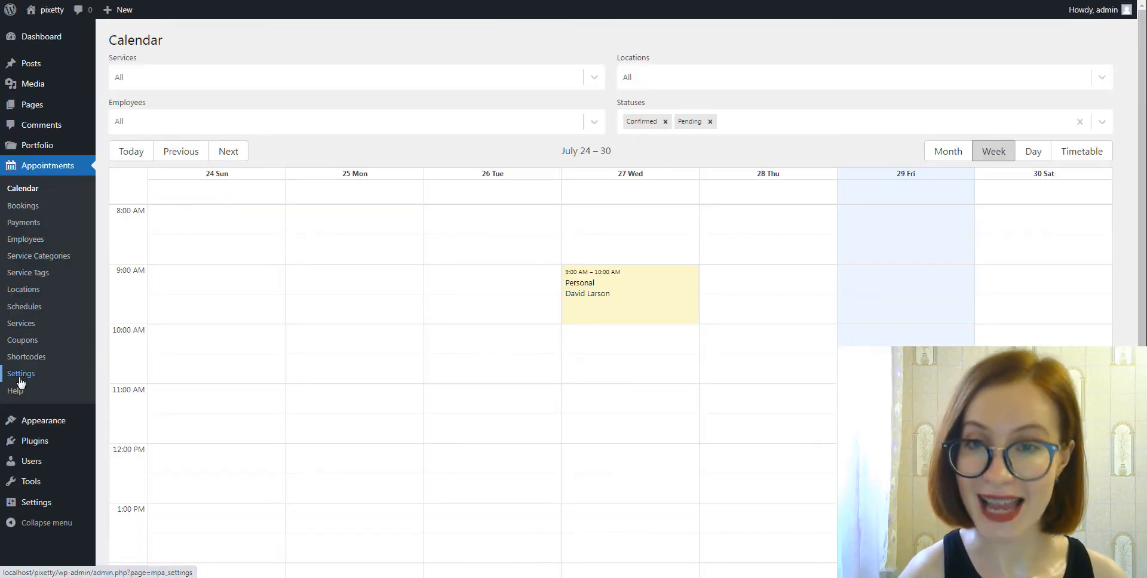
pyautogui.click(20, 374)
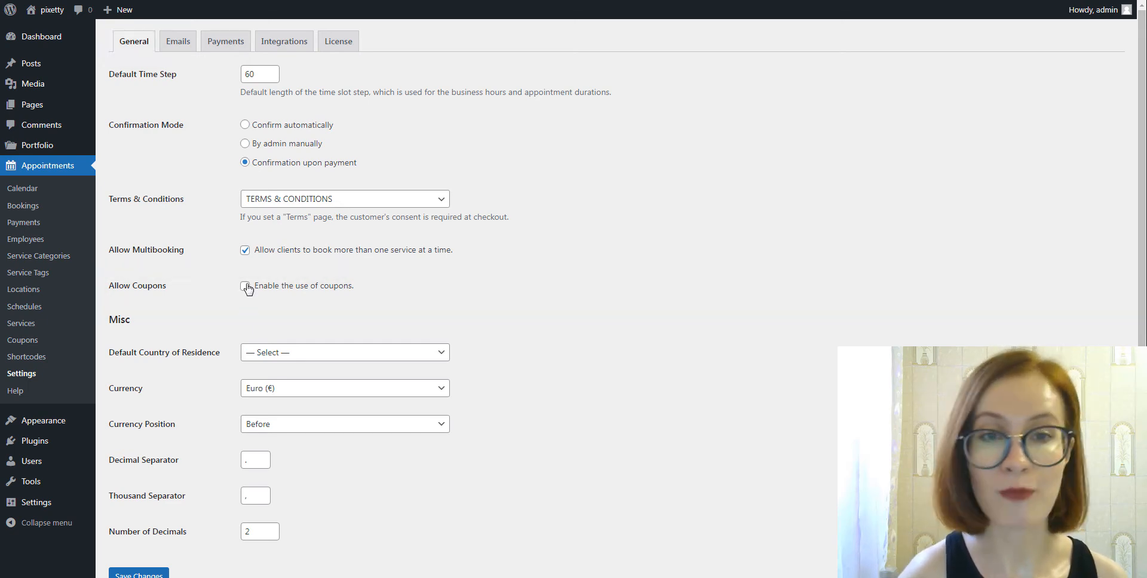
pyautogui.click(245, 285)
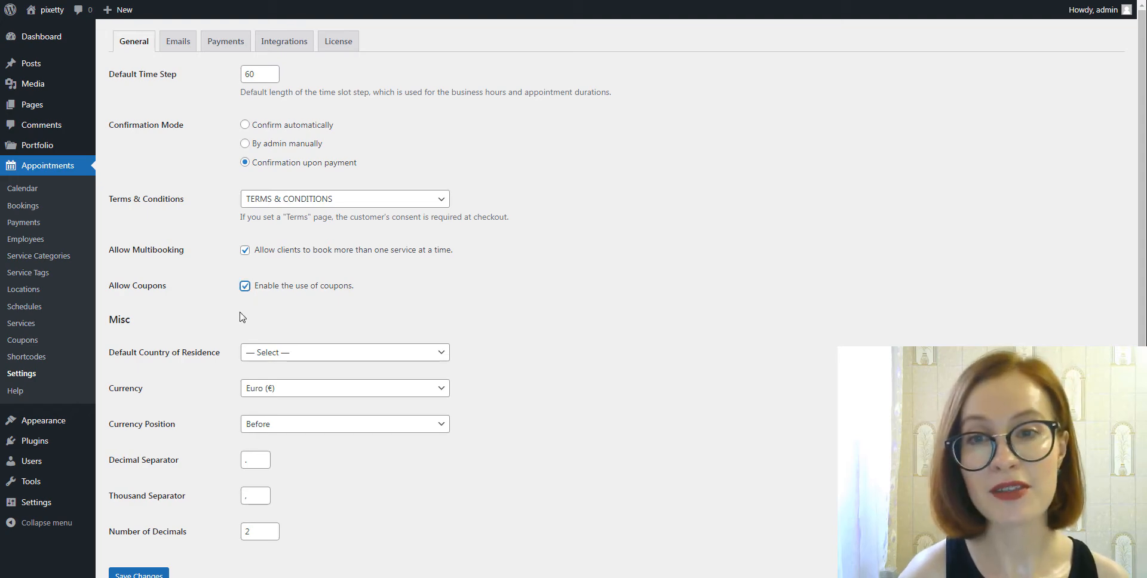
pyautogui.scroll(-3)
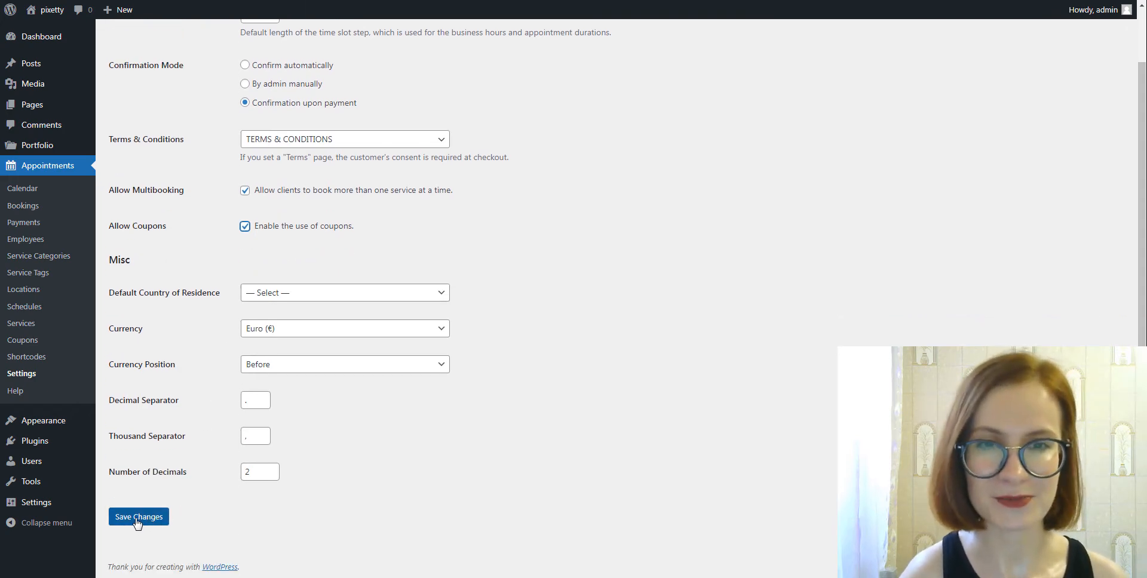
pyautogui.click(138, 517)
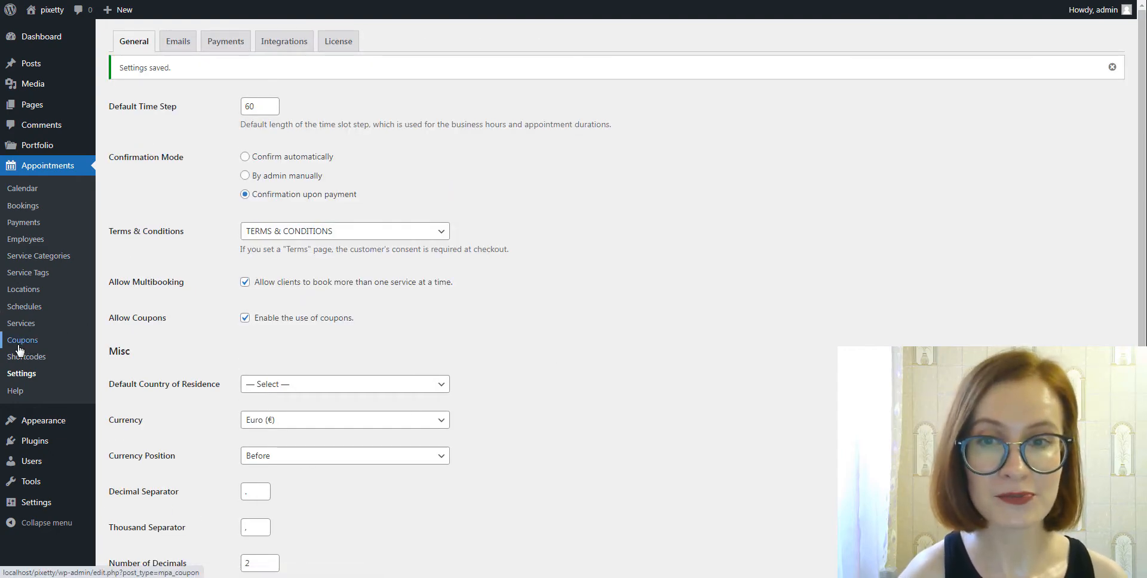
# Draft a new coupon titled HALLOWEENIE with the description 'A coupon for October'
pyautogui.click(22, 340)
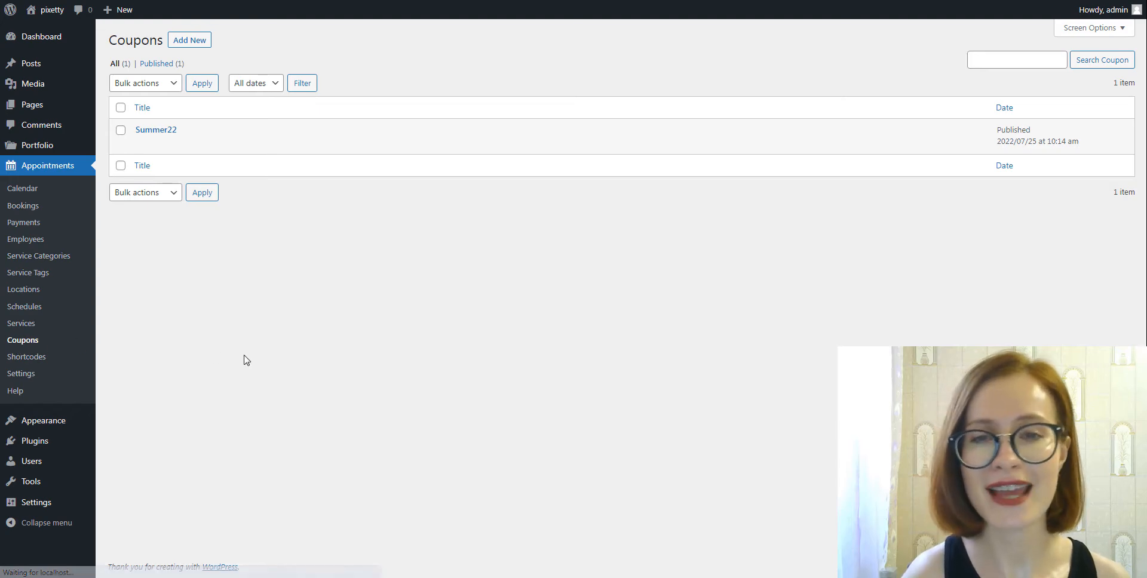
pyautogui.moveTo(329, 353)
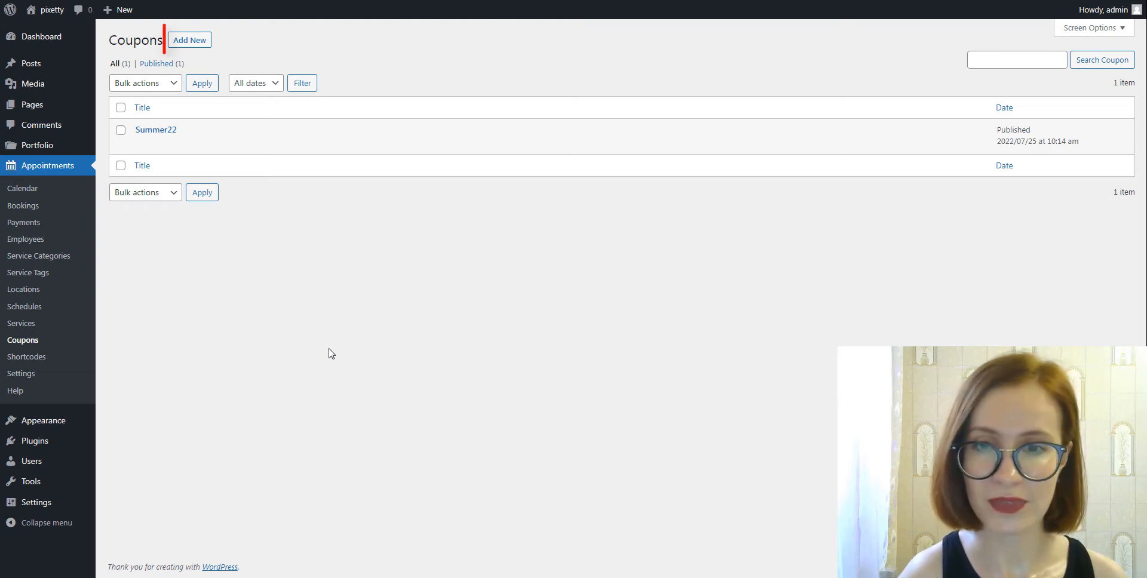
pyautogui.moveTo(188, 39)
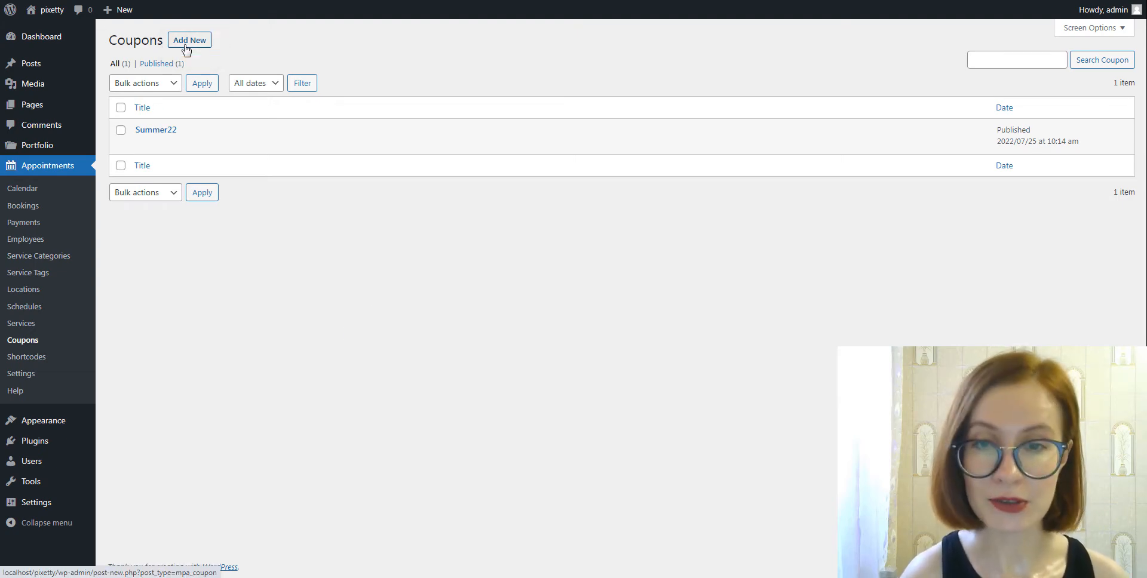
pyautogui.click(189, 40)
pyautogui.write('HALLOWEENIE')
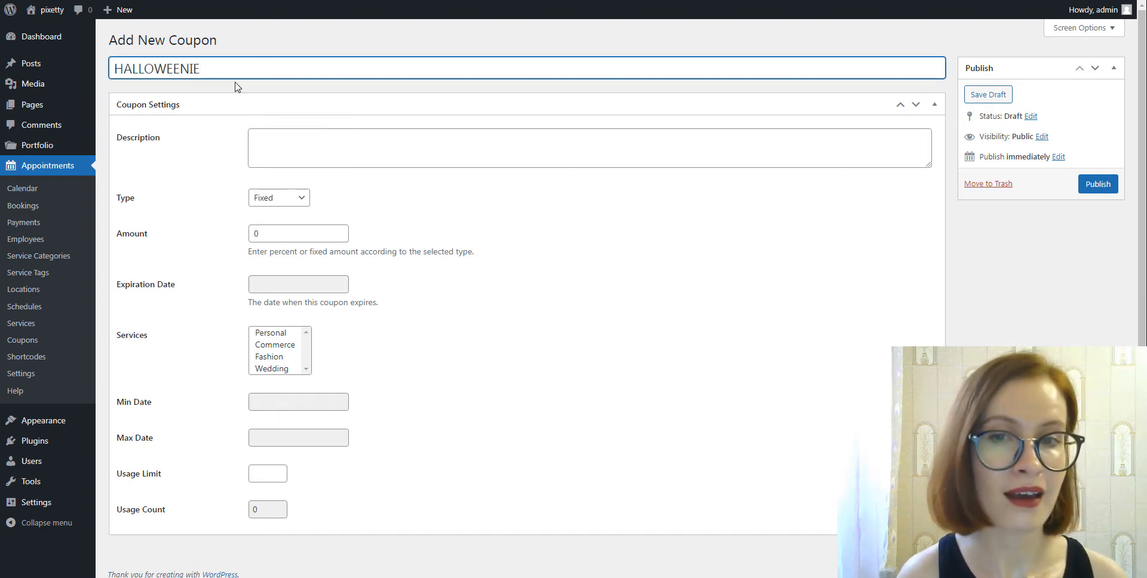
pyautogui.rightClick(322, 146)
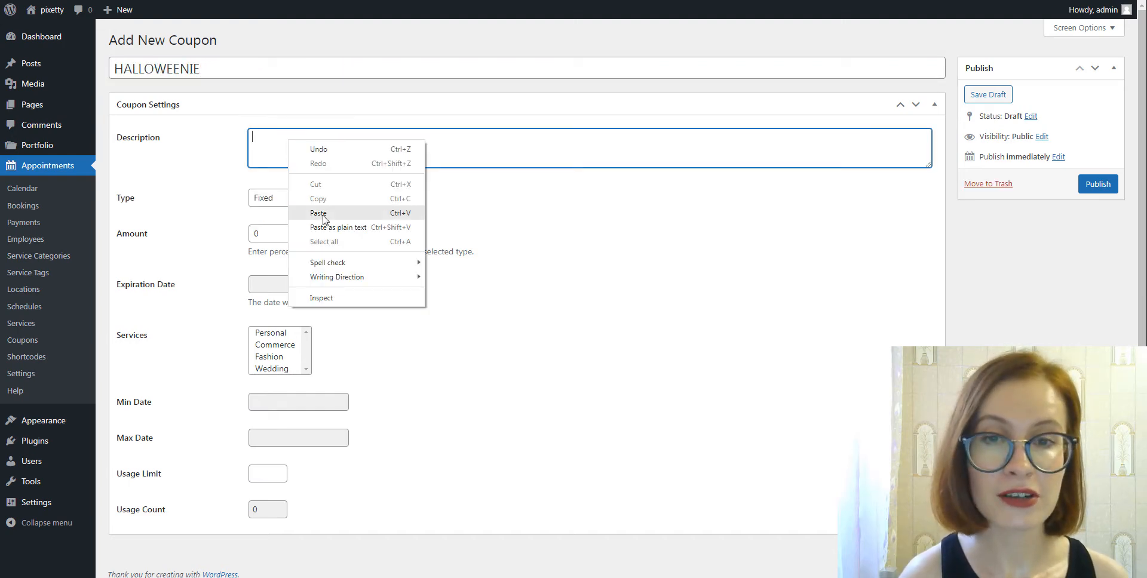
pyautogui.click(318, 212)
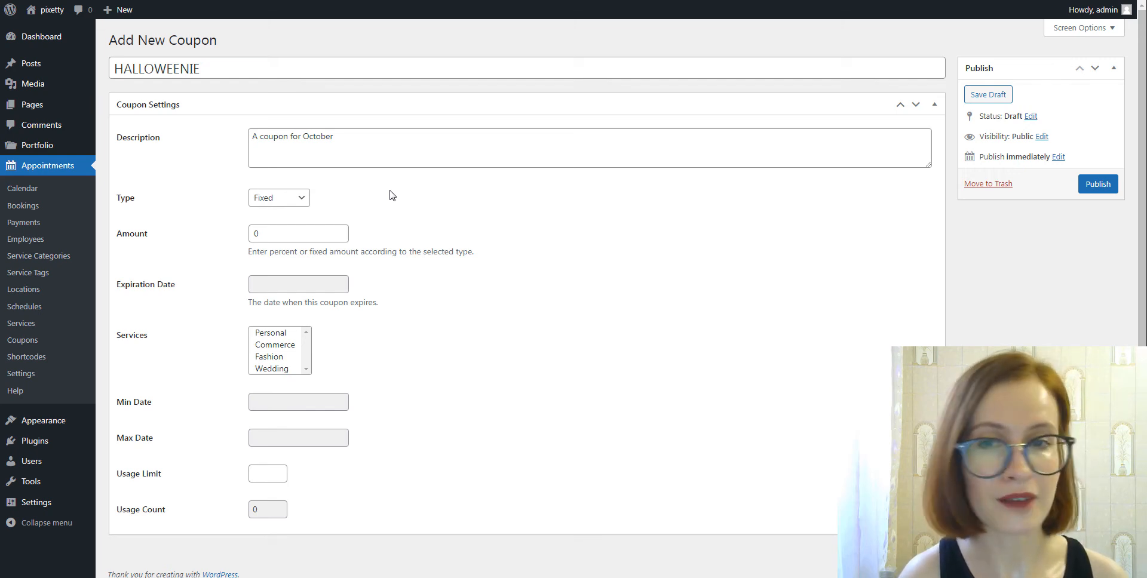
# Make HALLOWEENIE a percentage discount of 10
pyautogui.click(279, 197)
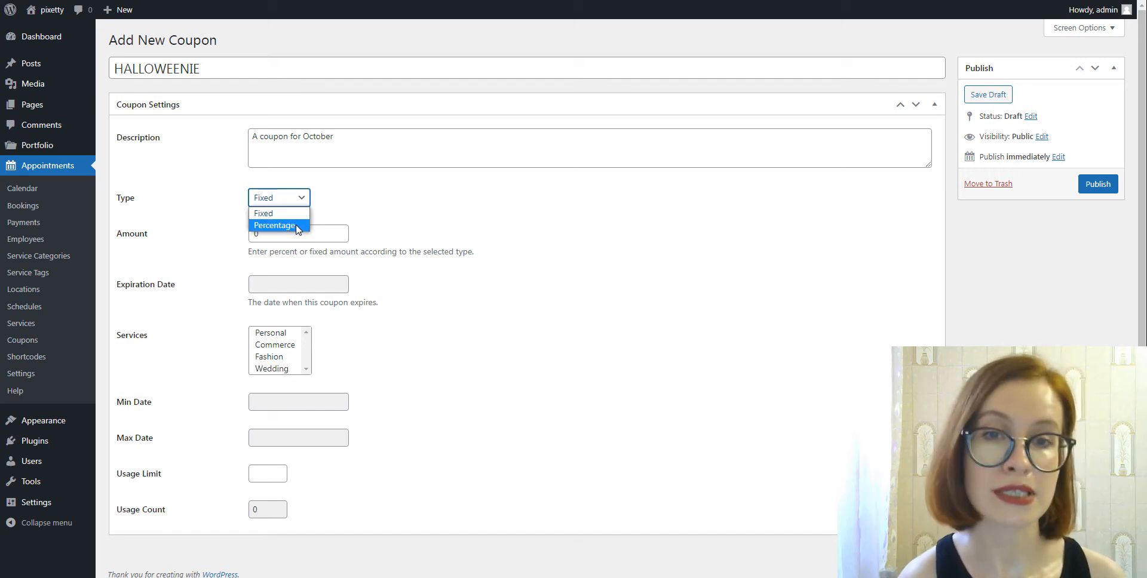
pyautogui.click(275, 225)
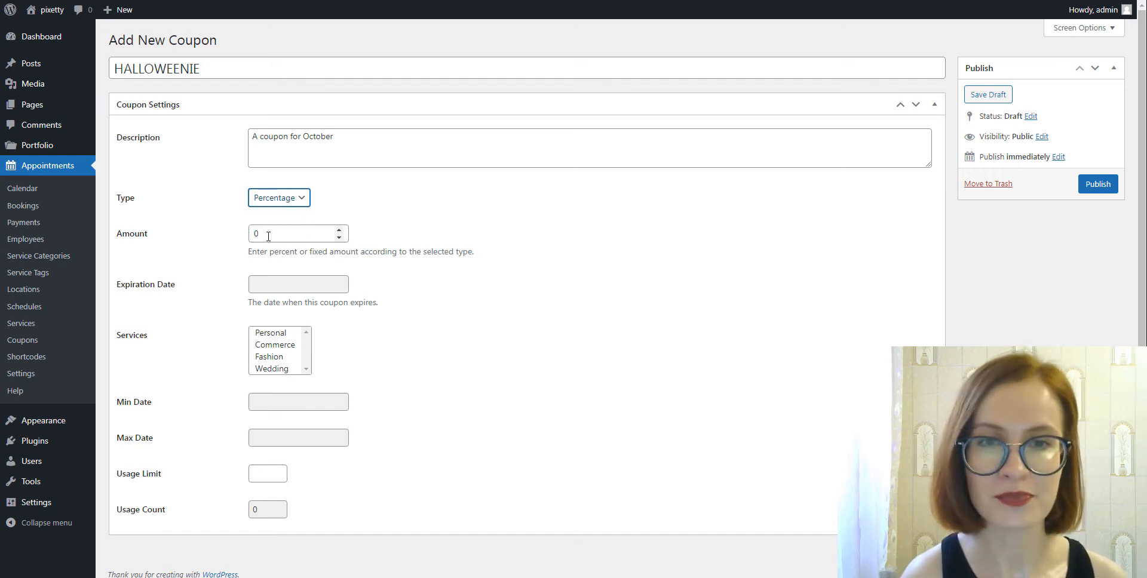
pyautogui.write('10')
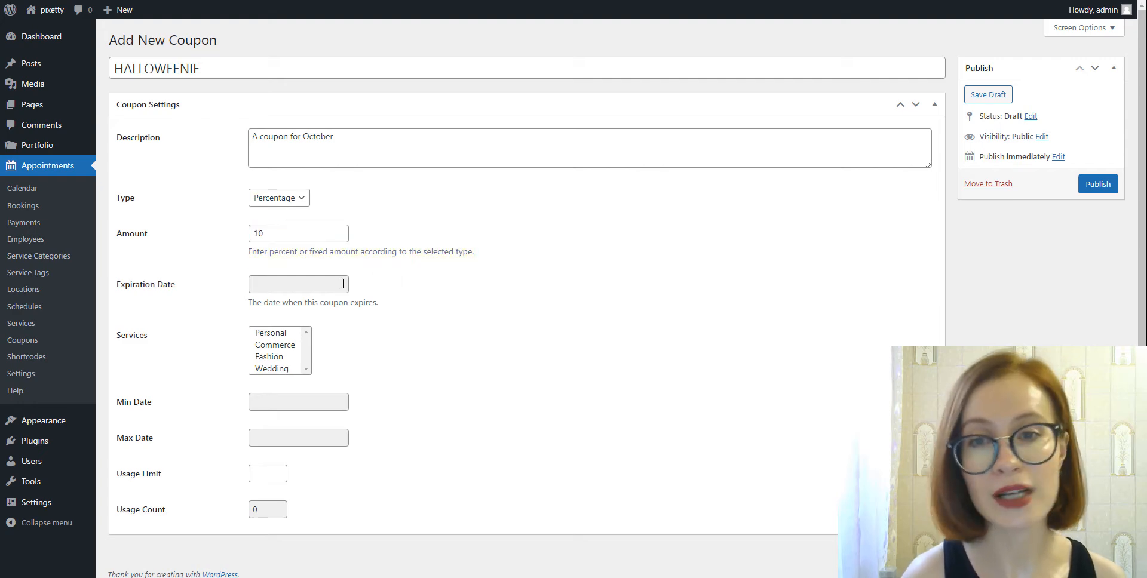
# Set HALLOWEENIE to expire November 1, 2022, for Personal and Commerce services
pyautogui.click(297, 284)
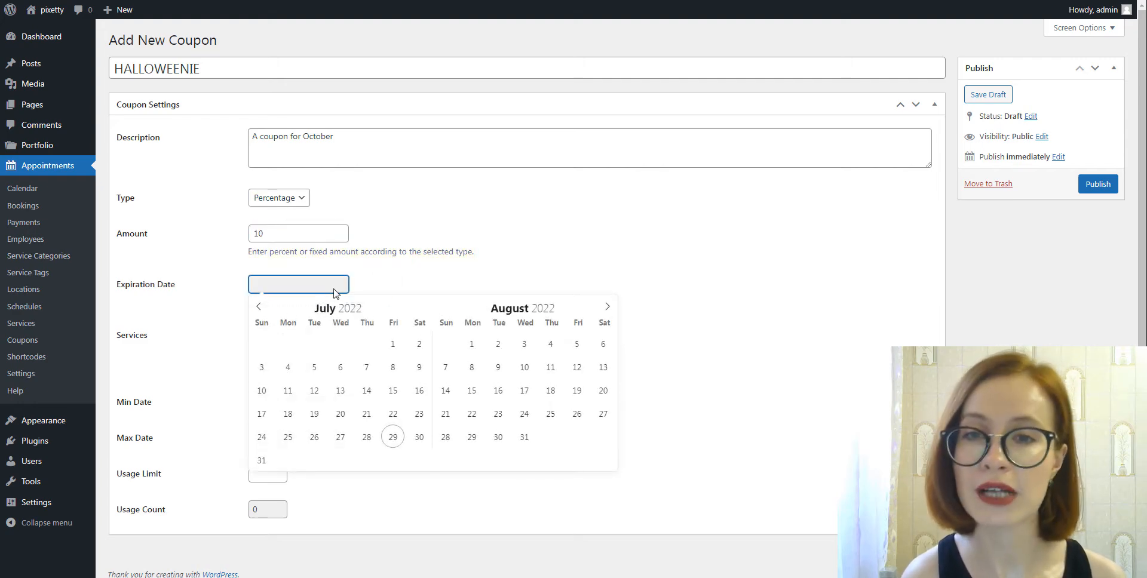
pyautogui.click(607, 306)
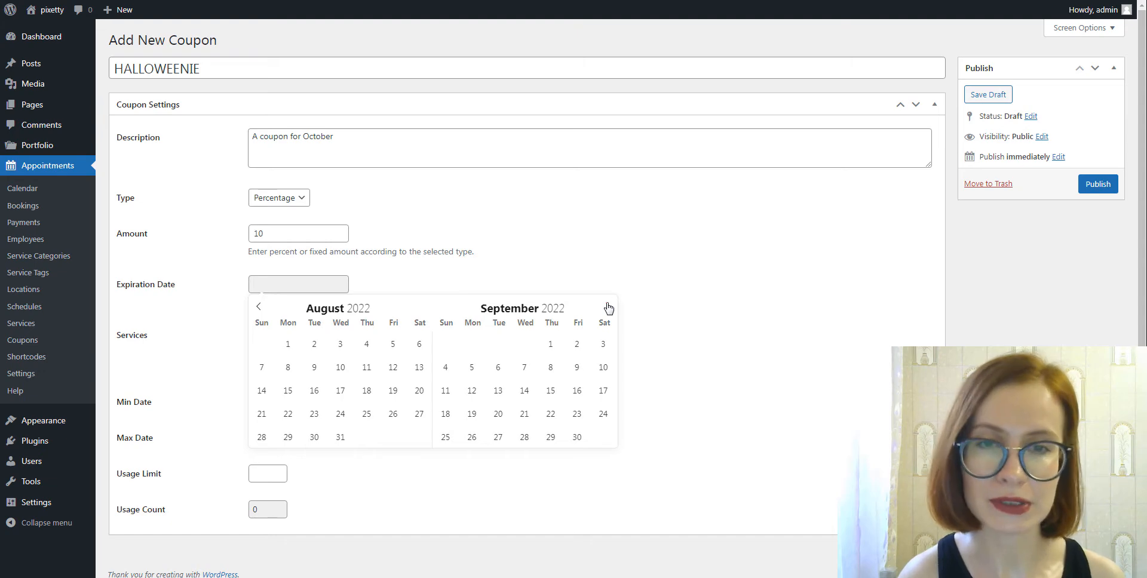
pyautogui.click(608, 306)
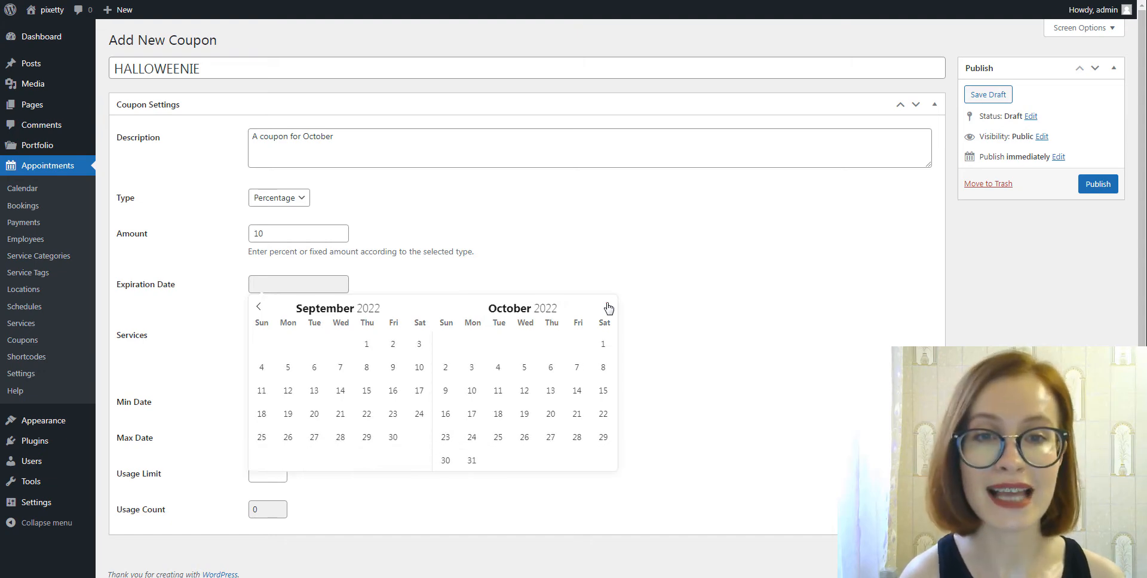
pyautogui.click(608, 306)
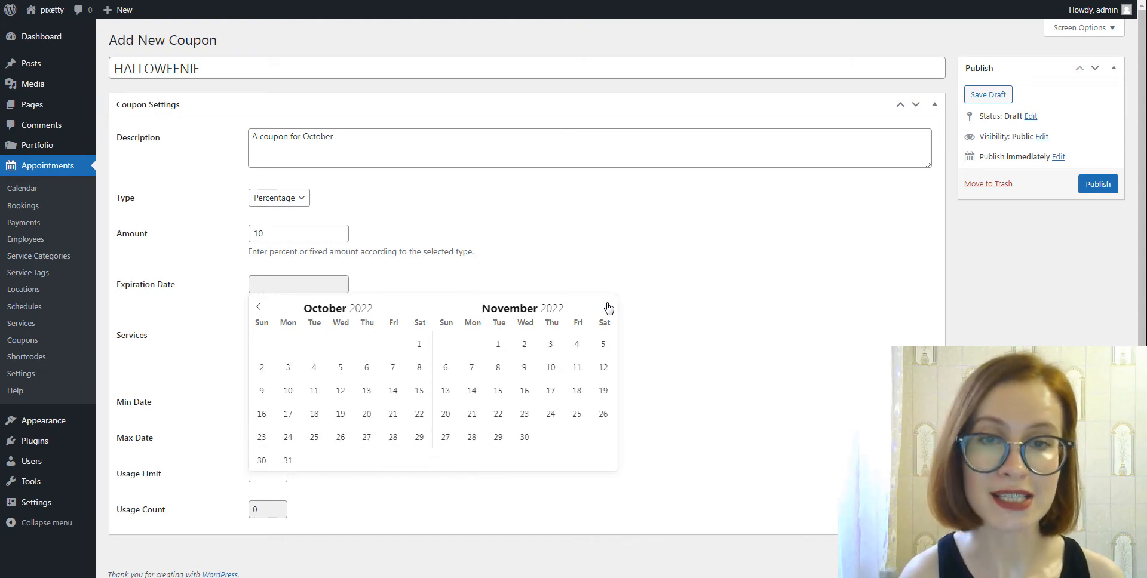
pyautogui.click(497, 343)
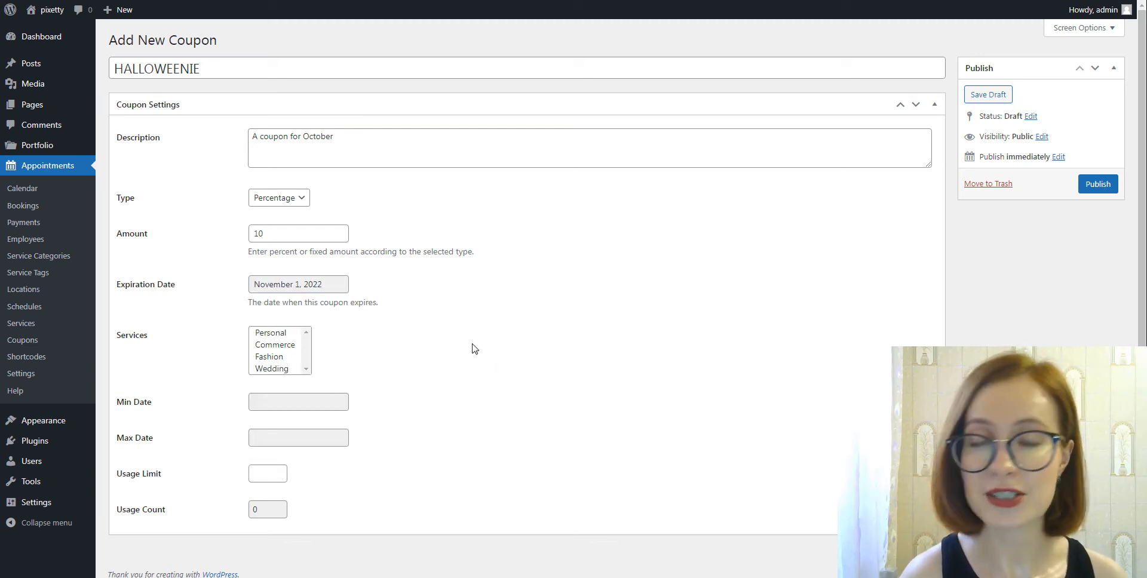
pyautogui.moveTo(368, 359)
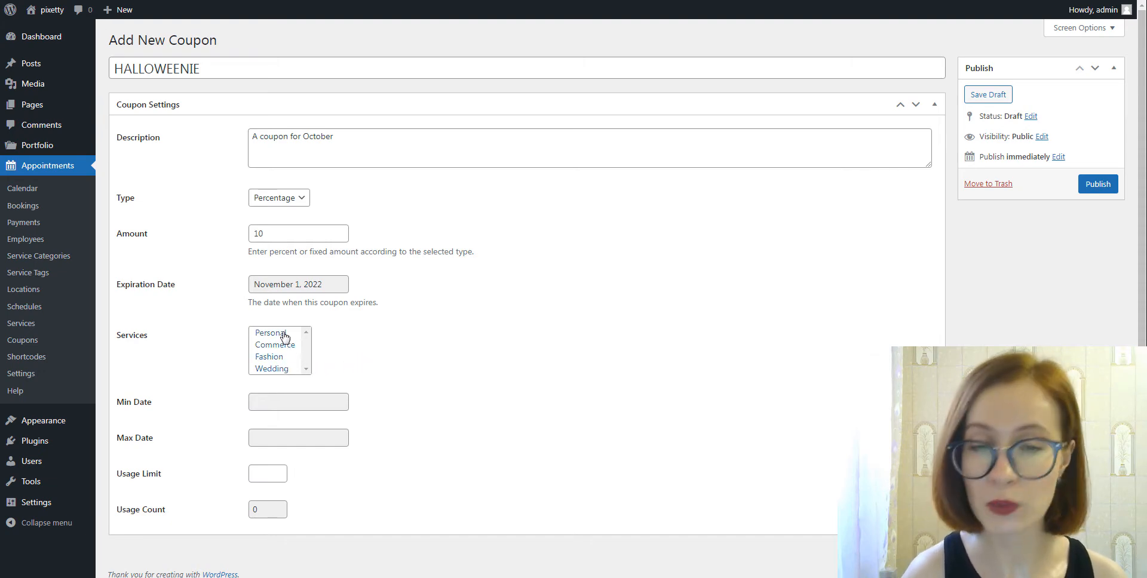
pyautogui.click(271, 333)
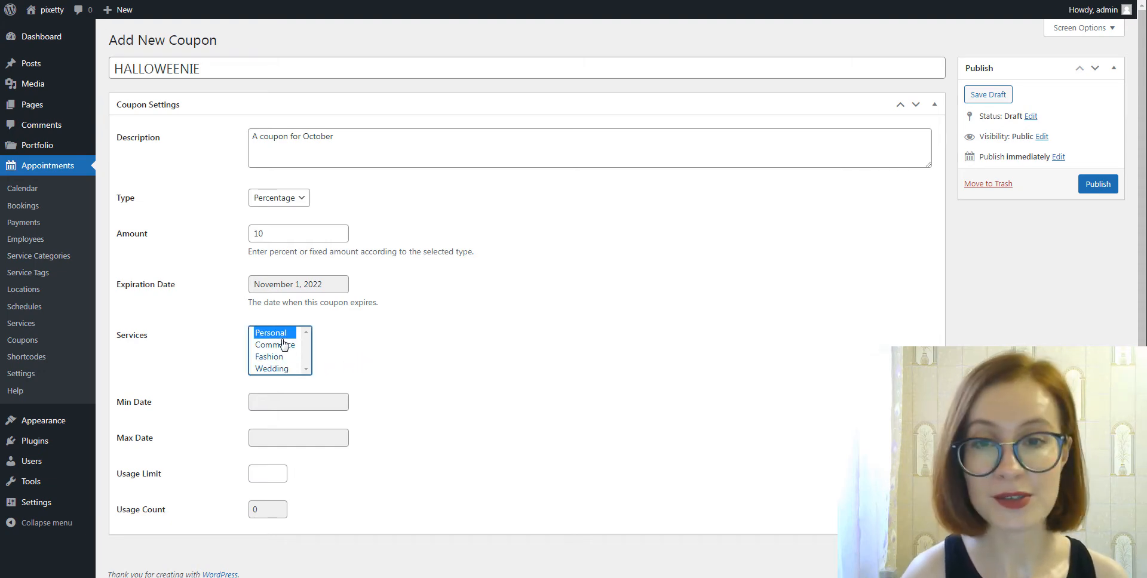
pyautogui.click(275, 345)
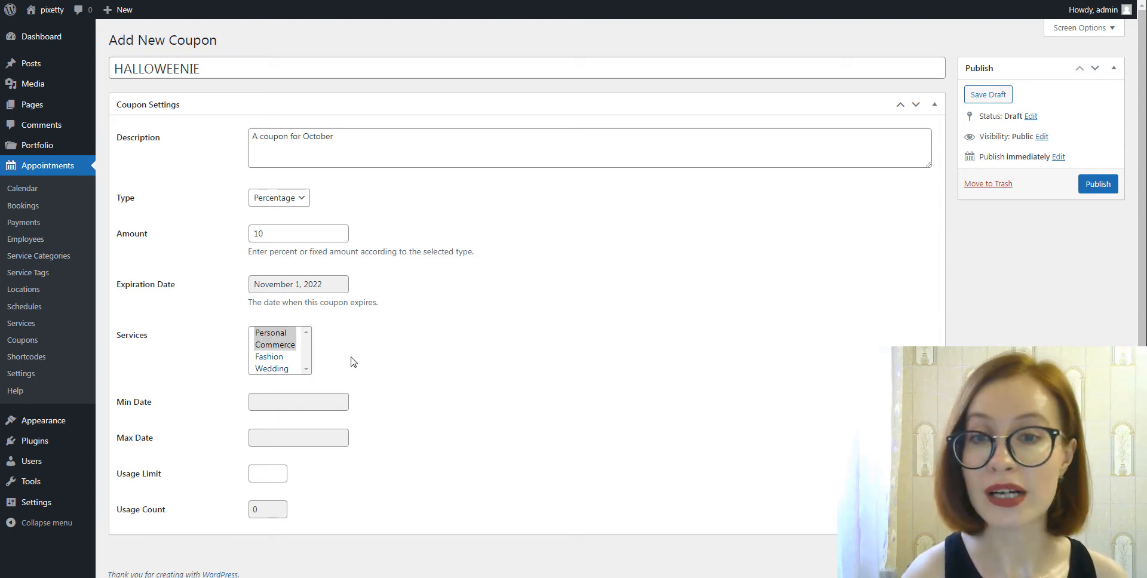
# Set the coupon's Min Date to October 1 and Max Date to October 31, 2022
pyautogui.click(298, 402)
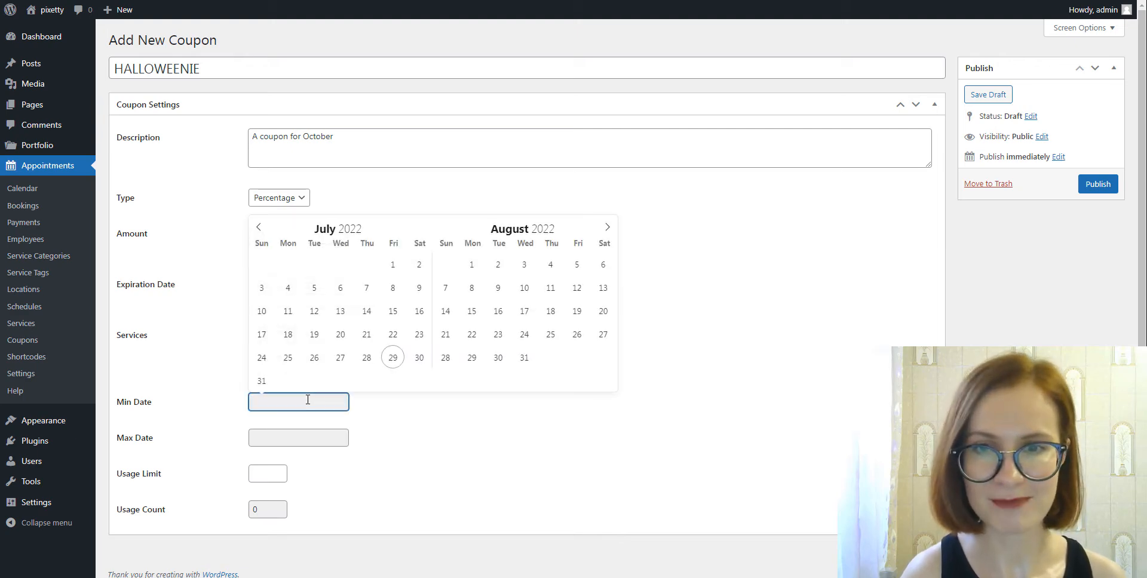
pyautogui.click(606, 227)
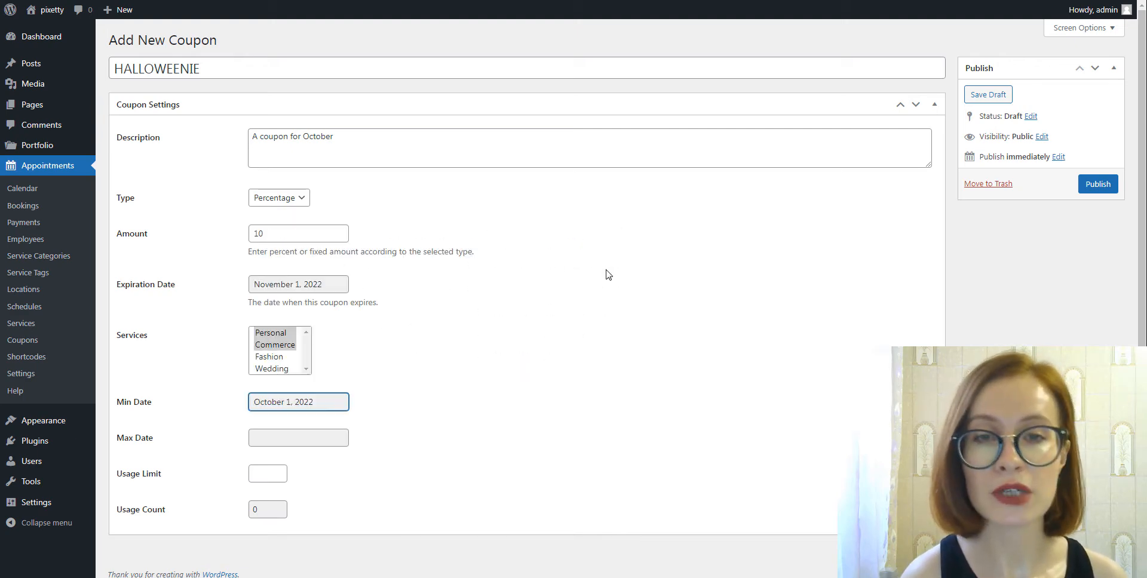
pyautogui.moveTo(405, 462)
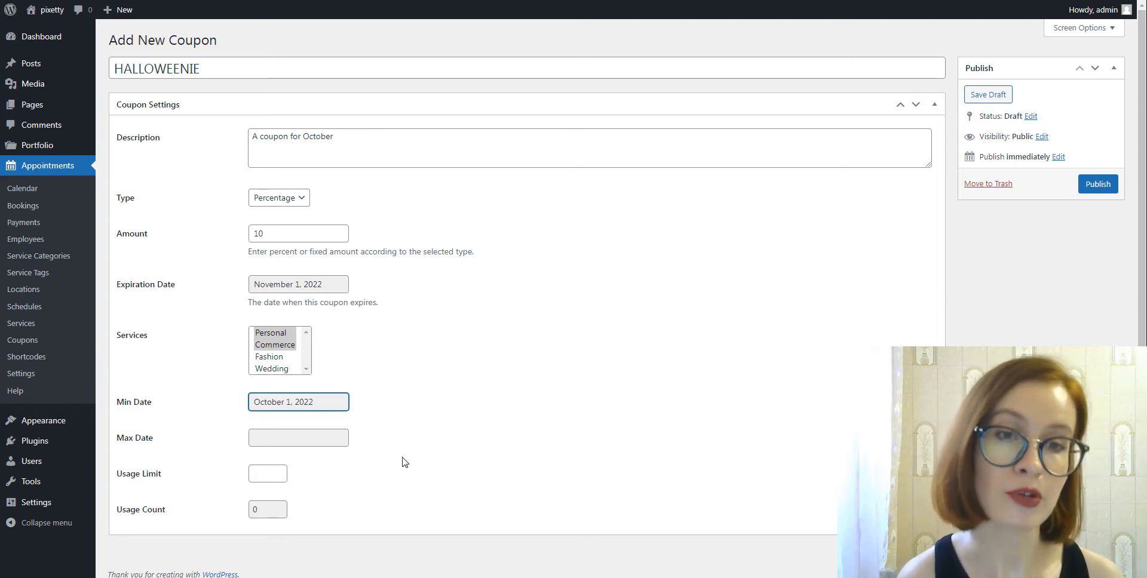
pyautogui.click(297, 438)
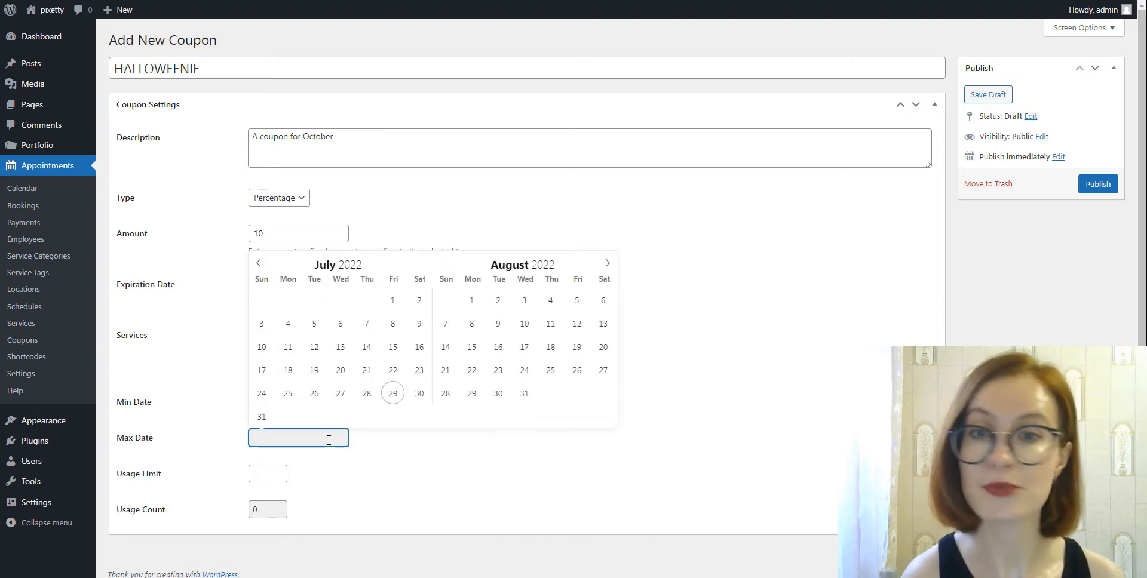
pyautogui.click(606, 263)
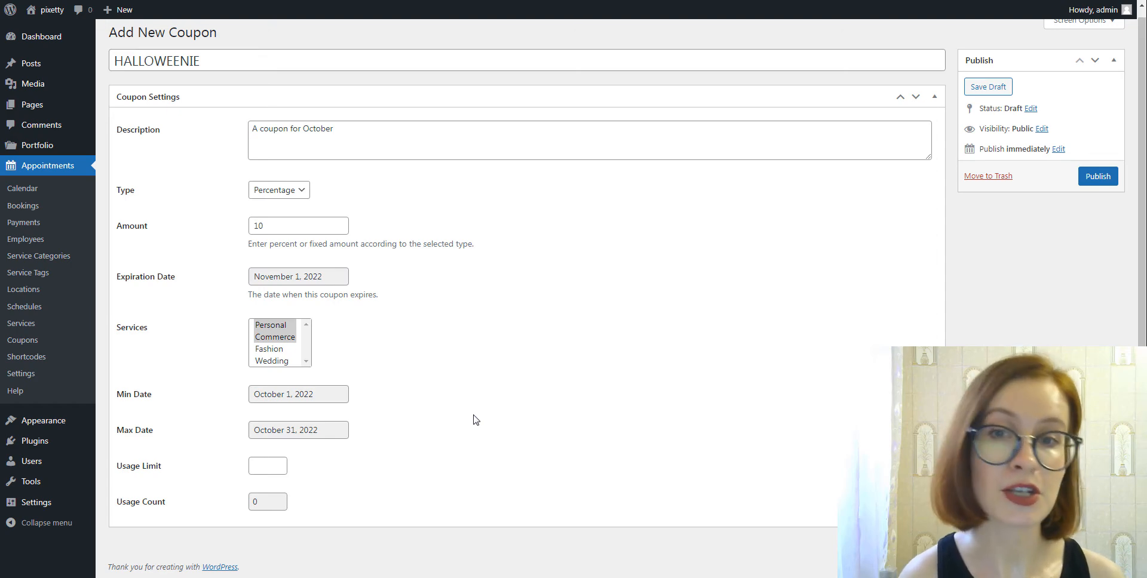
# Give the coupon a usage limit of 200 and publish it
pyautogui.click(267, 466)
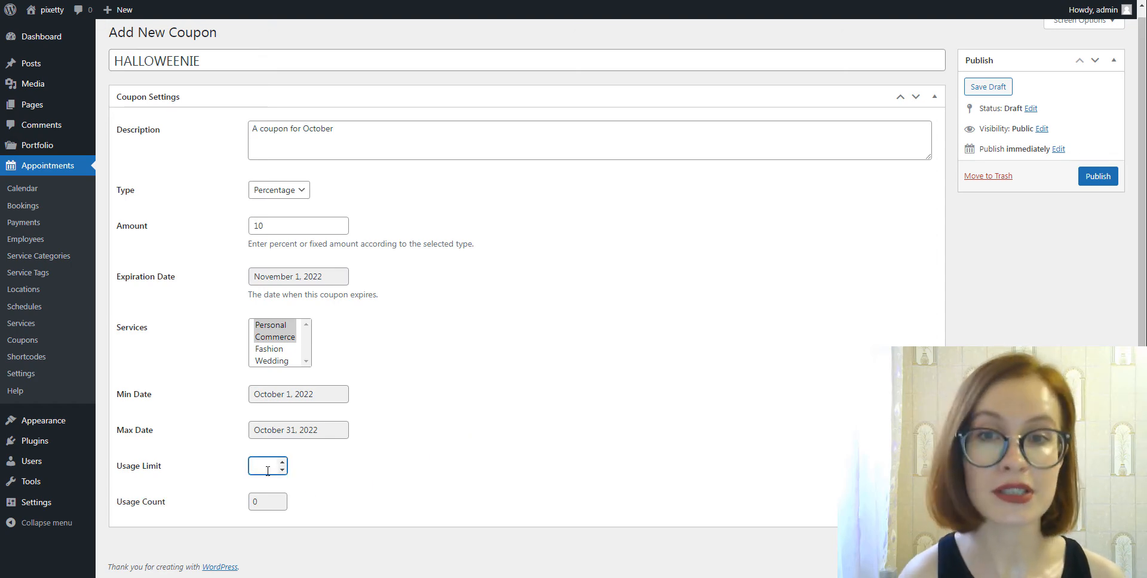
pyautogui.write('200')
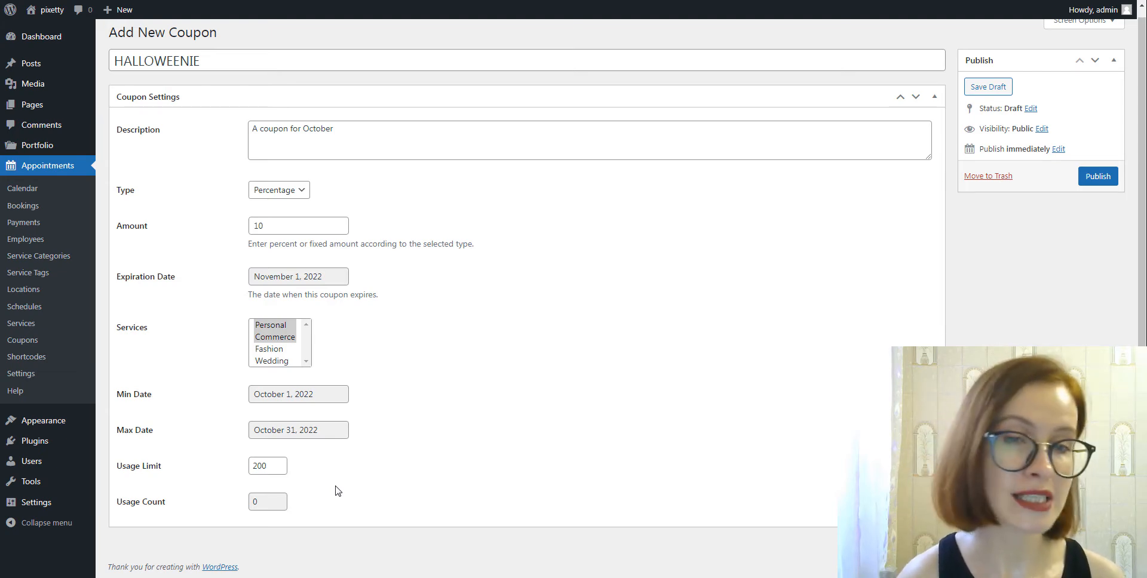
pyautogui.moveTo(1110, 196)
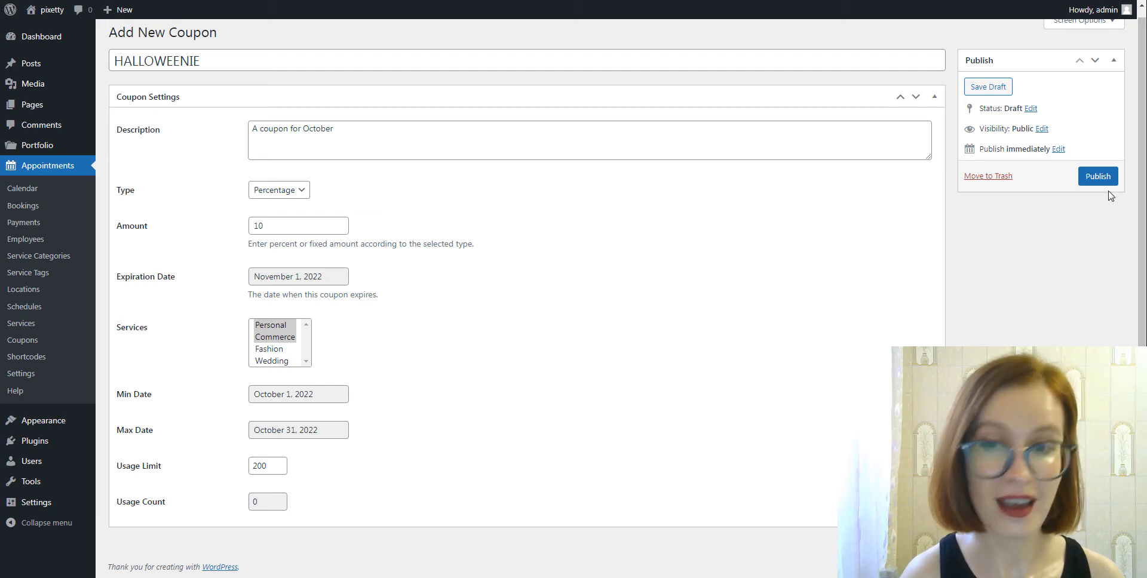
pyautogui.click(1097, 176)
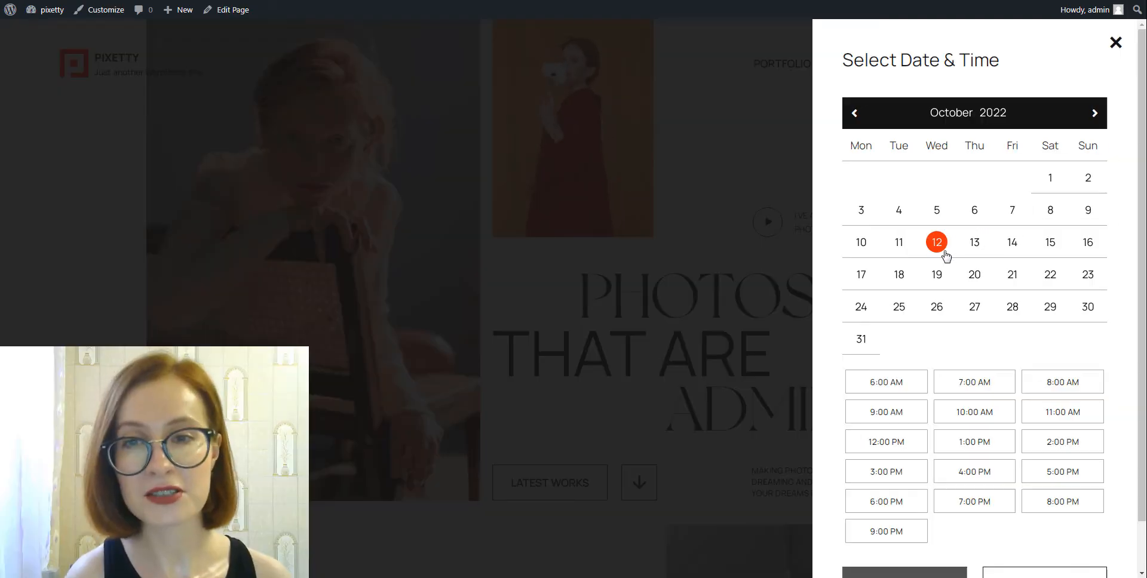
# Reserve the October 12, 3:00 pm slot with HALLOWEENIE applied, accepting terms
pyautogui.click(886, 472)
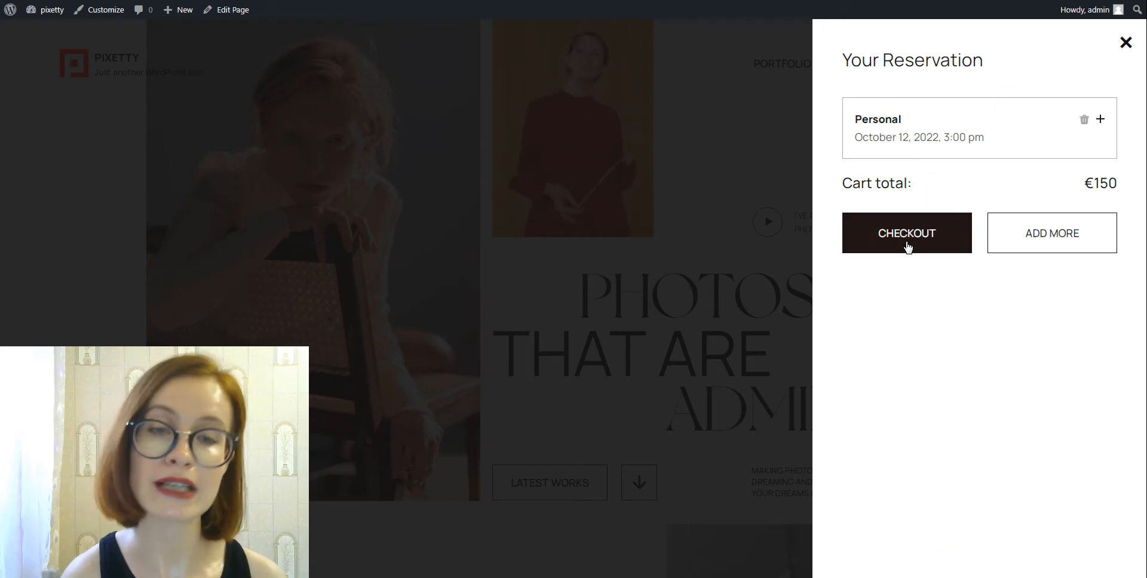
pyautogui.click(906, 233)
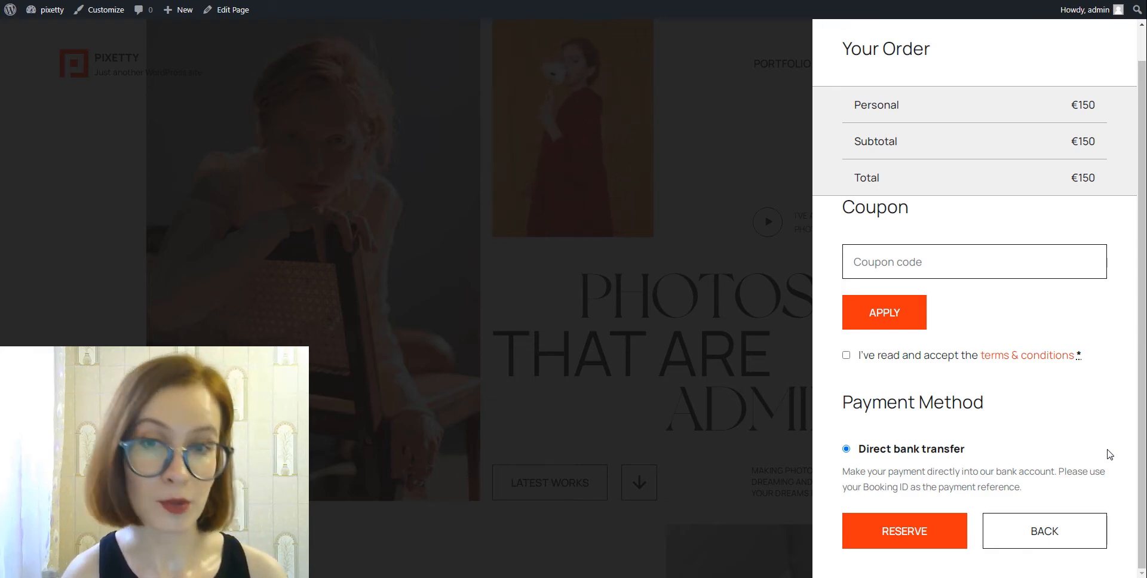
pyautogui.rightClick(925, 267)
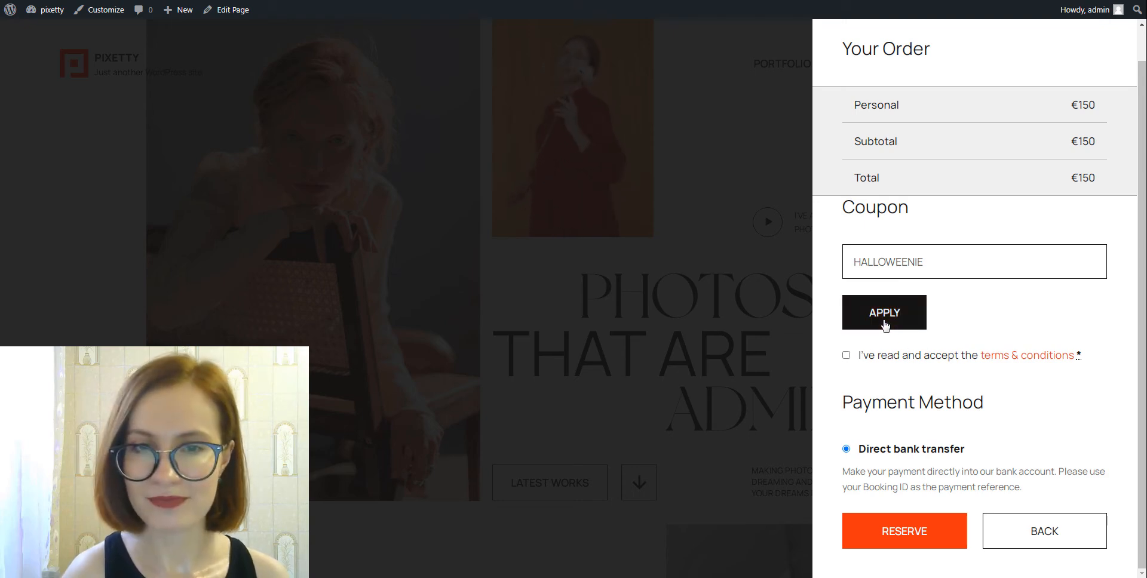
pyautogui.click(884, 312)
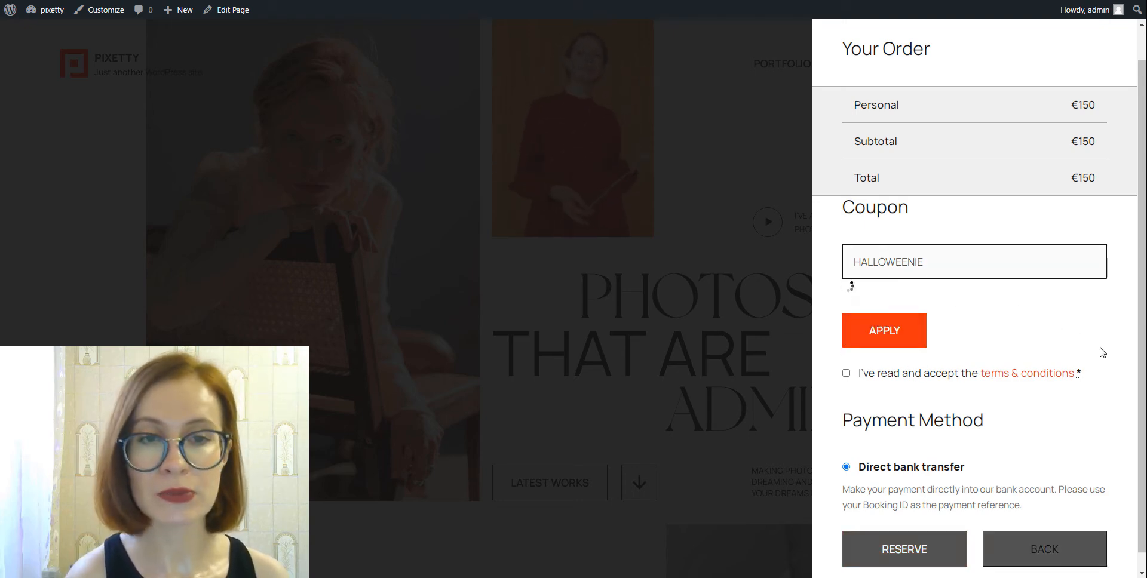
pyautogui.click(884, 329)
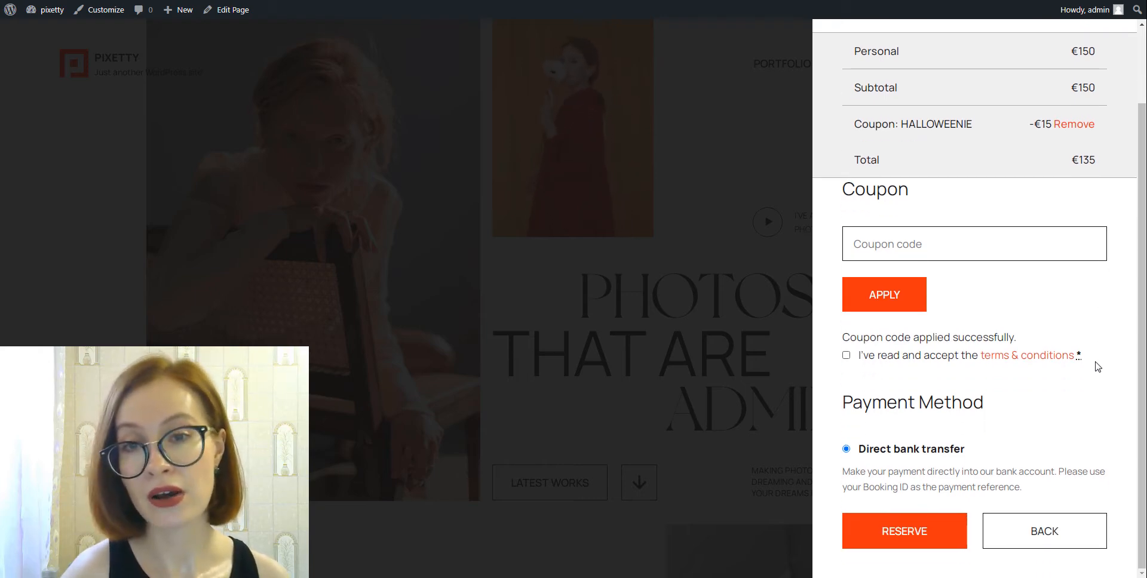
pyautogui.click(846, 355)
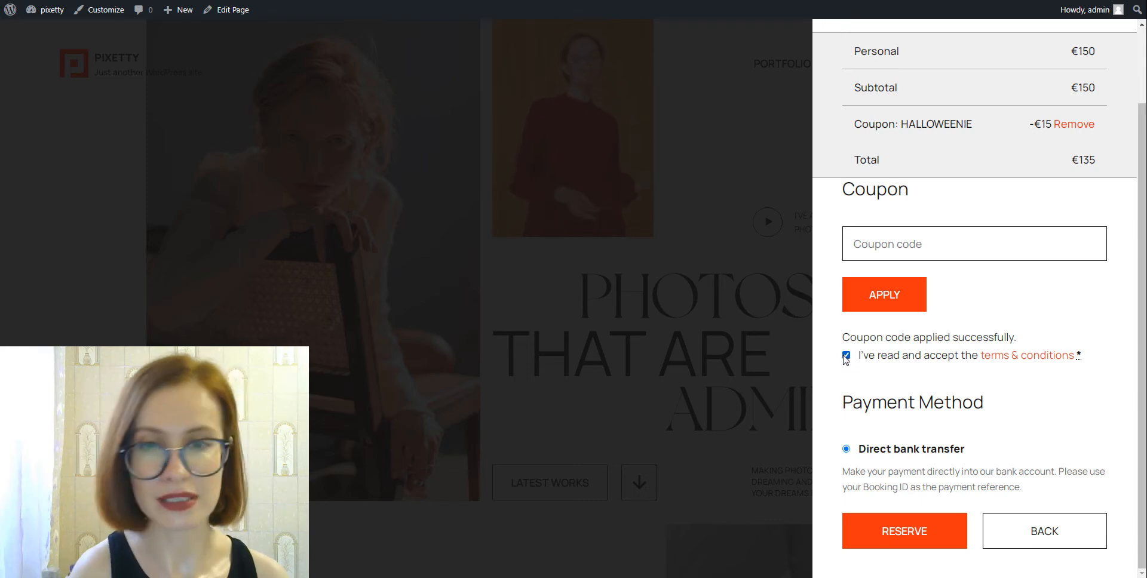
pyautogui.click(904, 532)
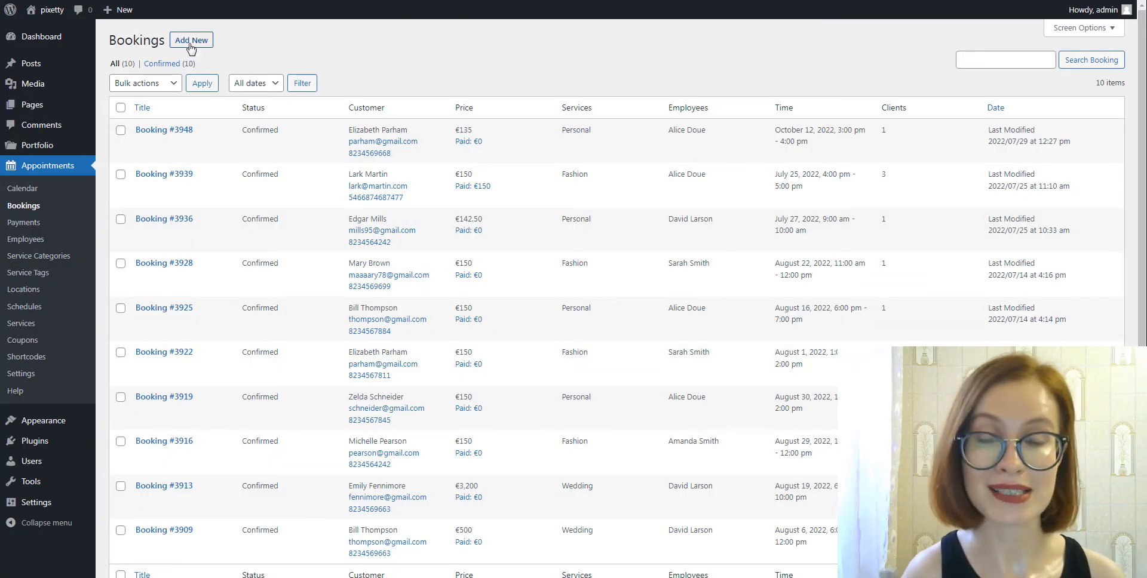
# Create a new admin booking for the Personal service, selecting the HALLOWEENIE coupon
pyautogui.click(191, 40)
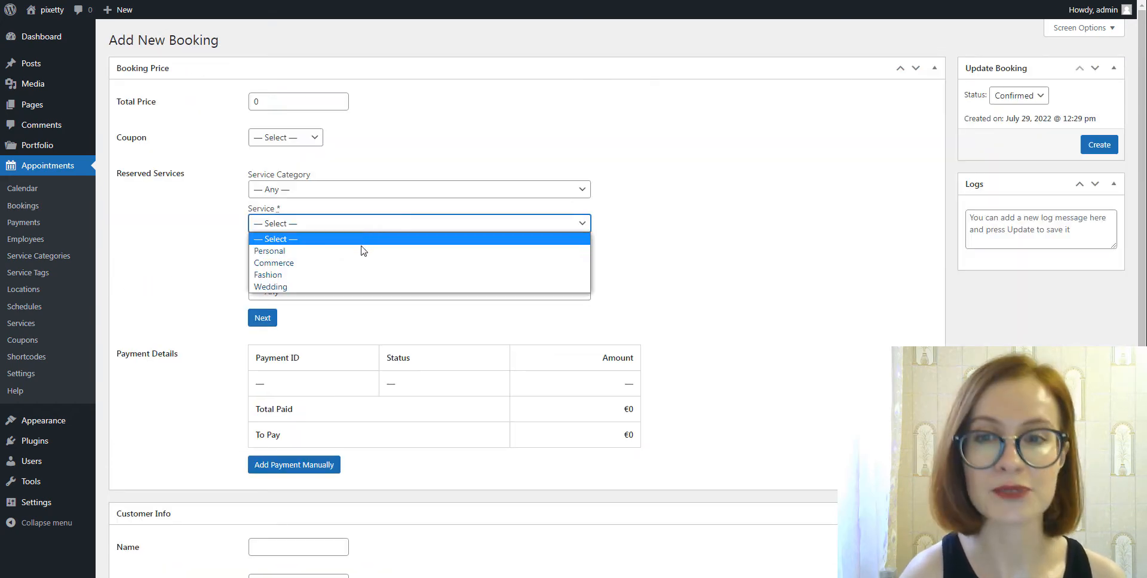
pyautogui.click(268, 251)
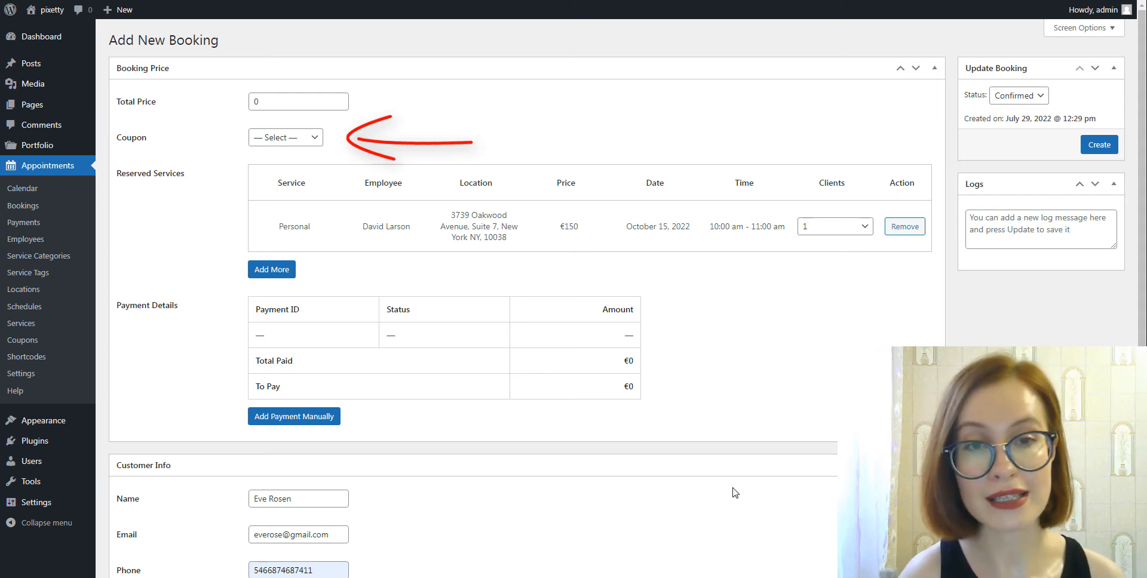
pyautogui.click(285, 138)
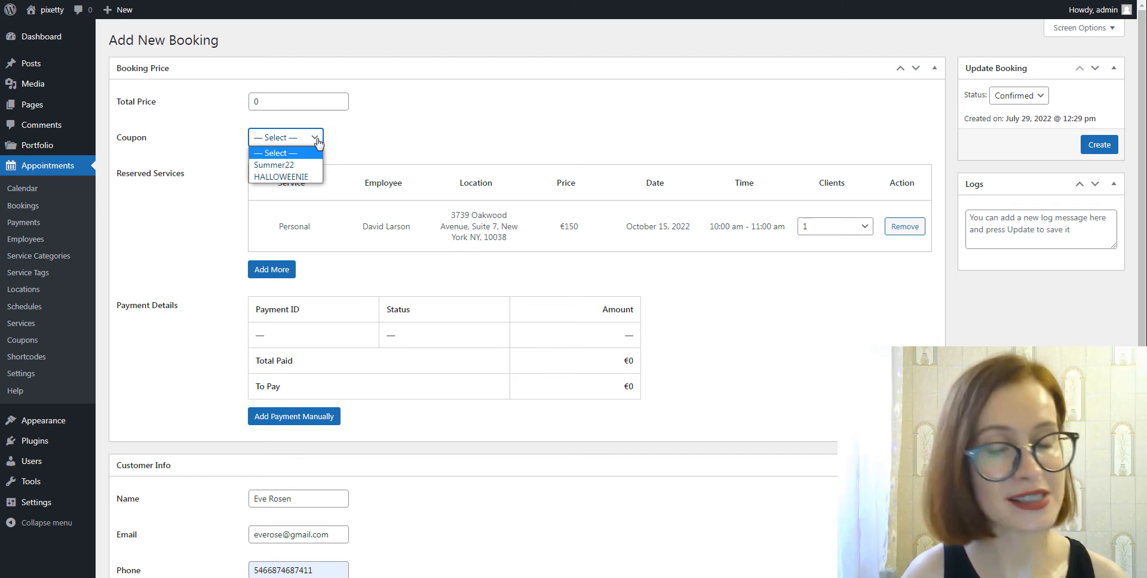
pyautogui.click(280, 176)
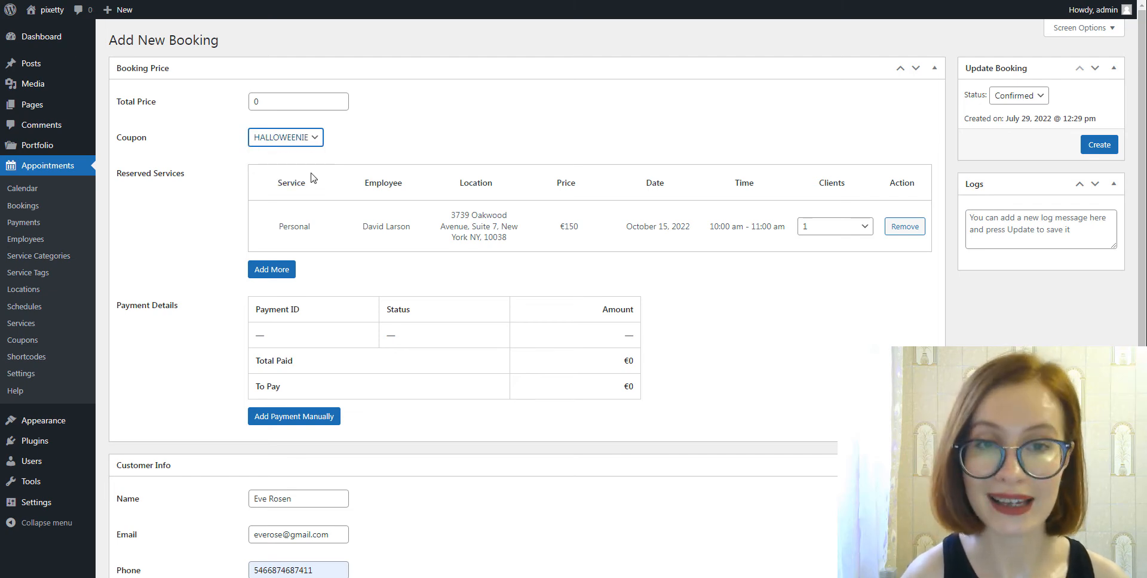
pyautogui.click(1098, 144)
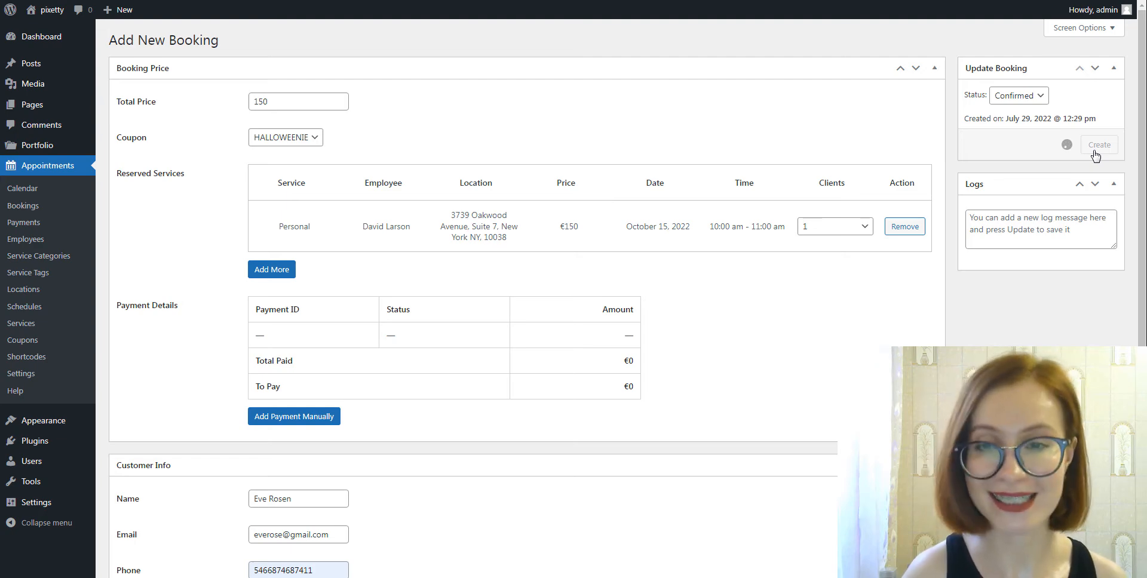
pyautogui.click(1098, 144)
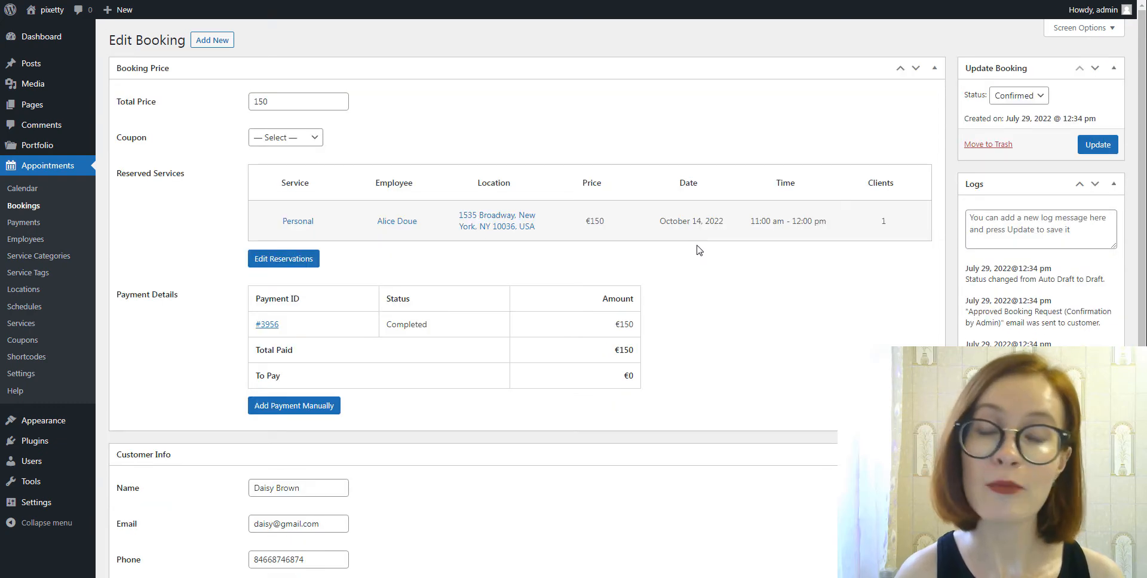
pyautogui.moveTo(352, 140)
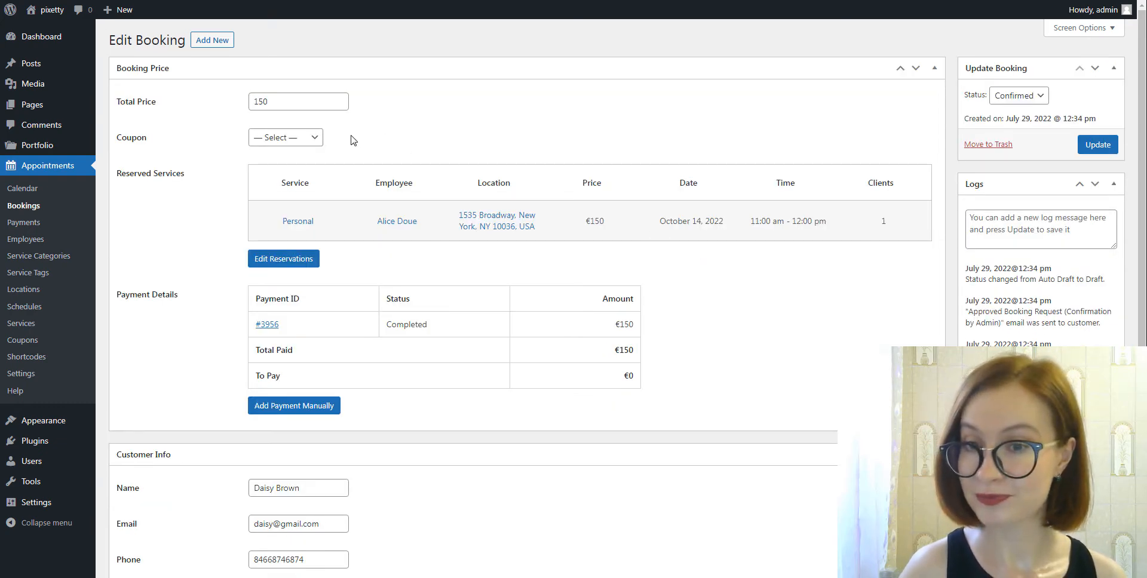
# Select HALLOWEENIE in the October 14 booking's Coupon dropdown and update it
pyautogui.click(284, 137)
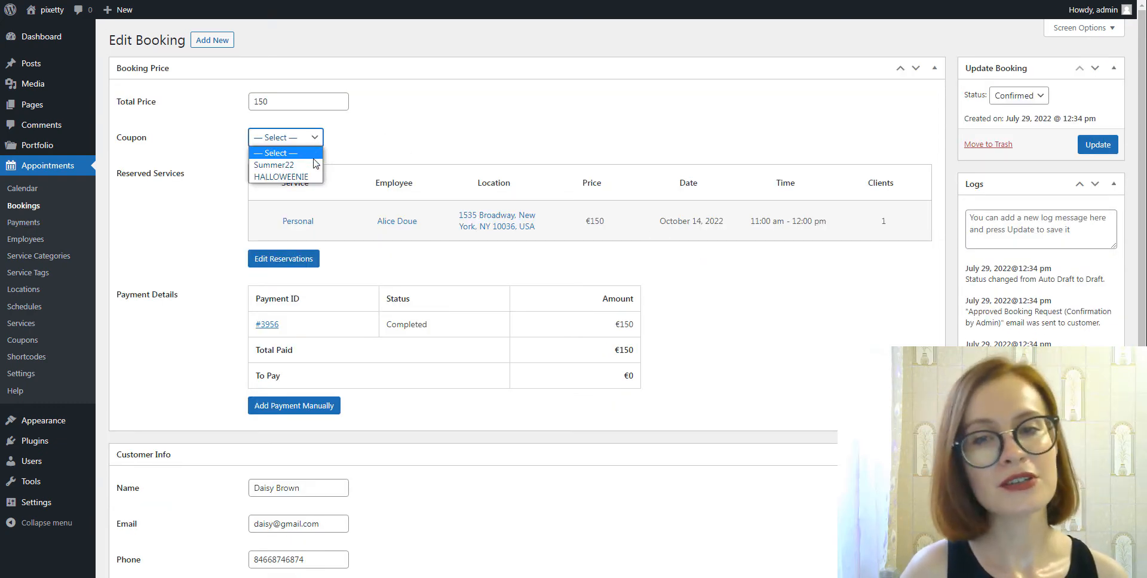
pyautogui.click(280, 176)
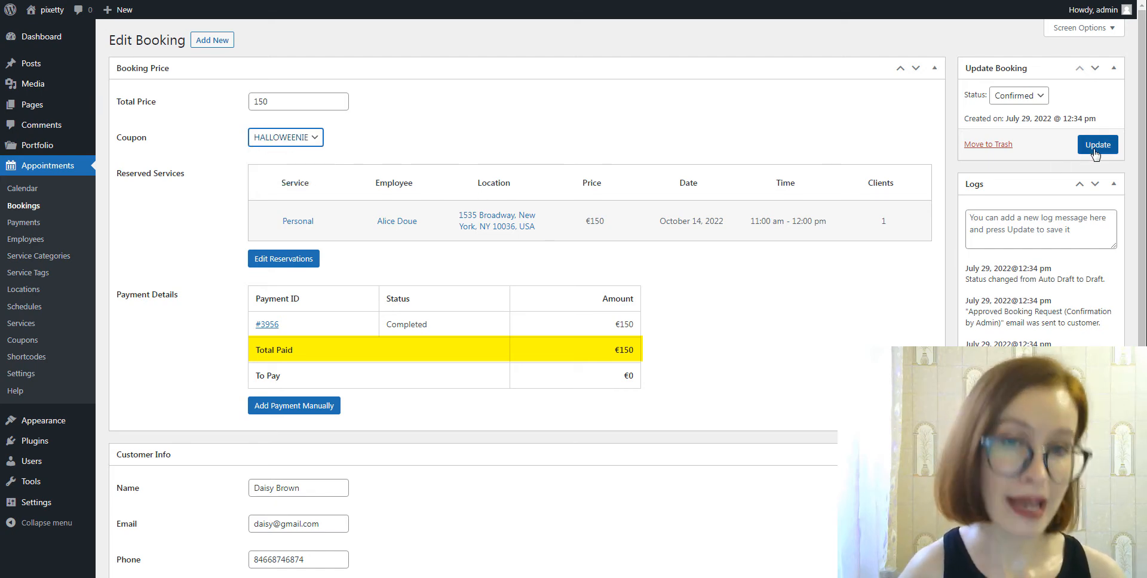
pyautogui.click(1097, 144)
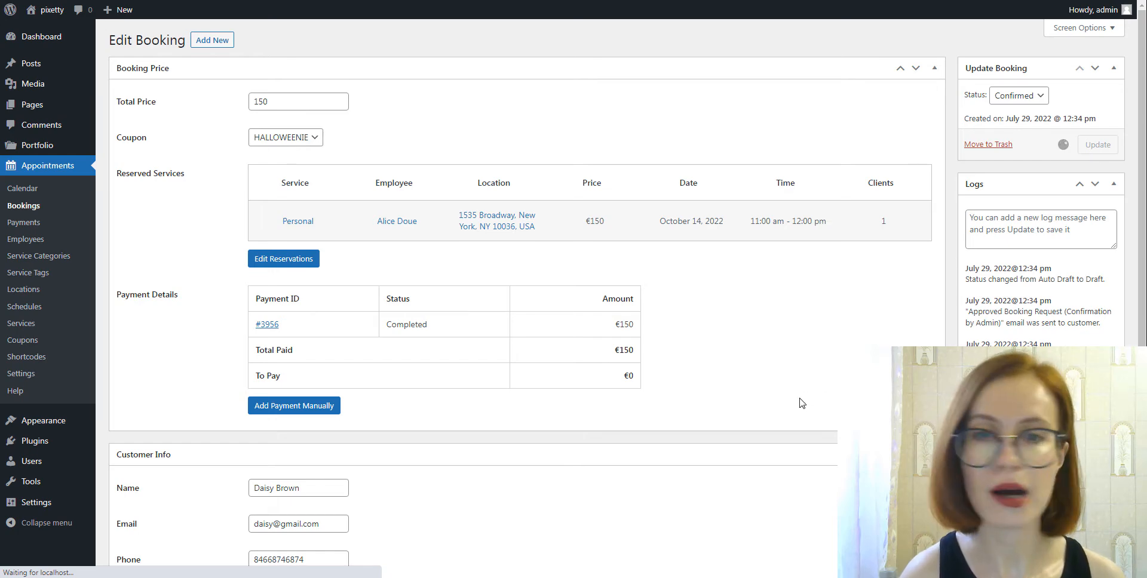
pyautogui.click(1097, 144)
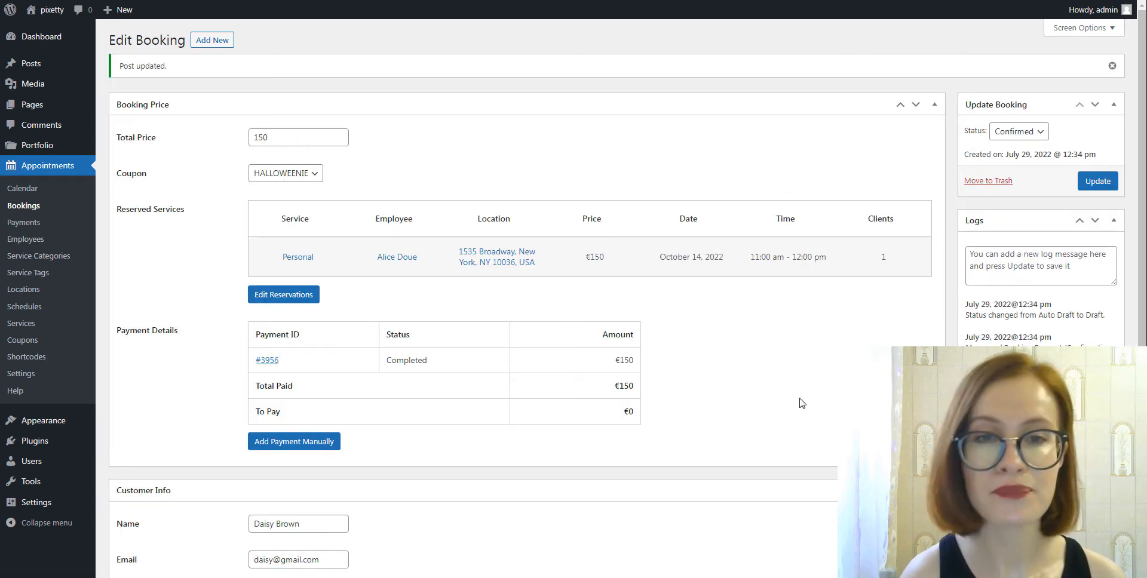
pyautogui.moveTo(747, 379)
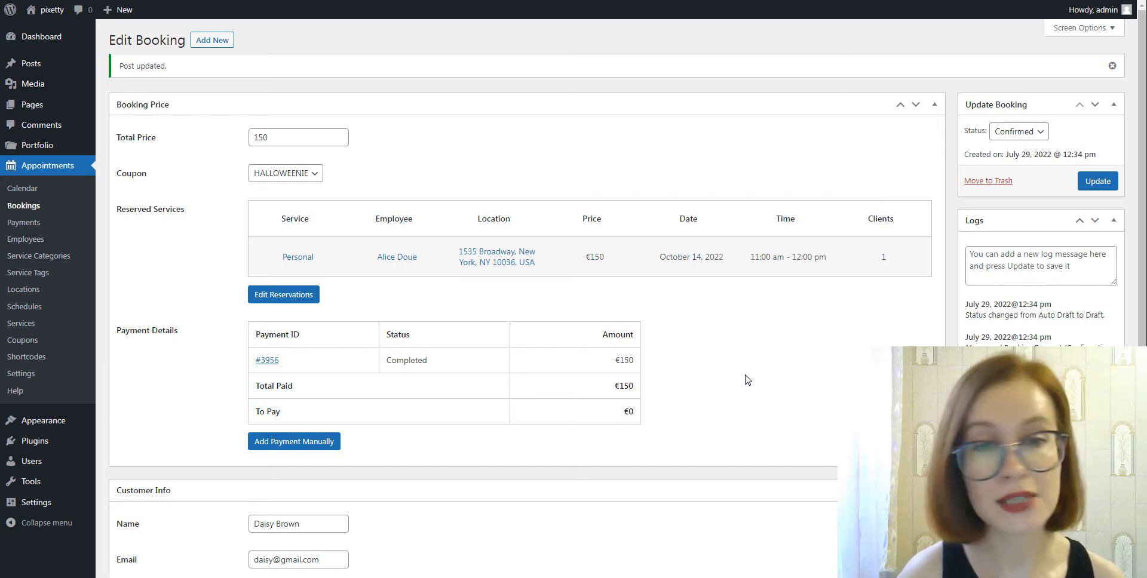
pyautogui.moveTo(711, 229)
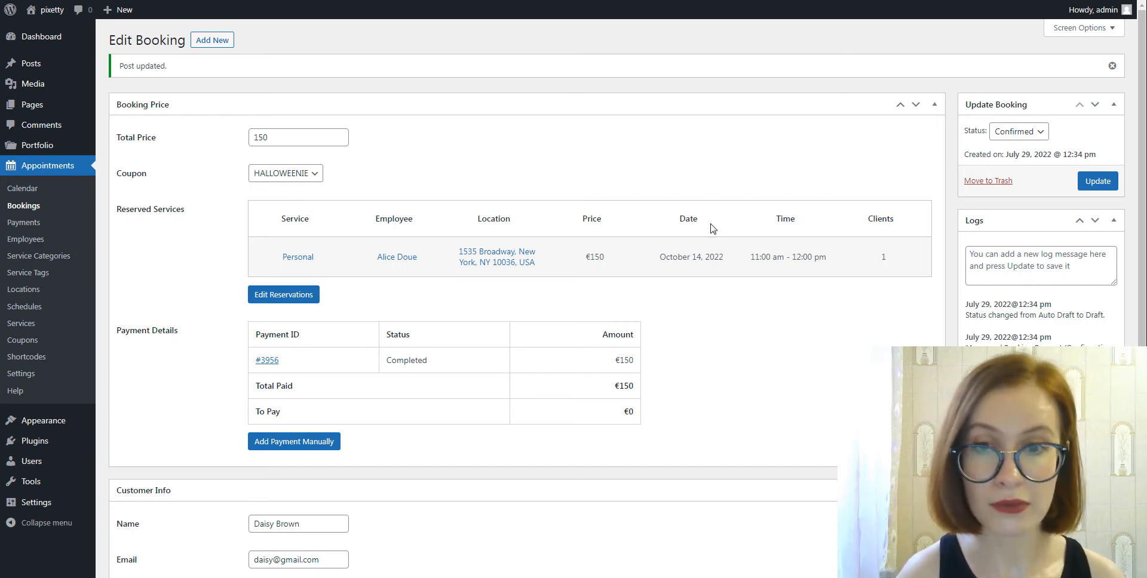
pyautogui.moveTo(353, 22)
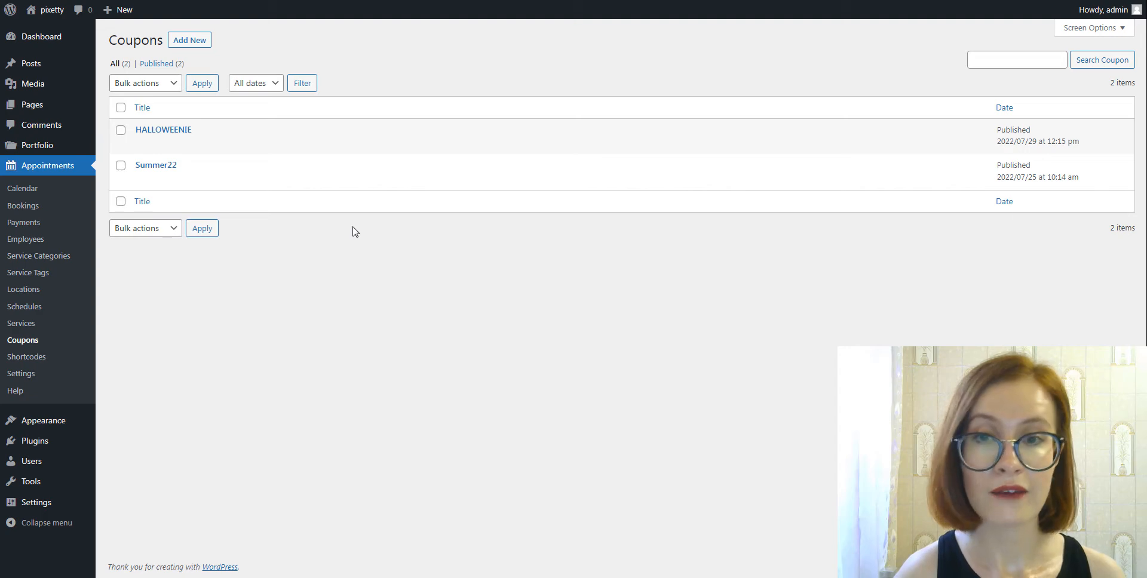
pyautogui.moveTo(156, 164)
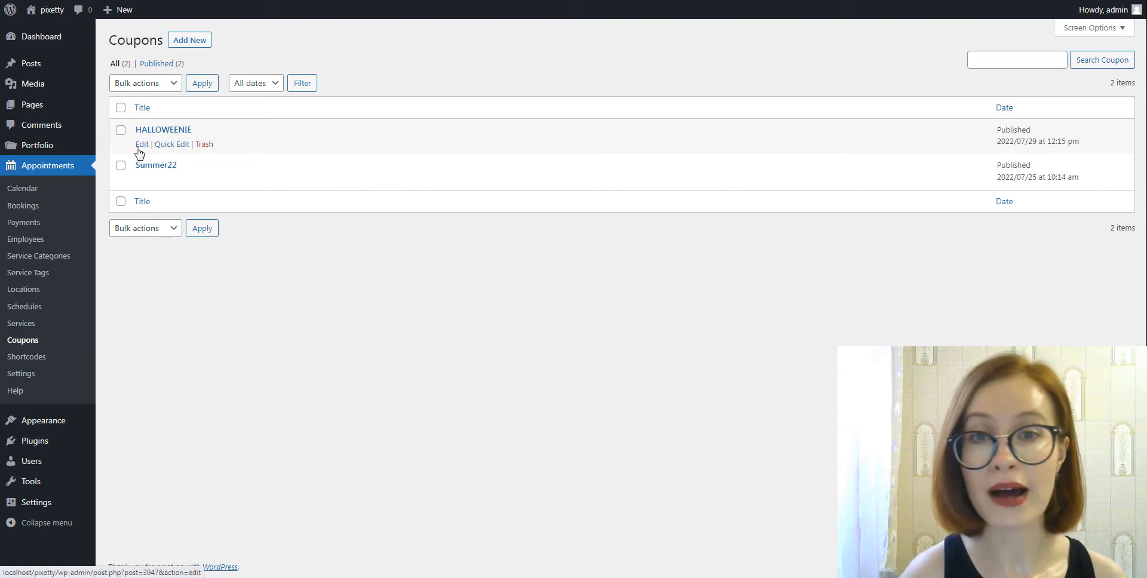
# Edit HALLOWEENIE, change its amount to 15 percent, and update the coupon
pyautogui.click(142, 144)
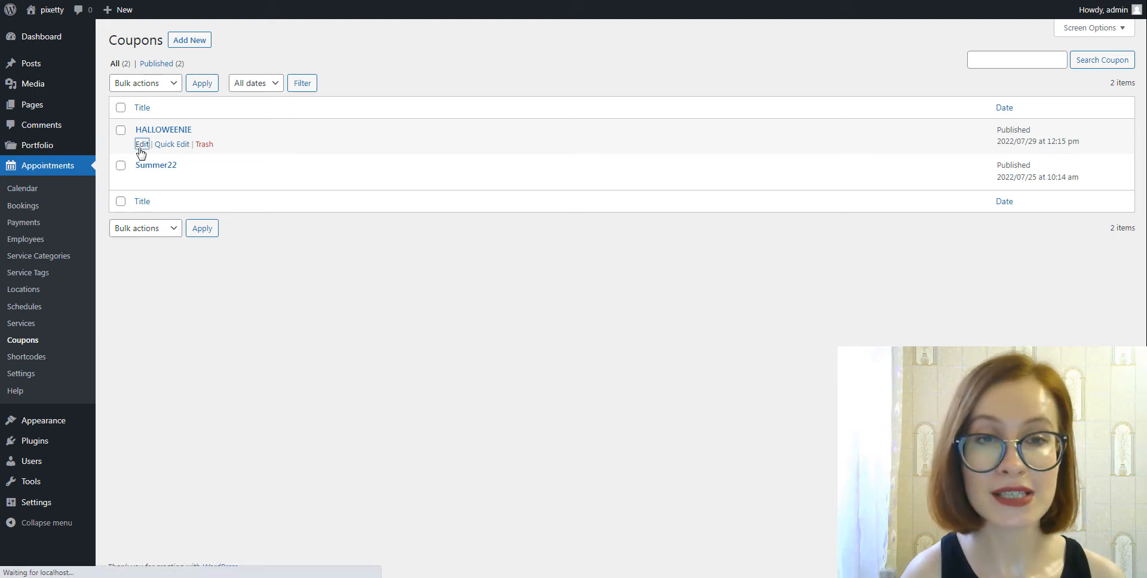
pyautogui.click(143, 144)
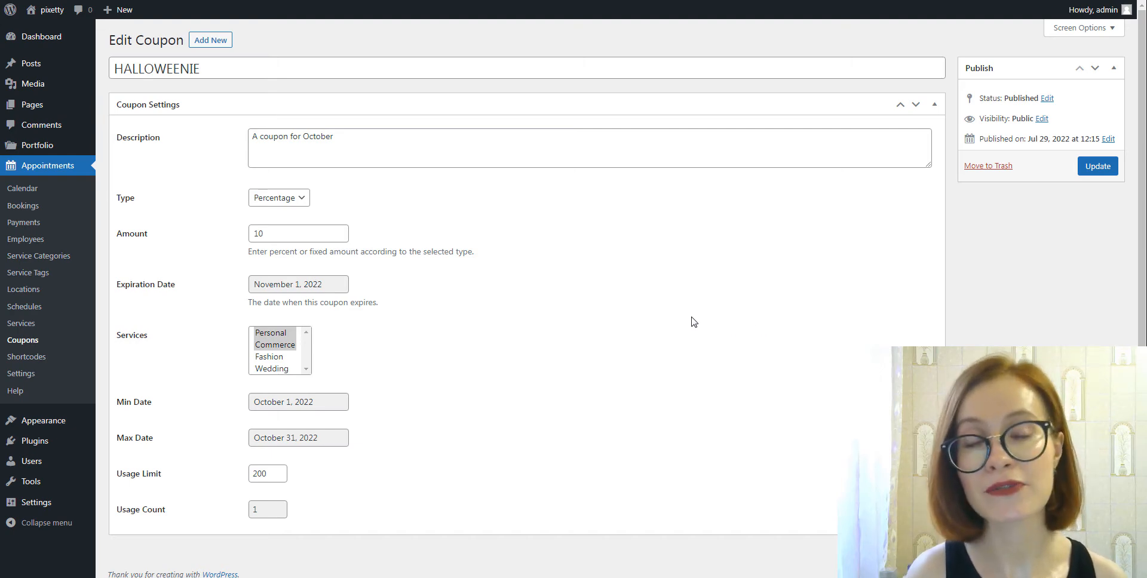
pyautogui.click(298, 233)
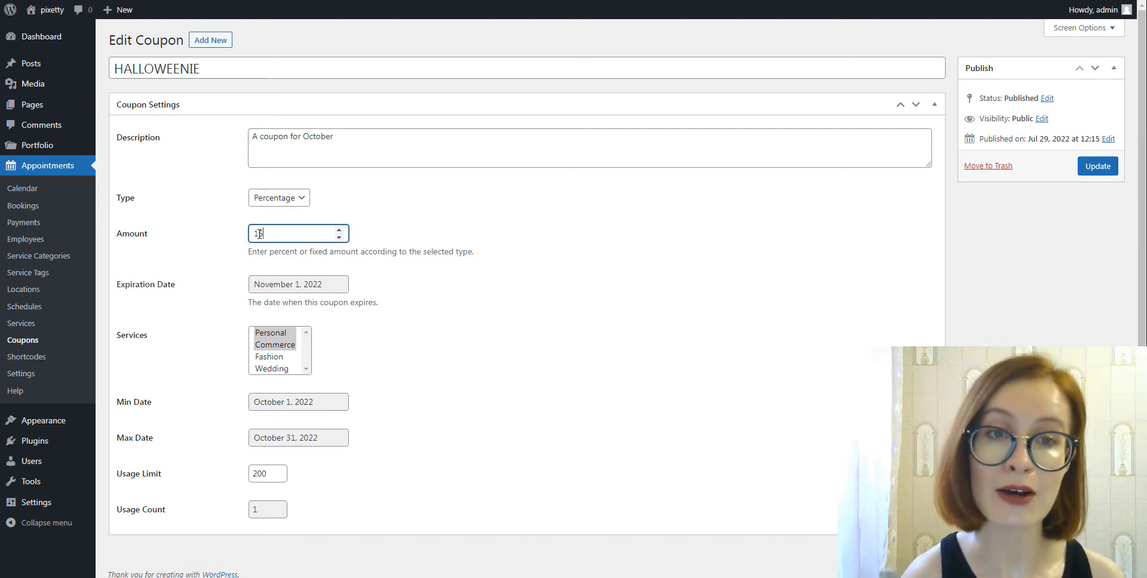
pyautogui.write('5')
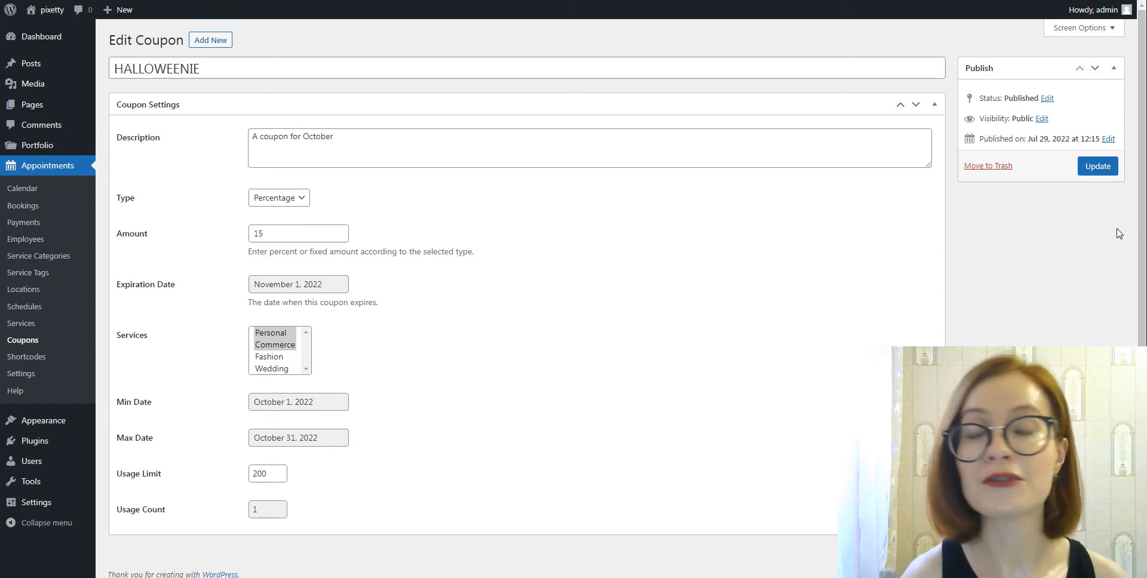
pyautogui.click(1097, 166)
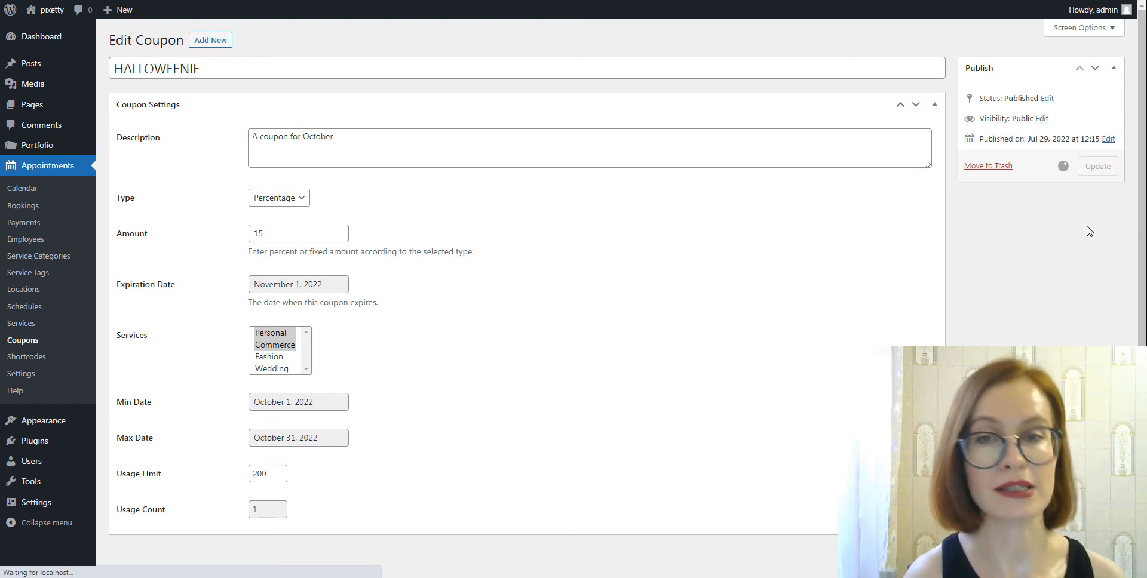
pyautogui.click(1097, 166)
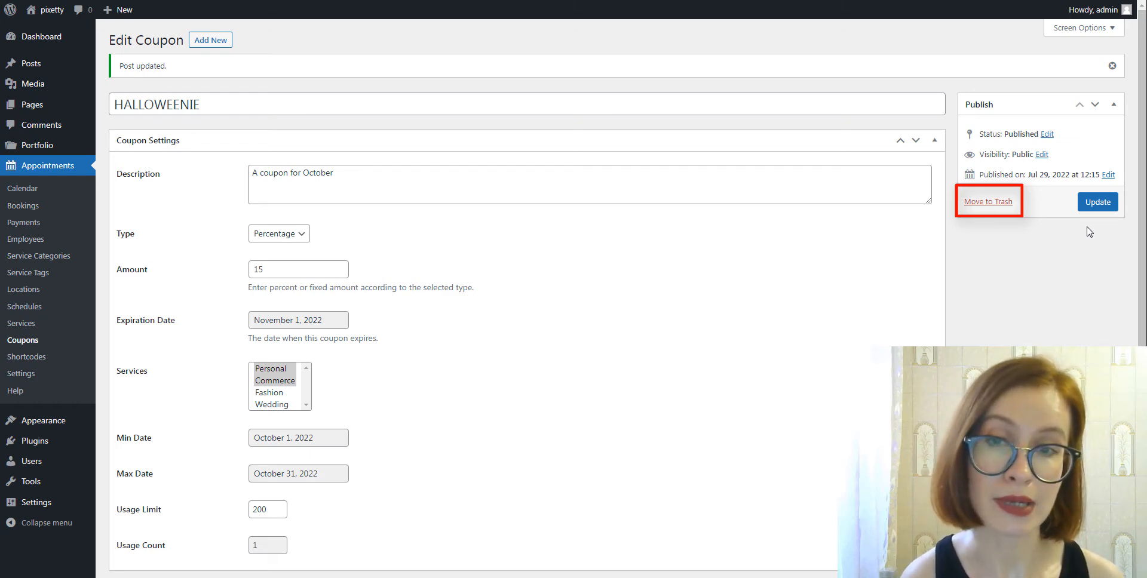
pyautogui.moveTo(1056, 237)
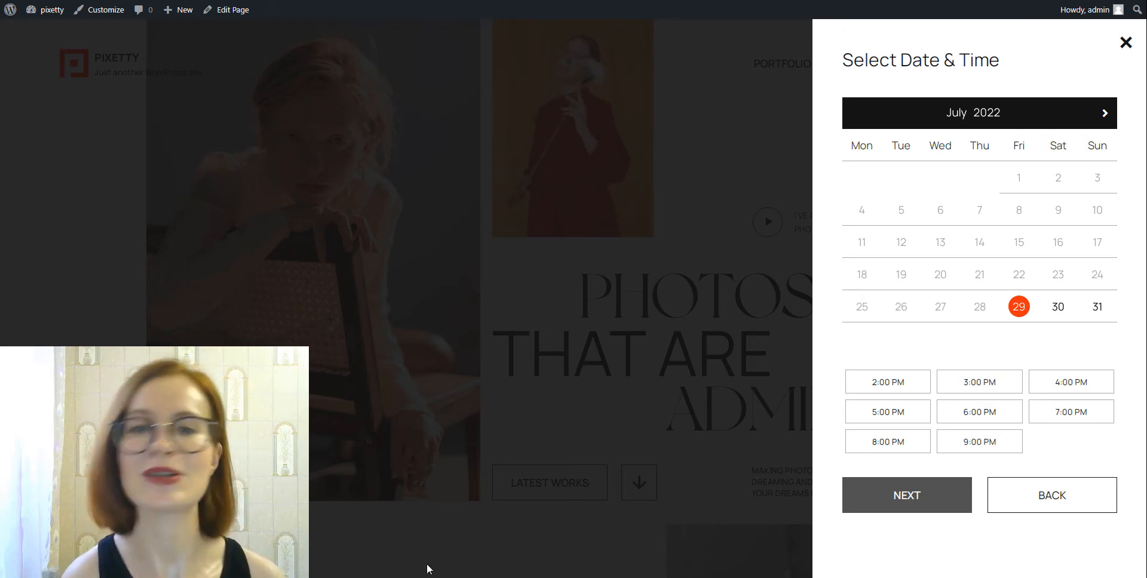
# Choose the 2:00 PM slot on 29 July 2022 and continue to the next booking step
pyautogui.click(888, 382)
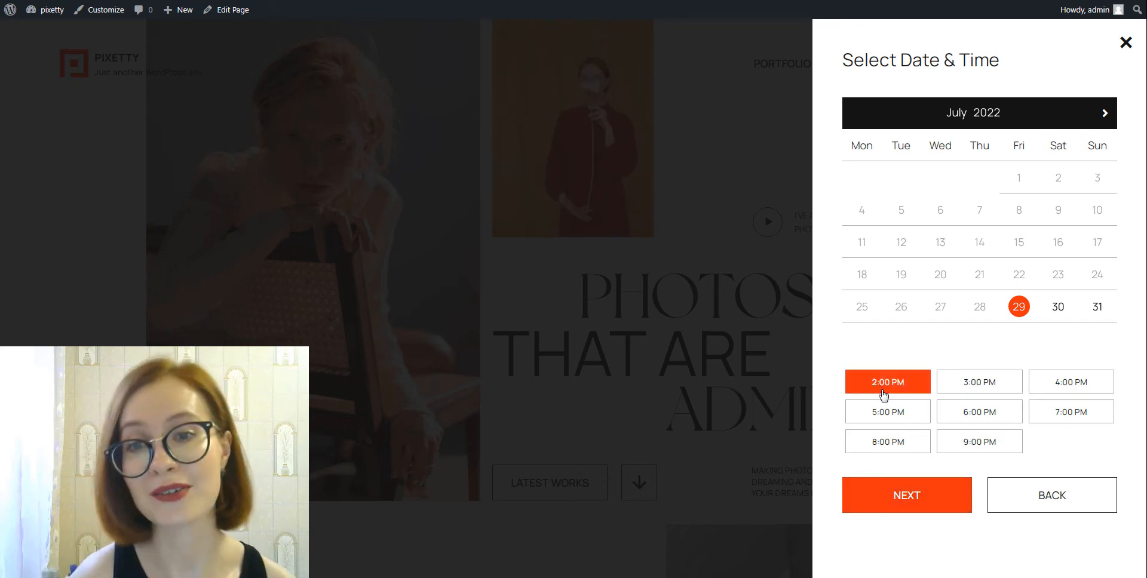
pyautogui.click(906, 494)
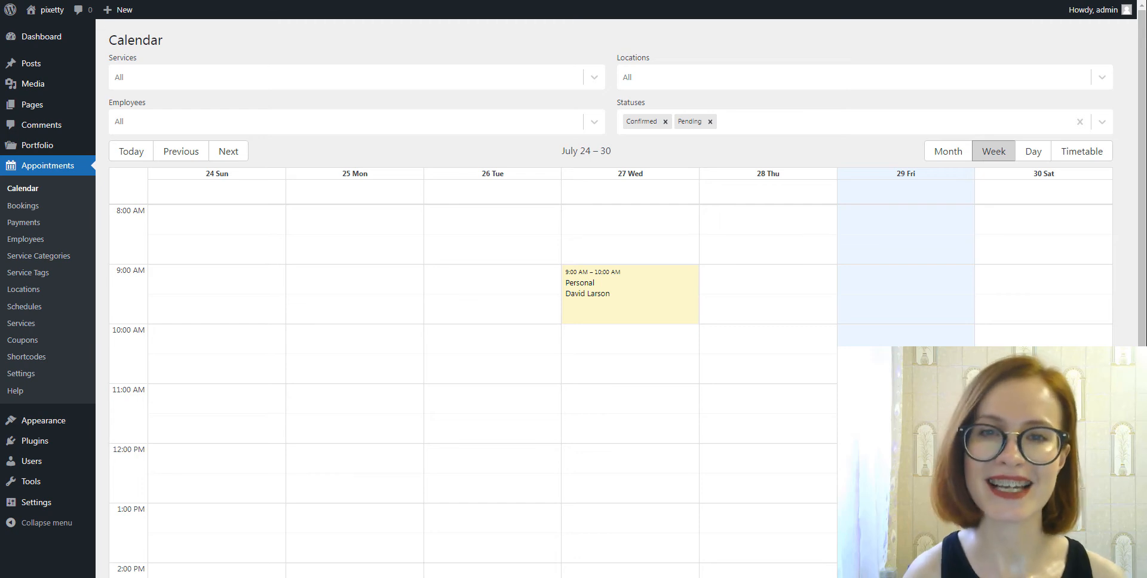
# Switch the appointments calendar to month view, browse ahead to October, then return to August 2022
pyautogui.click(947, 151)
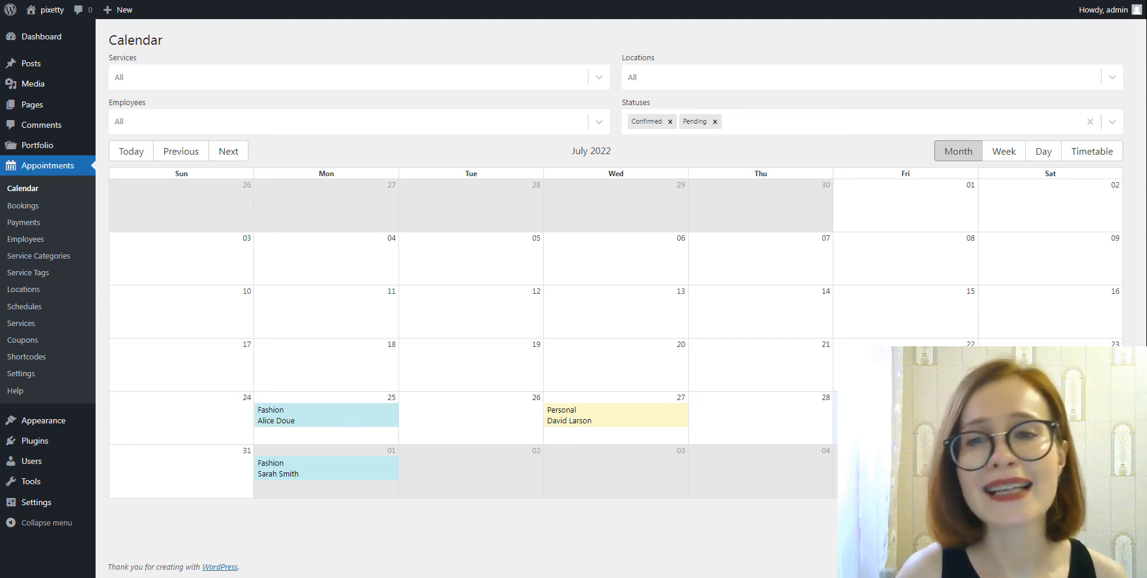
pyautogui.moveTo(276, 166)
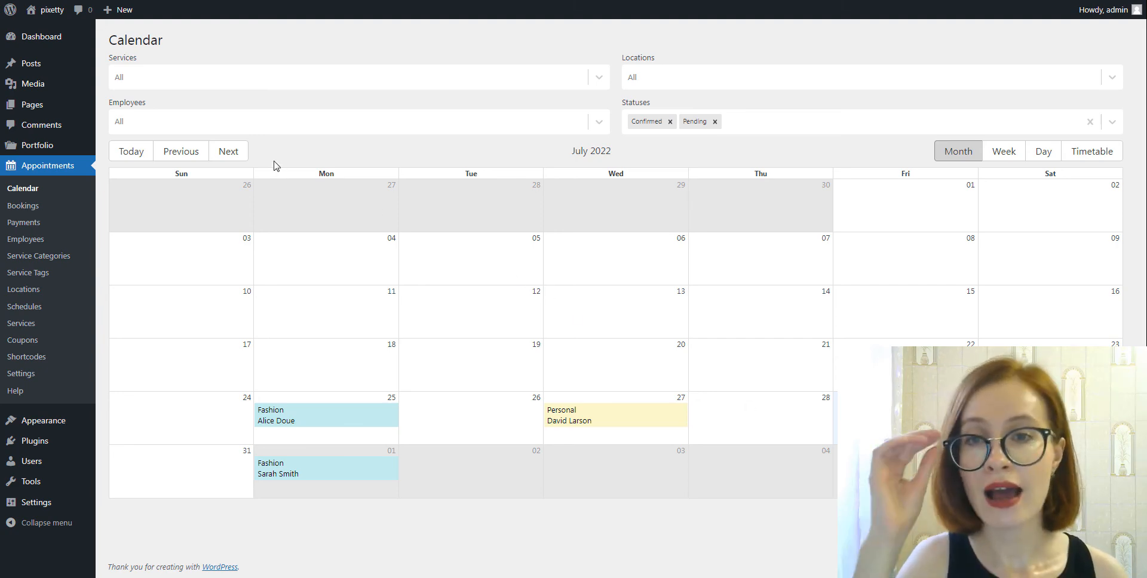
pyautogui.click(228, 150)
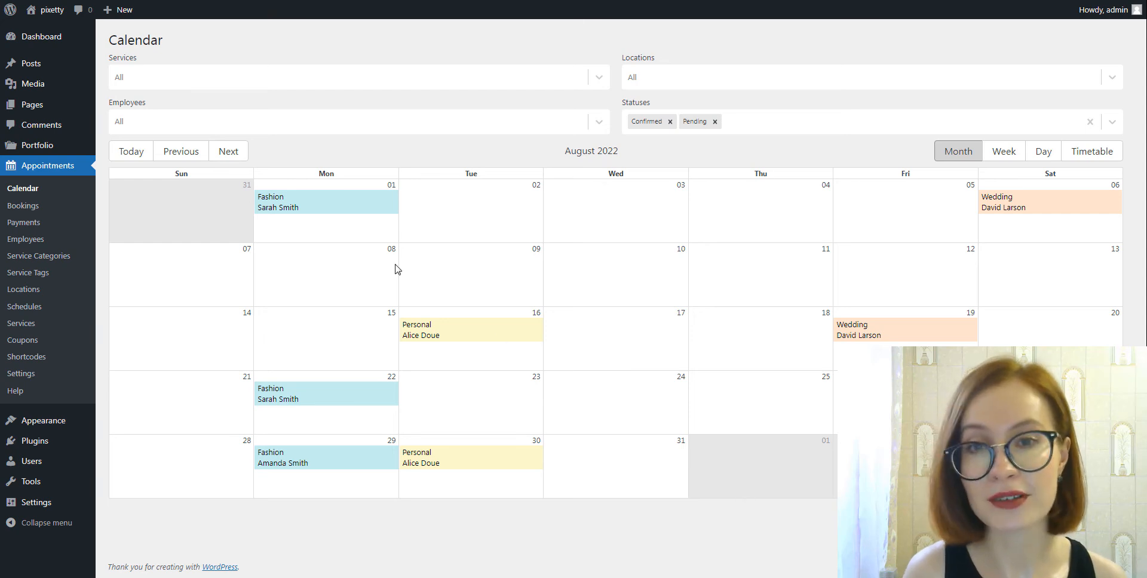
pyautogui.click(228, 152)
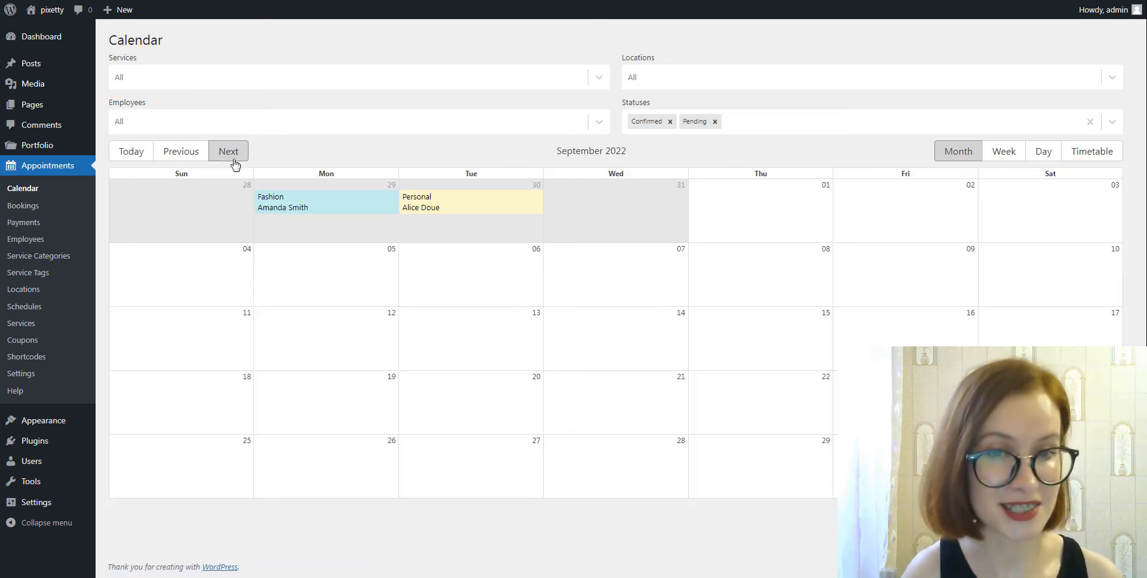
pyautogui.click(228, 152)
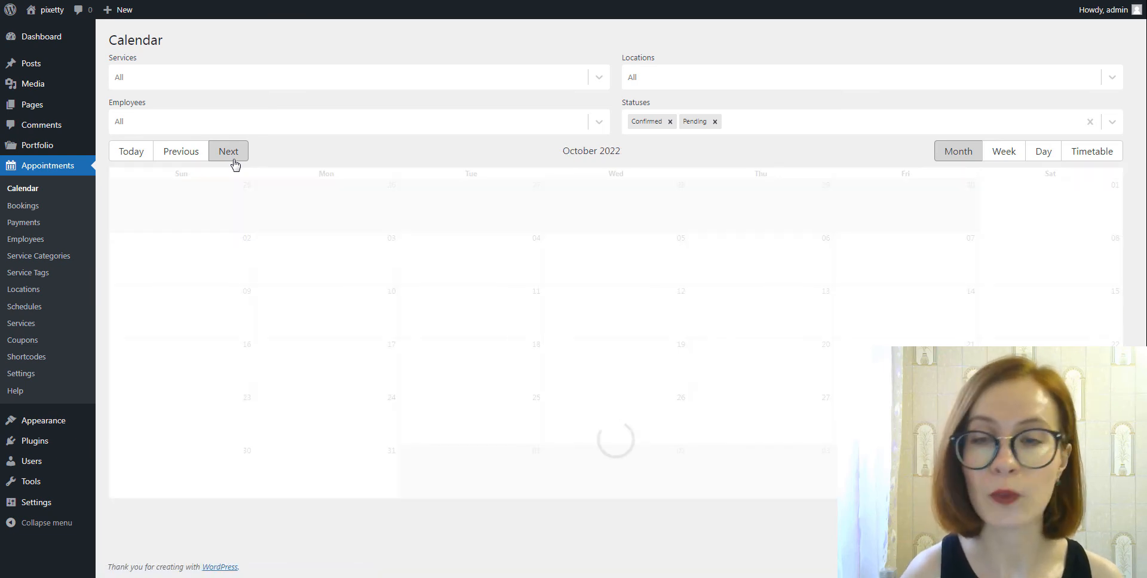
pyautogui.click(228, 151)
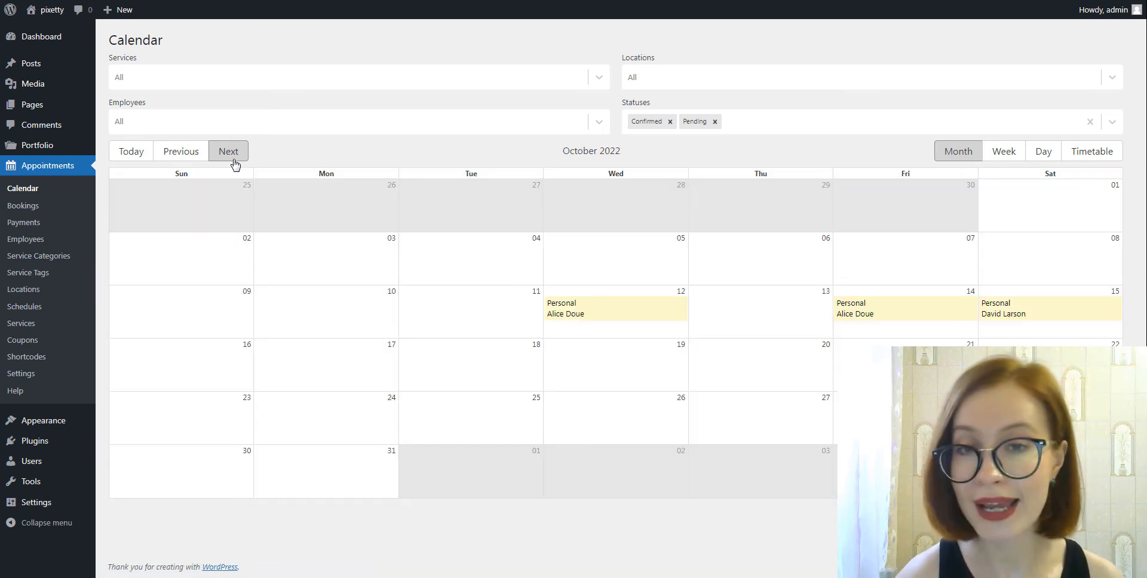
pyautogui.click(180, 151)
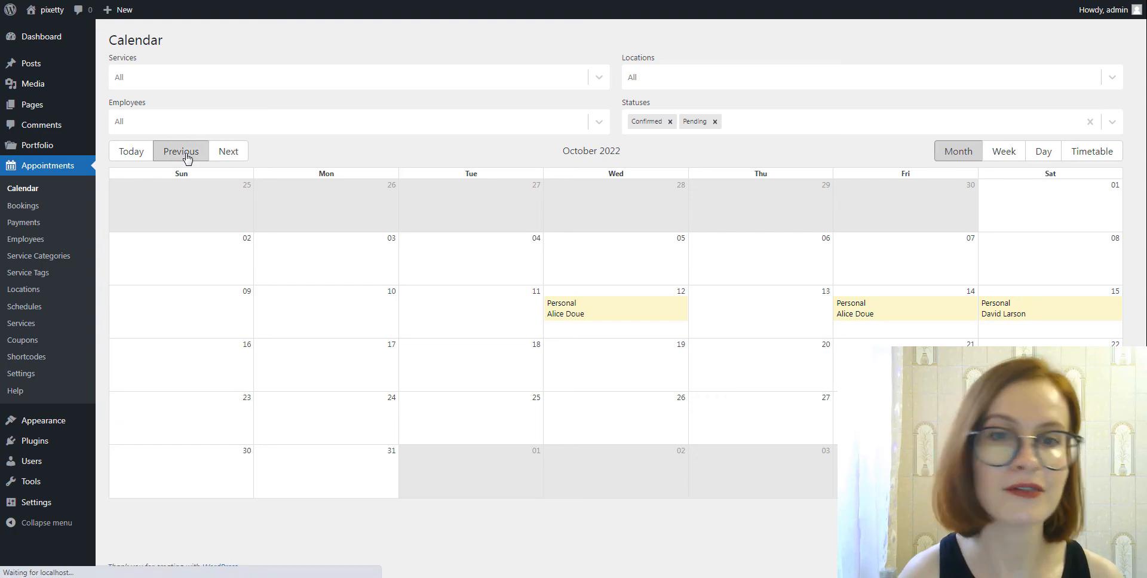
pyautogui.click(180, 150)
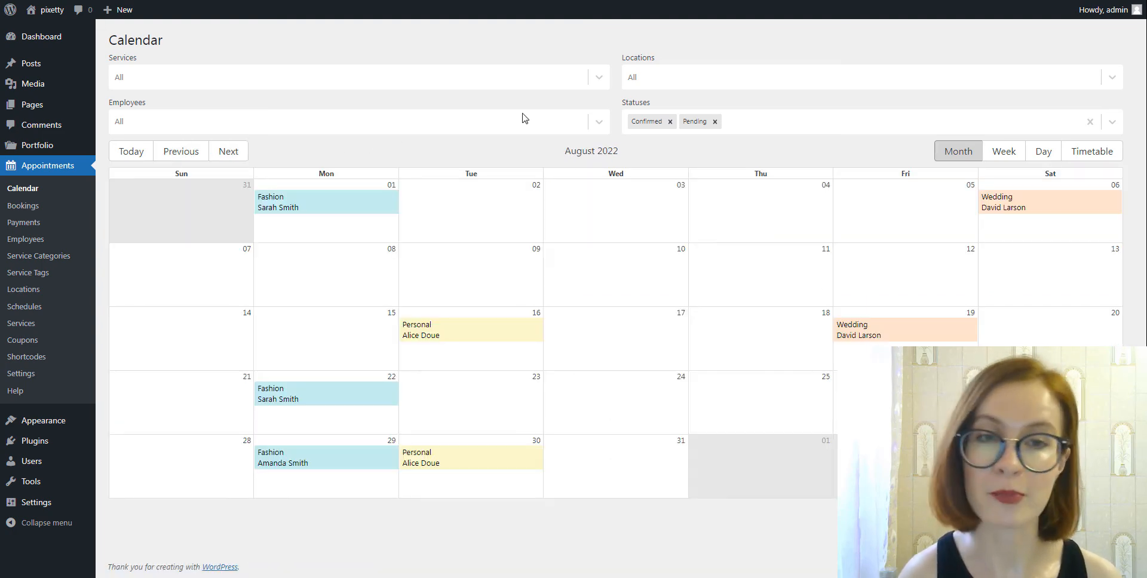
# Filter bookings to Fashion, clear the filter, and view the Wedding and Fashion booking details
pyautogui.click(359, 77)
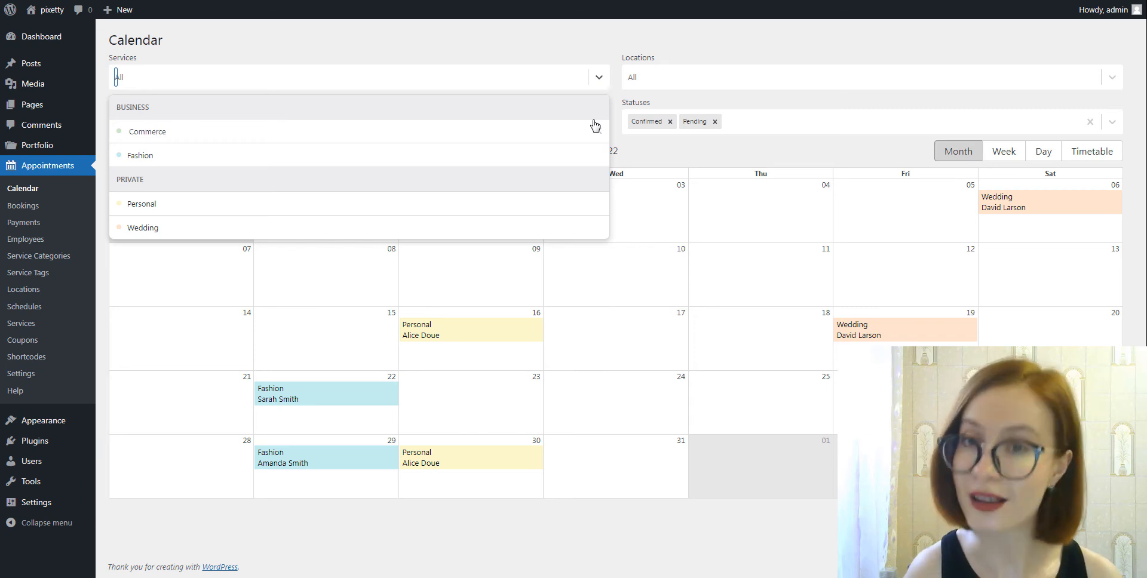
pyautogui.click(140, 155)
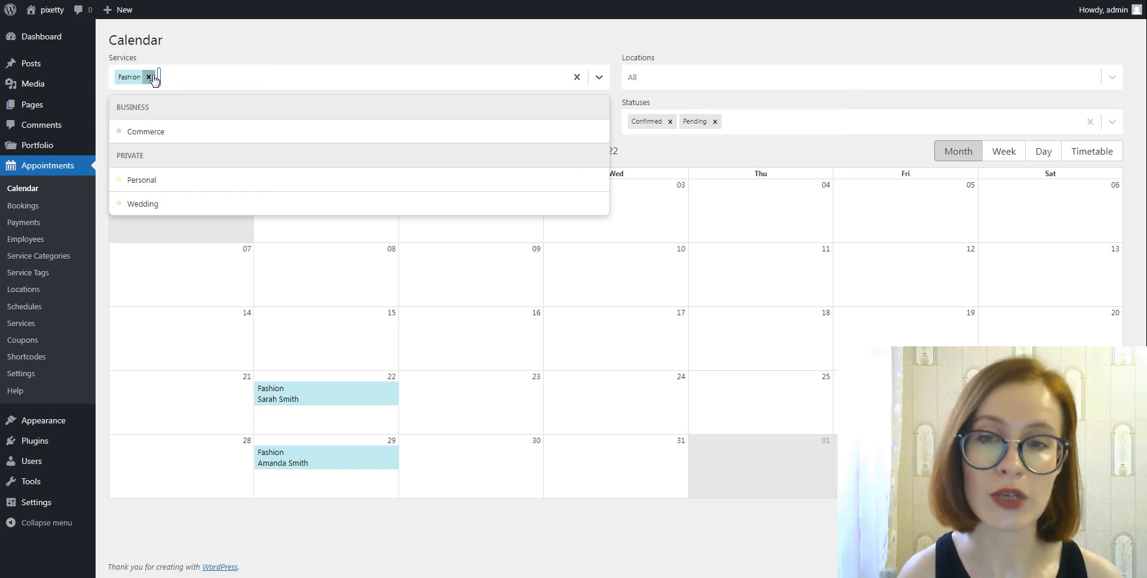
pyautogui.click(150, 78)
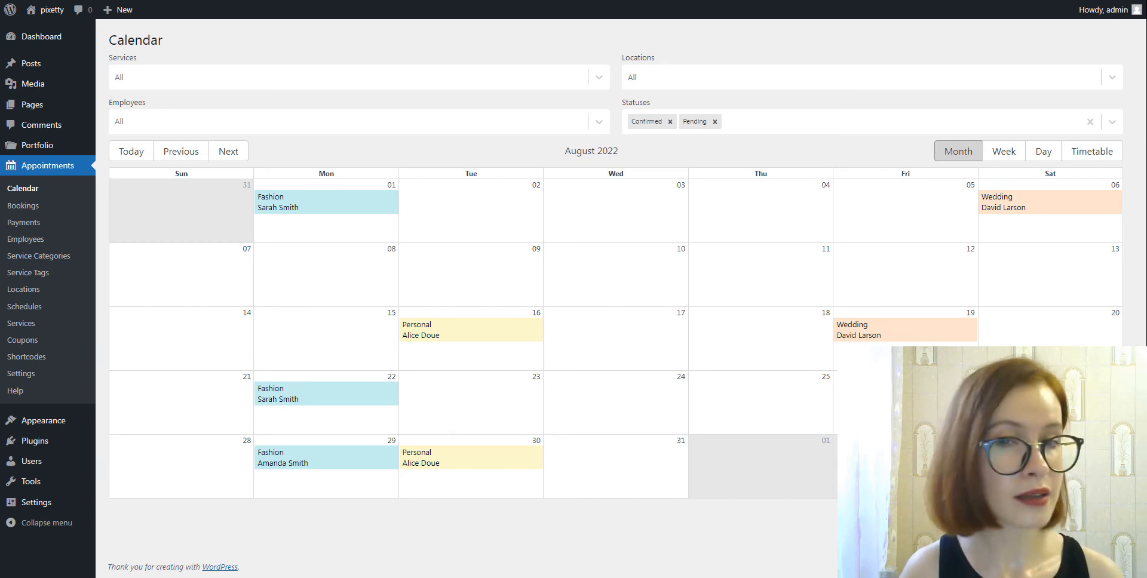
pyautogui.click(905, 330)
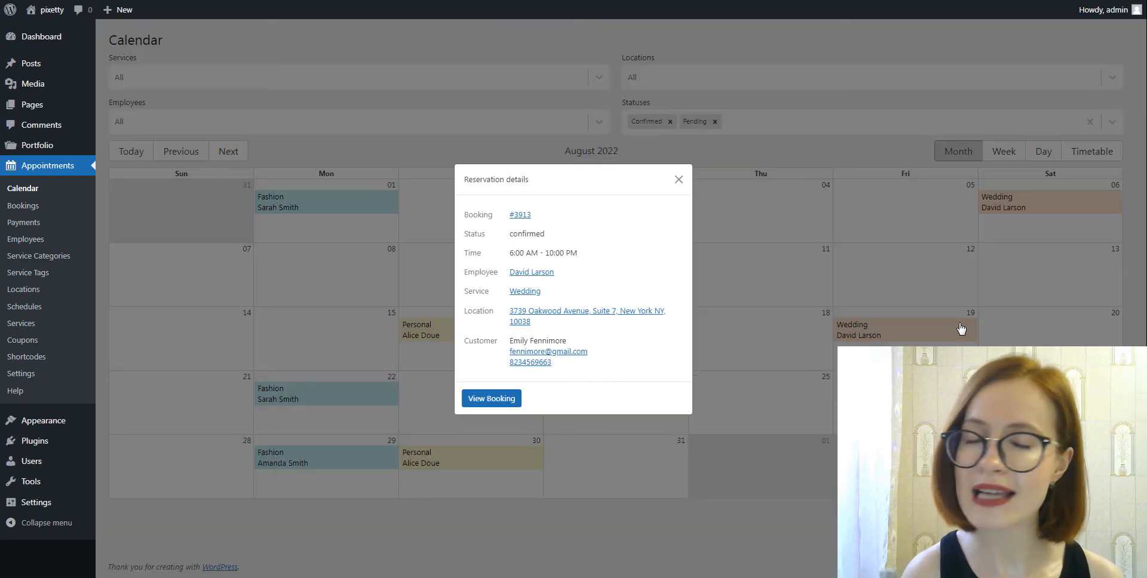
pyautogui.click(677, 180)
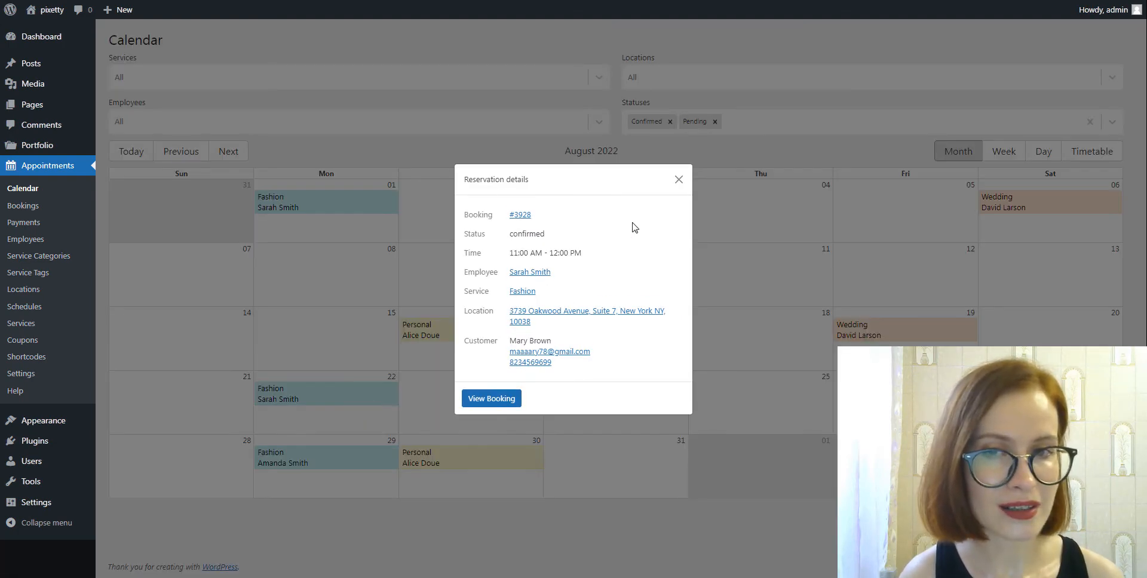
pyautogui.click(677, 179)
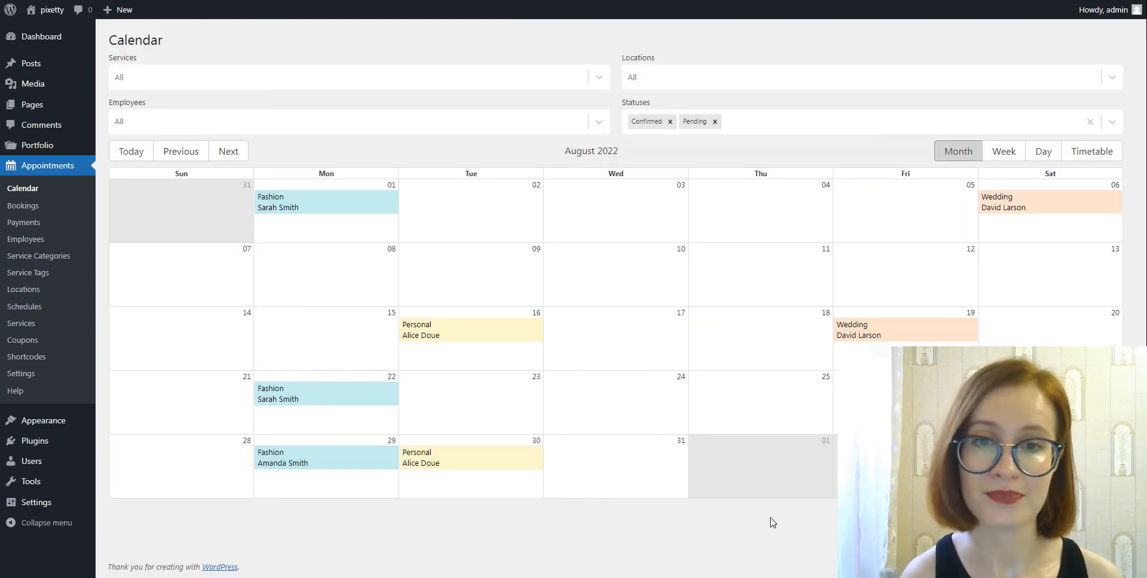
pyautogui.moveTo(150, 270)
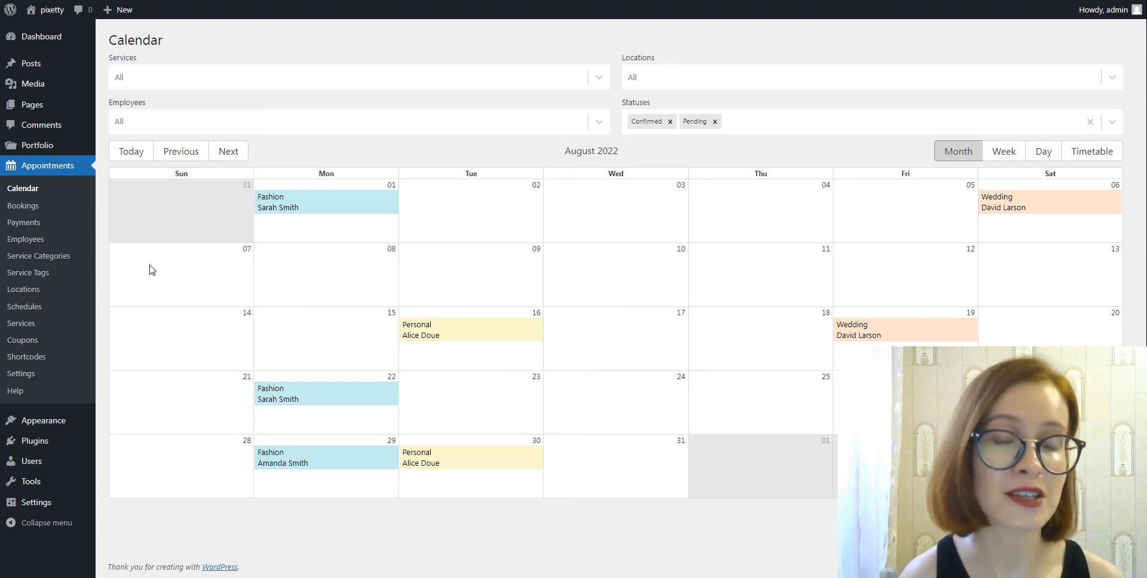
pyautogui.click(20, 323)
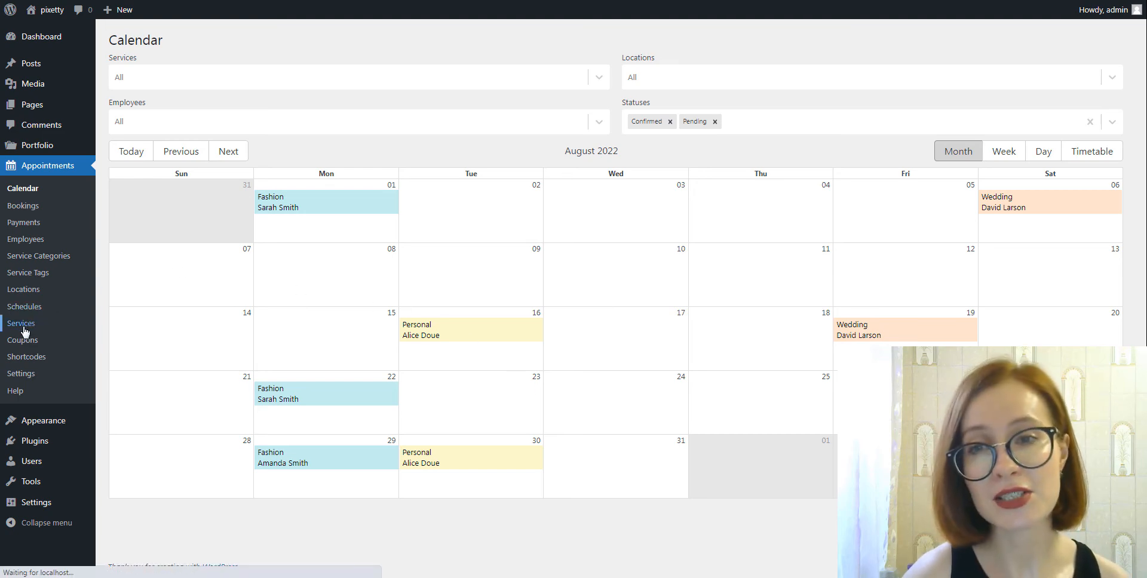
# Edit the Fashion service and set its calendar colour to pale blue #c4eff0
pyautogui.click(20, 323)
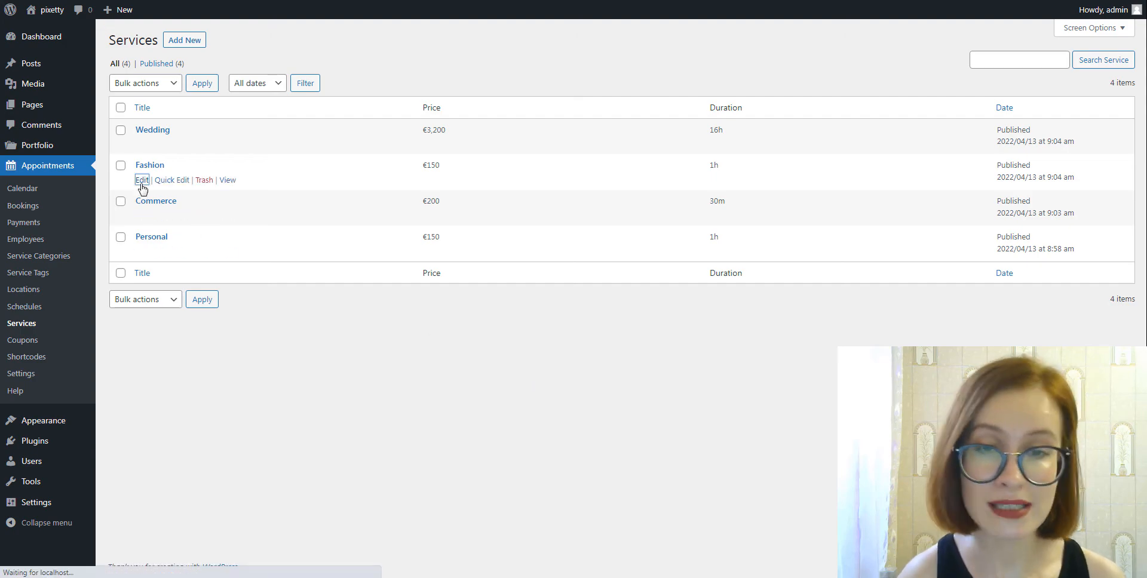
pyautogui.click(142, 180)
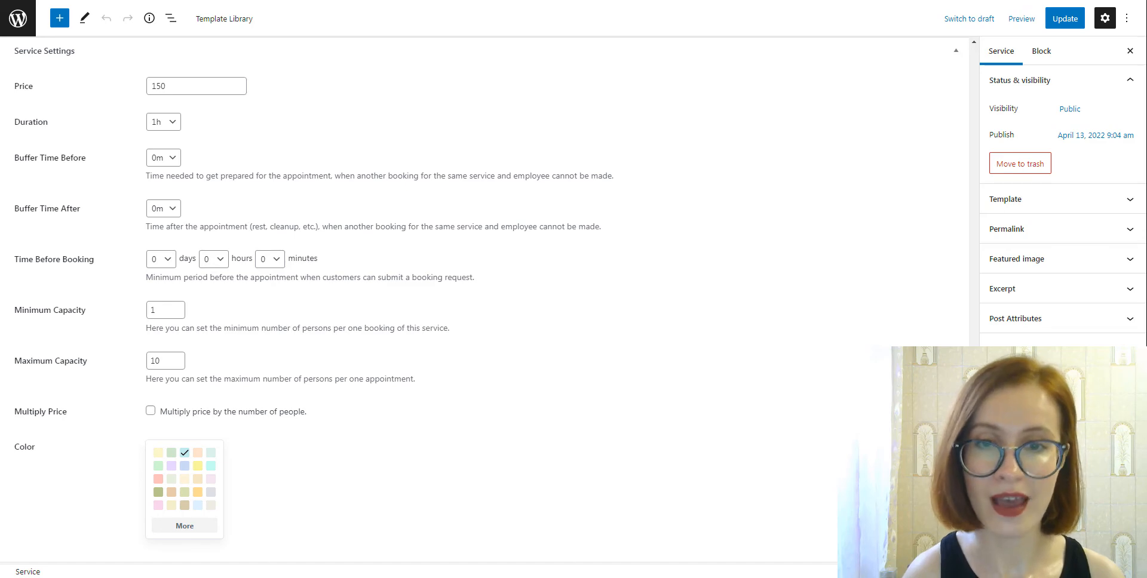
pyautogui.scroll(-3)
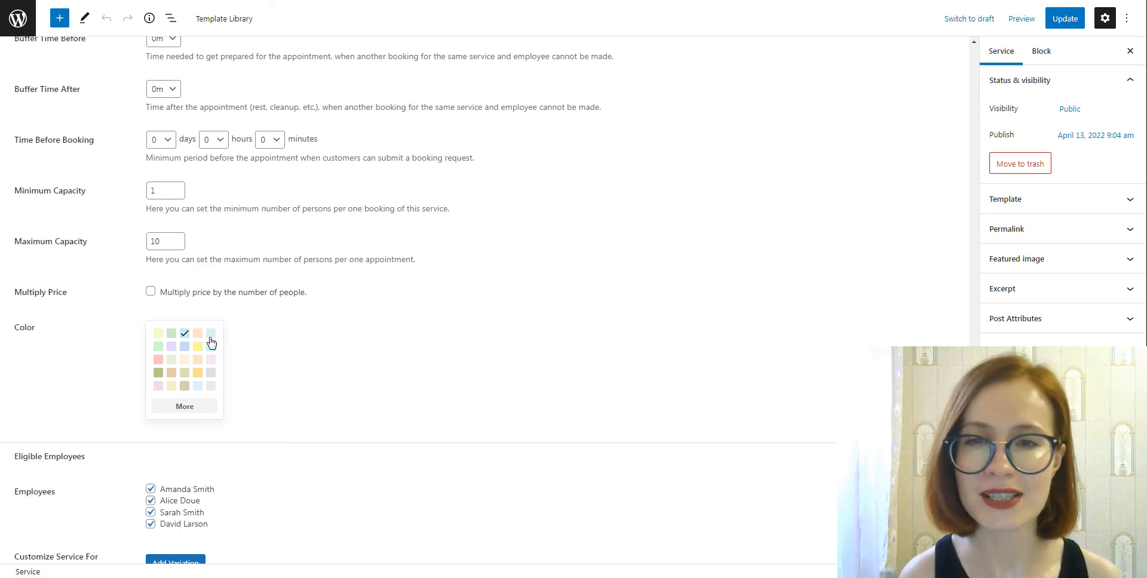
pyautogui.click(212, 385)
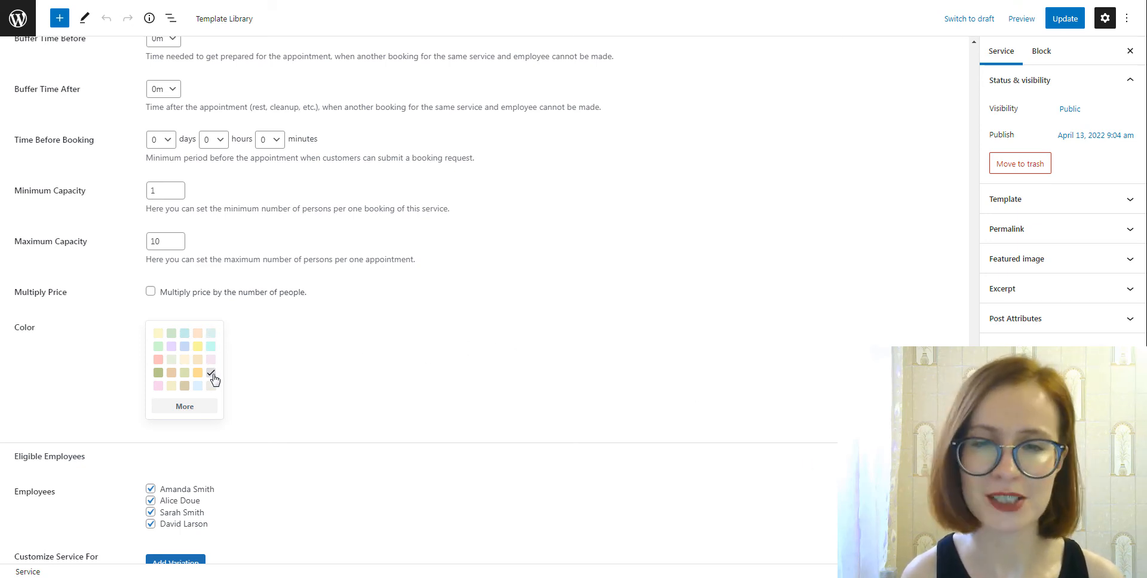
pyautogui.click(172, 385)
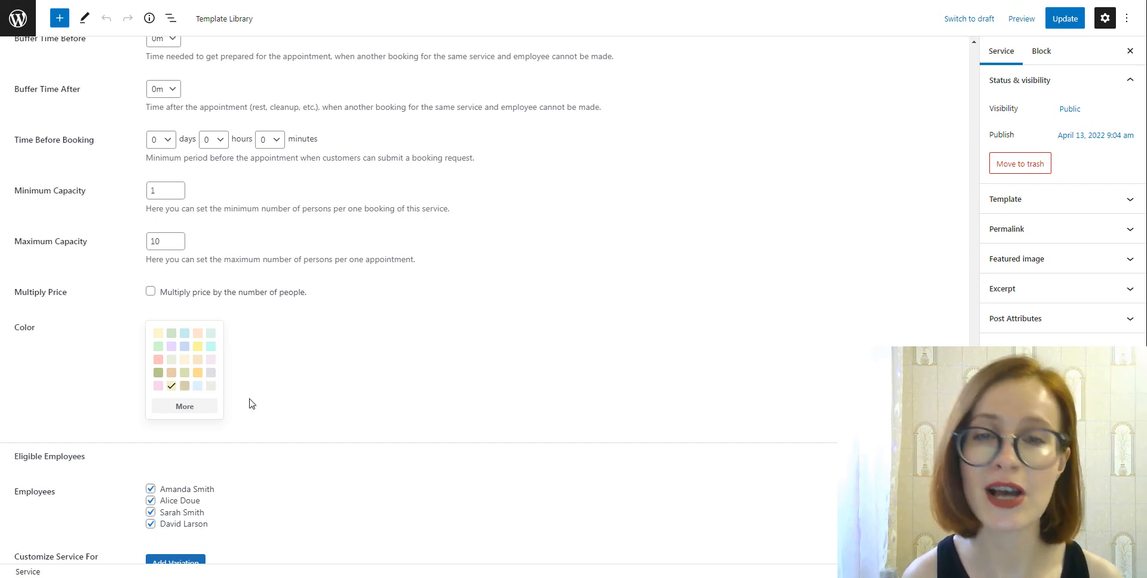
pyautogui.click(186, 334)
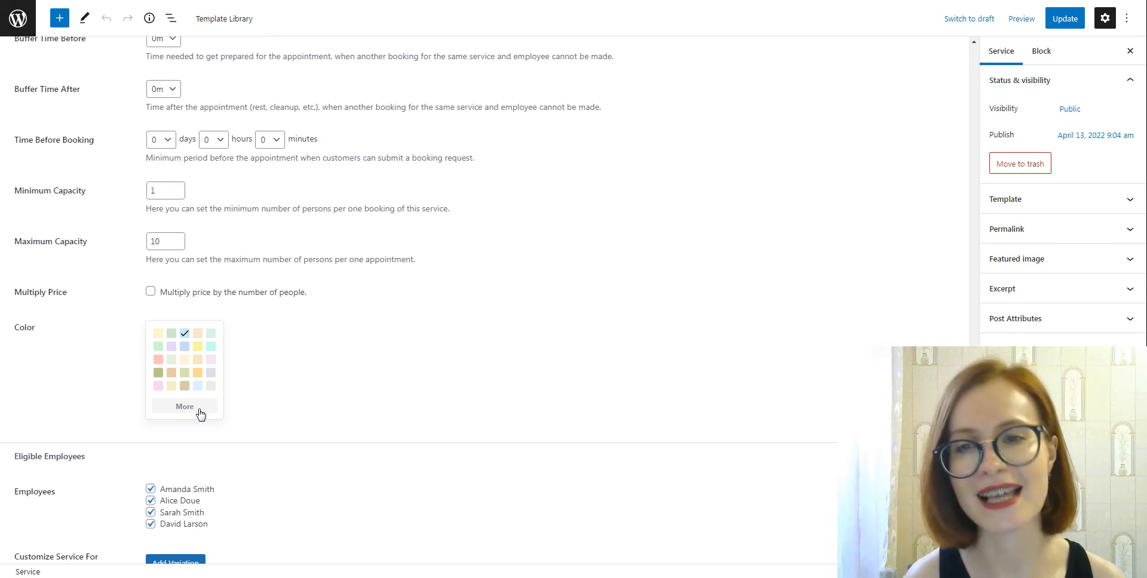
pyautogui.click(184, 407)
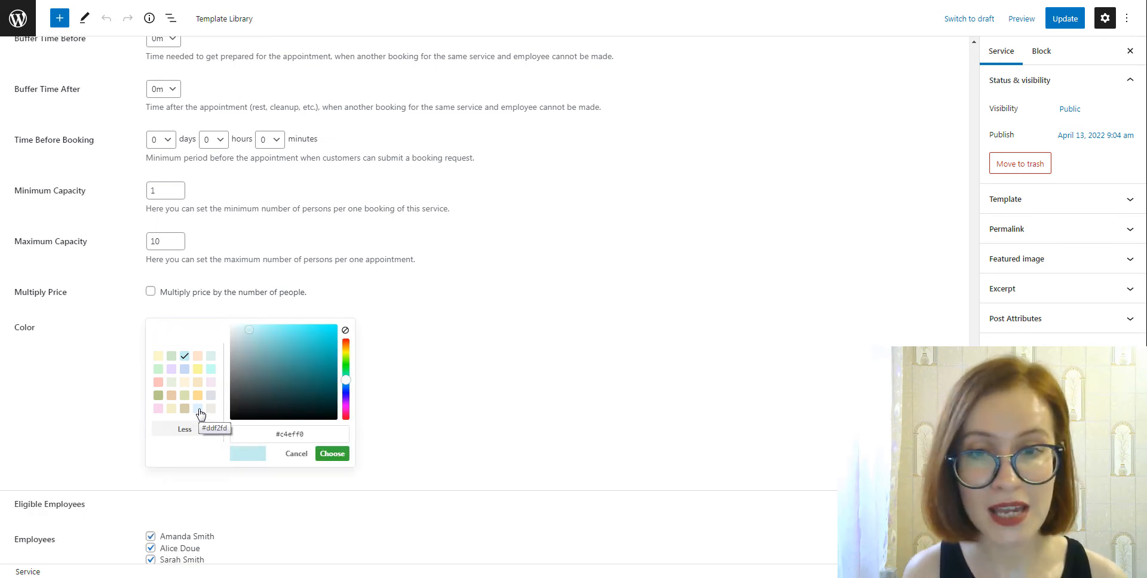
pyautogui.moveTo(433, 410)
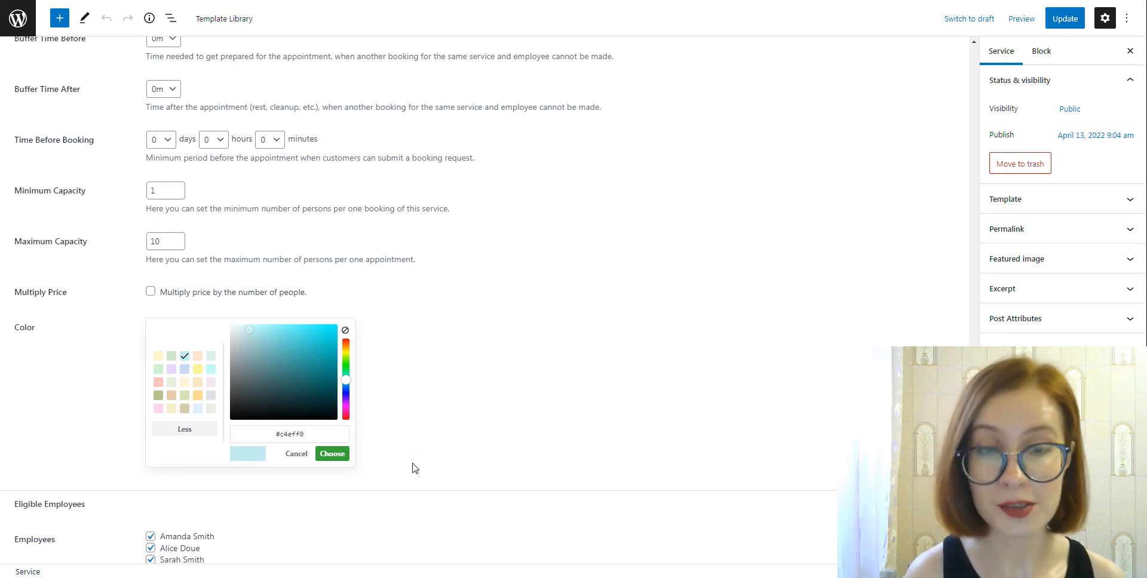
pyautogui.moveTo(411, 477)
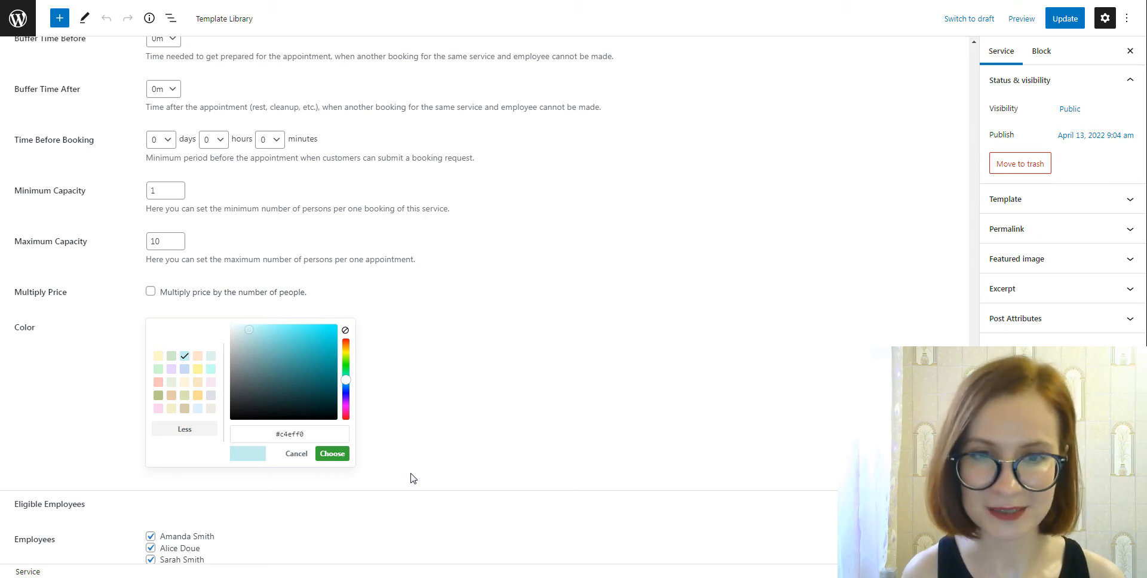
pyautogui.click(346, 366)
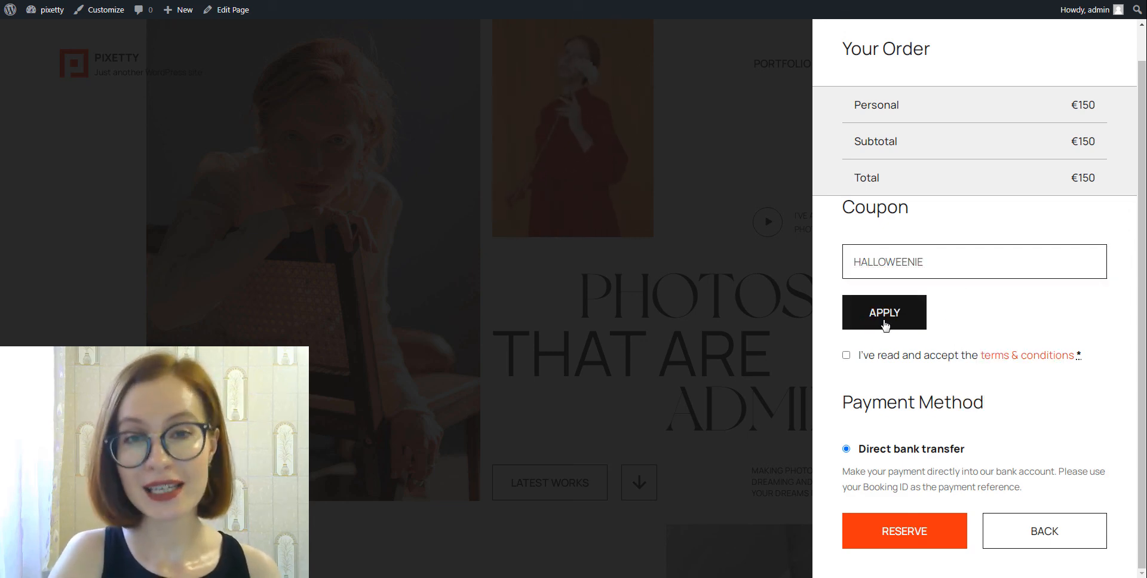
# Apply the HALLOWEENIE coupon to the checkout order
pyautogui.click(883, 313)
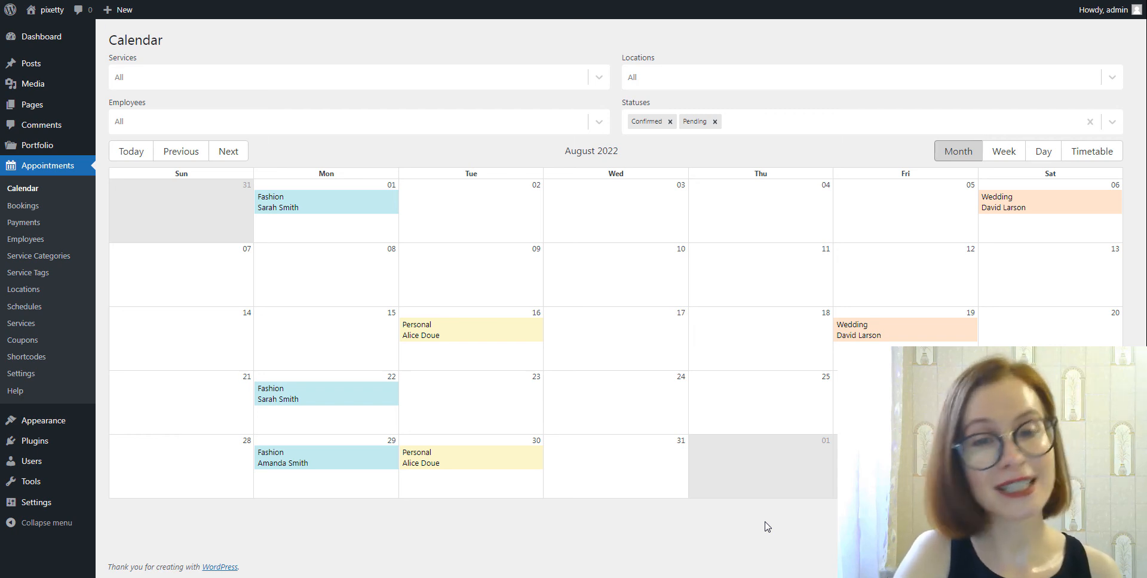
pyautogui.moveTo(604, 411)
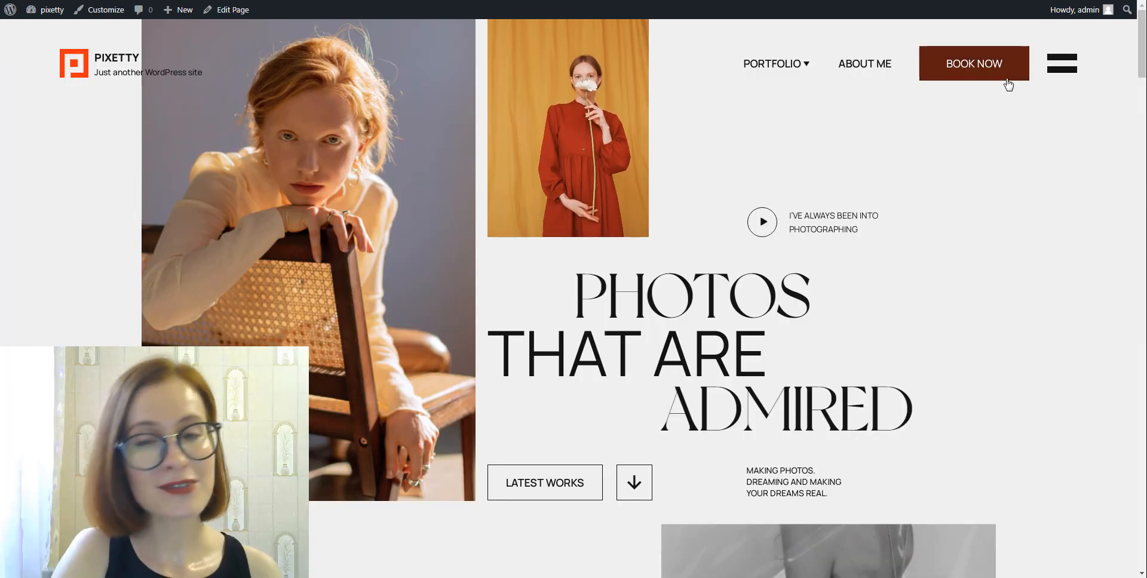
# Book a Personal session on October 12, 2022 at 3:00 PM and add it to the reservation
pyautogui.click(974, 63)
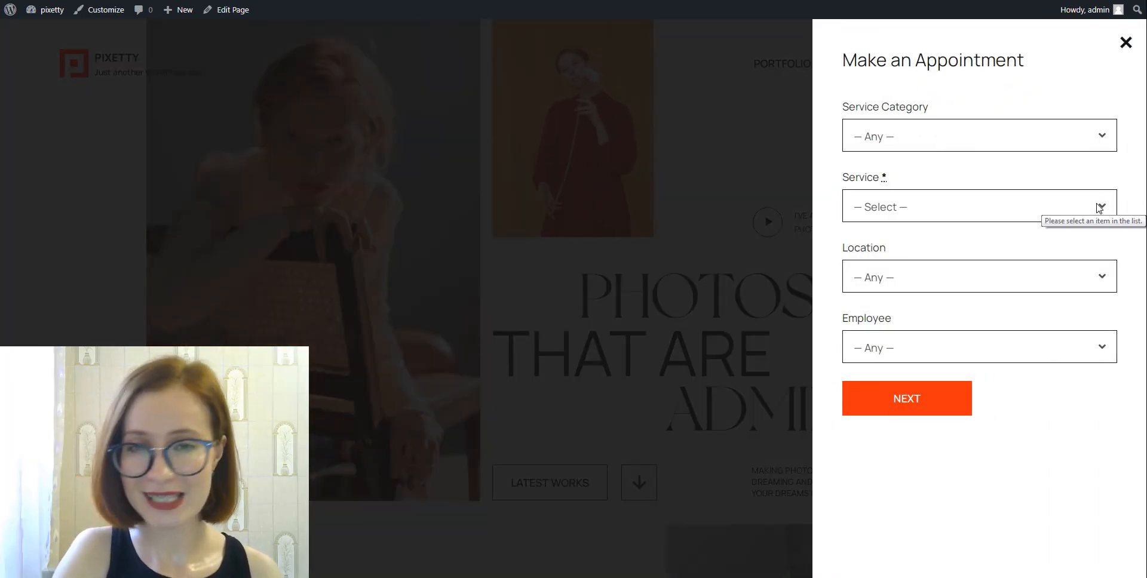
pyautogui.click(978, 206)
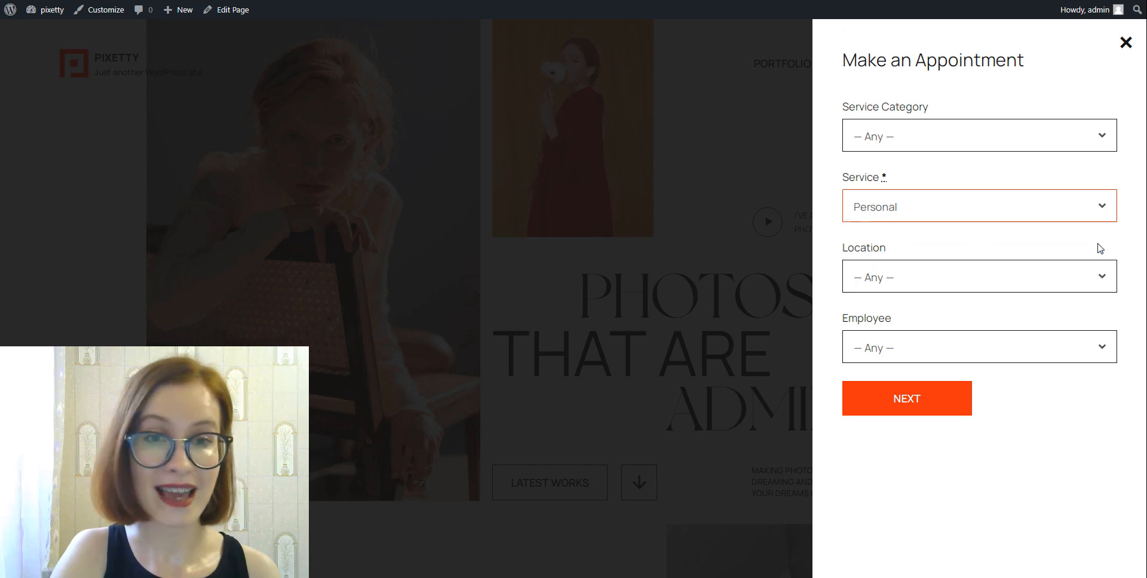
pyautogui.click(906, 398)
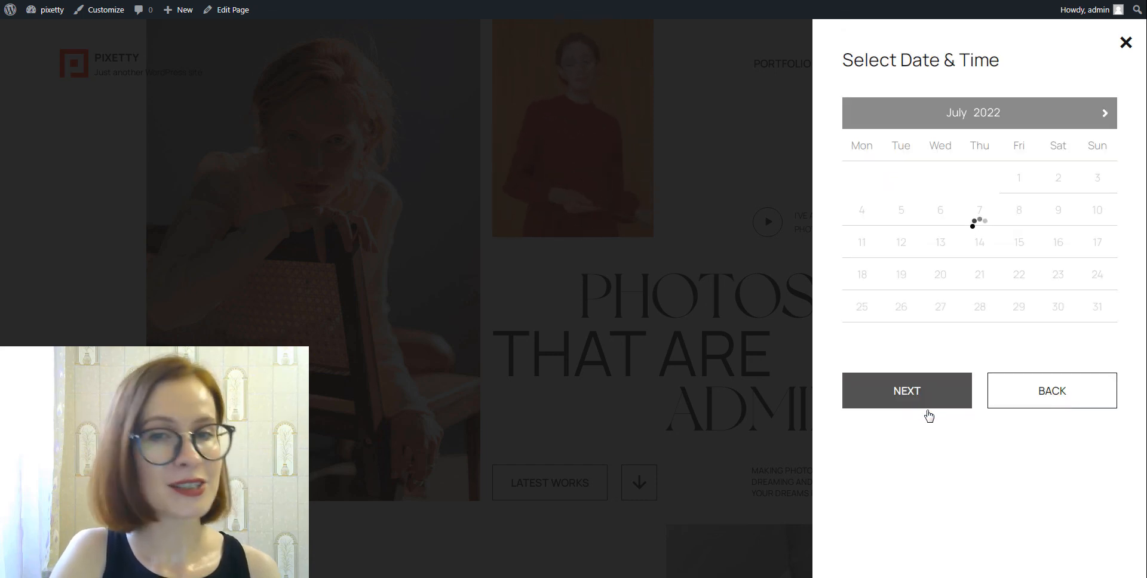
pyautogui.click(1104, 112)
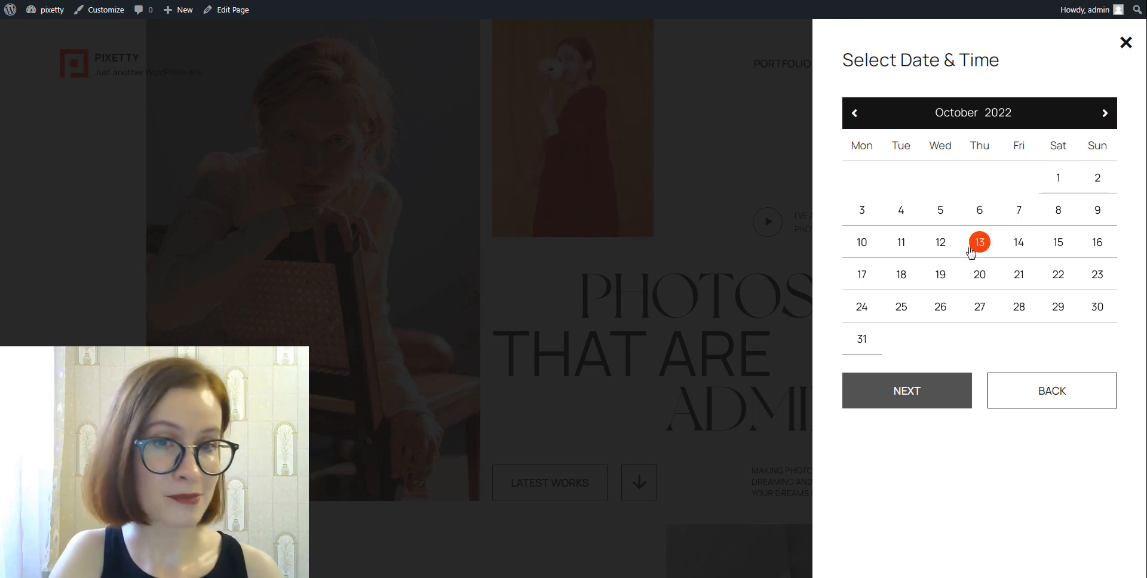
pyautogui.click(936, 242)
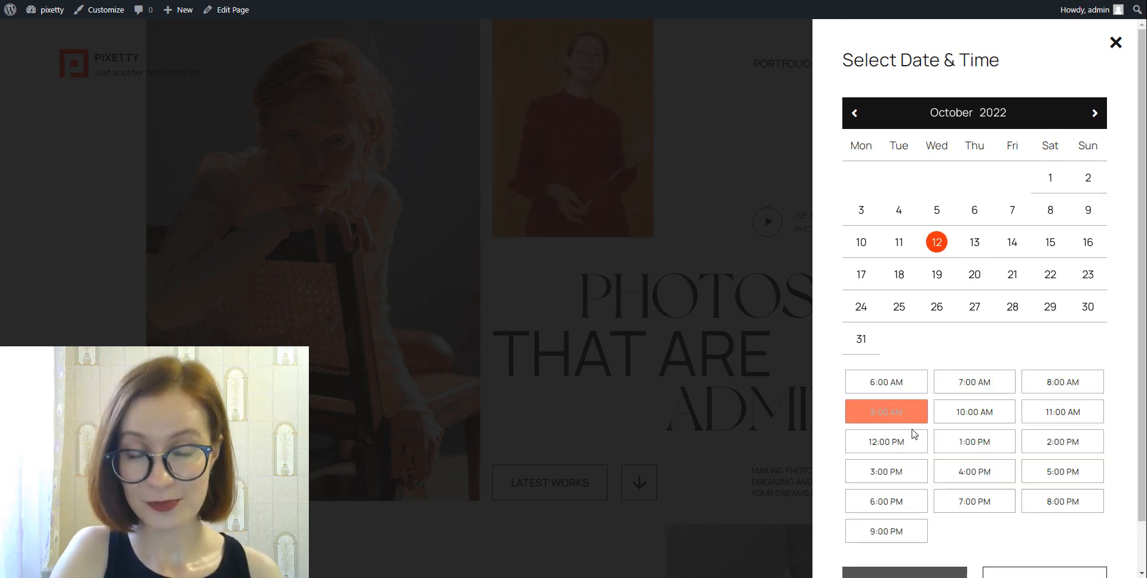
pyautogui.click(885, 471)
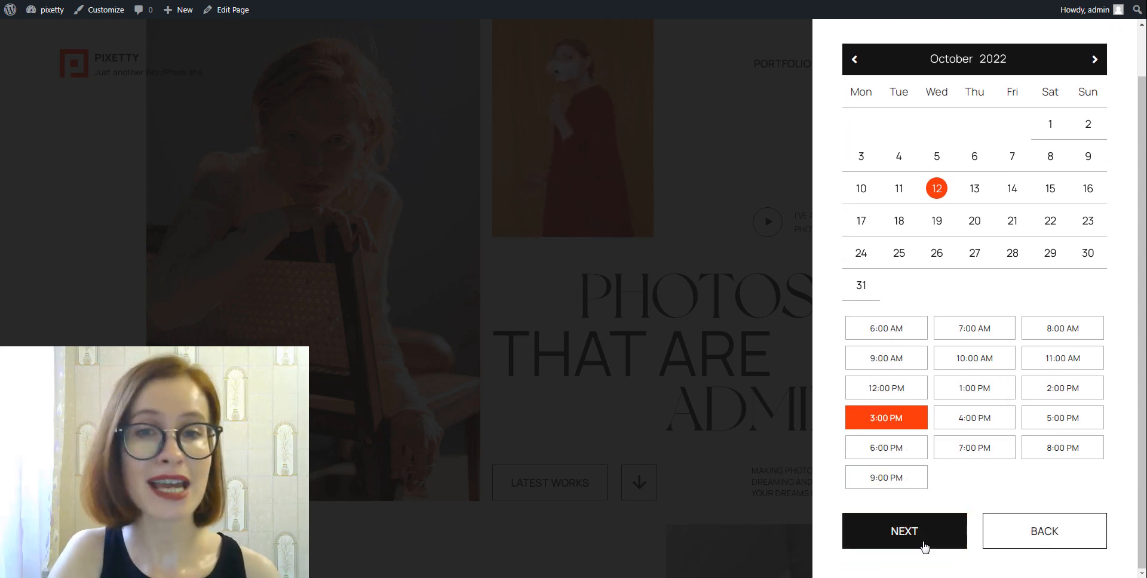
pyautogui.click(904, 531)
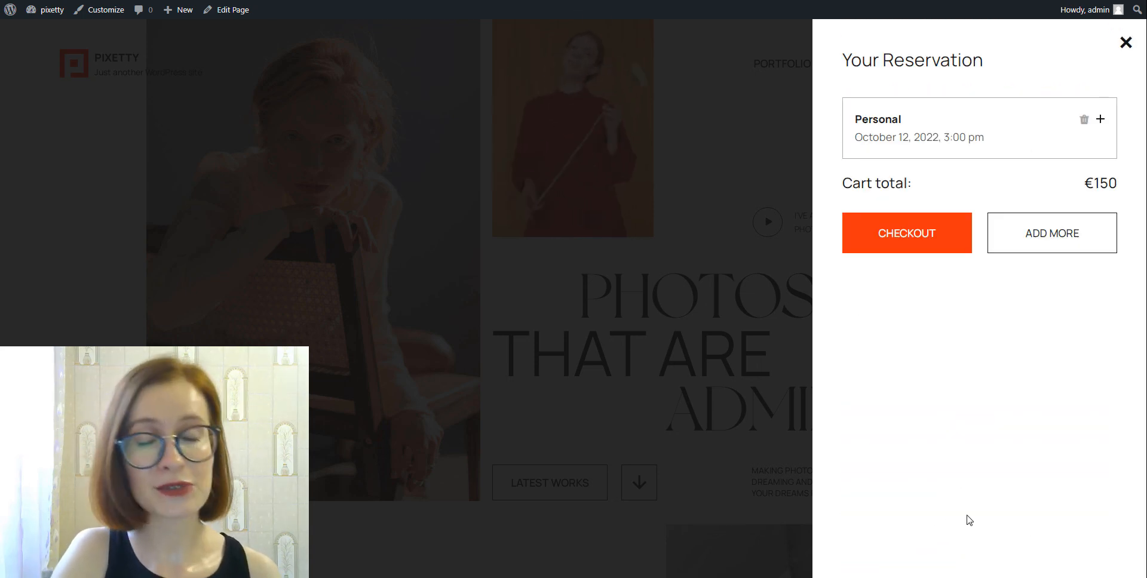
# Proceed to checkout and apply coupon HALLOWEENIE, bringing the total to €135
pyautogui.click(907, 233)
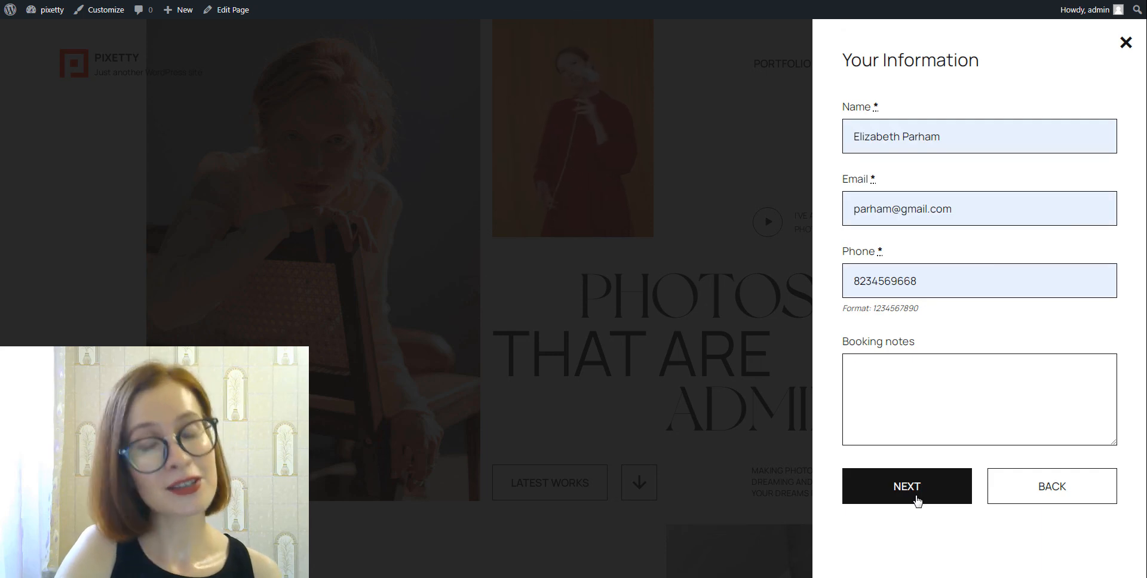
pyautogui.click(906, 486)
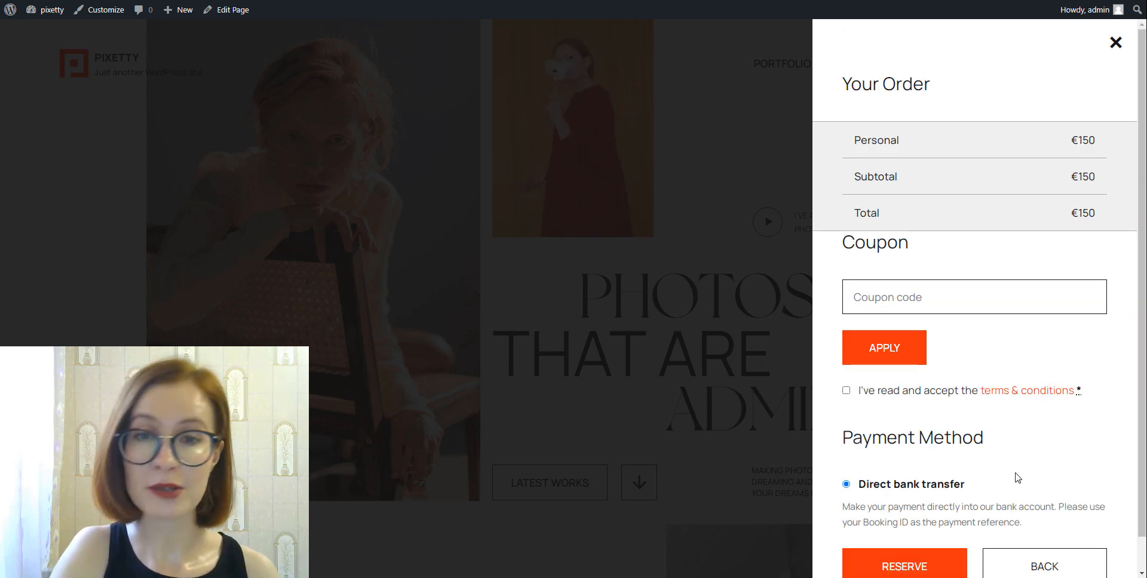
pyautogui.write('HALLOWEENIE')
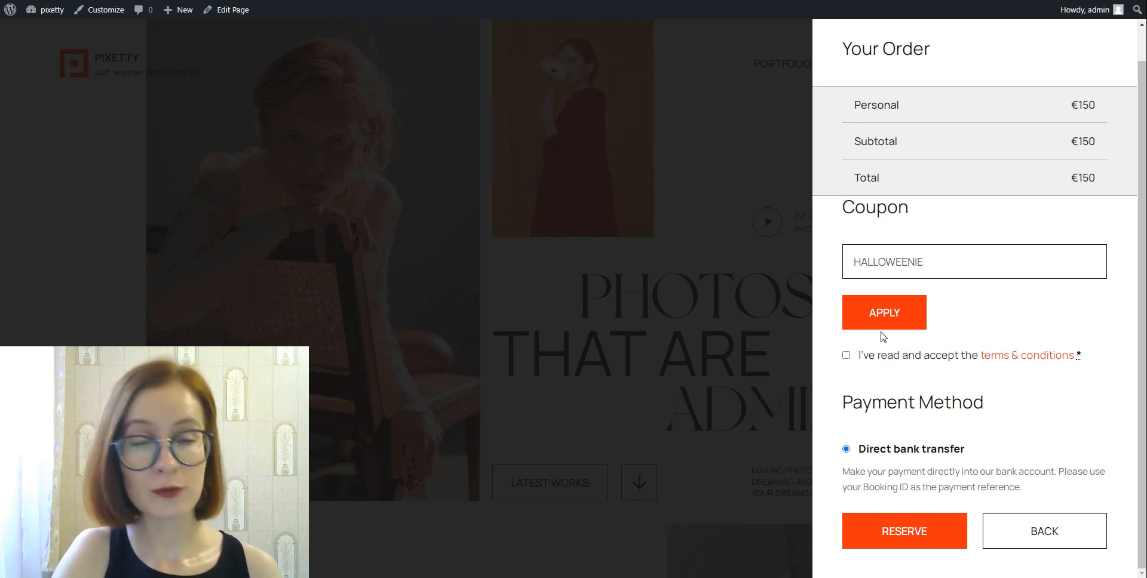
pyautogui.click(884, 312)
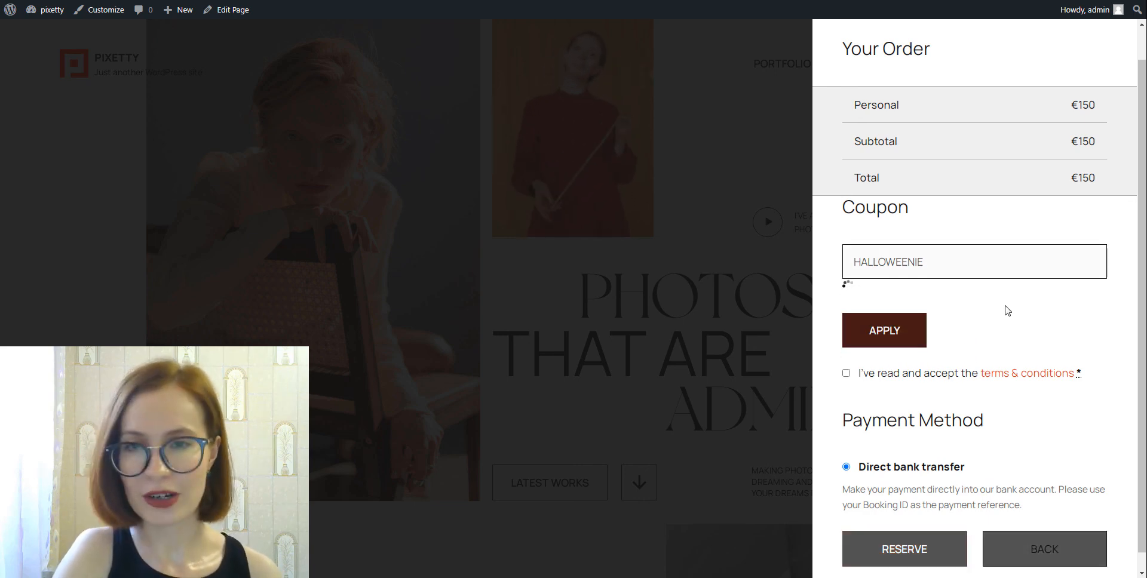
pyautogui.click(884, 331)
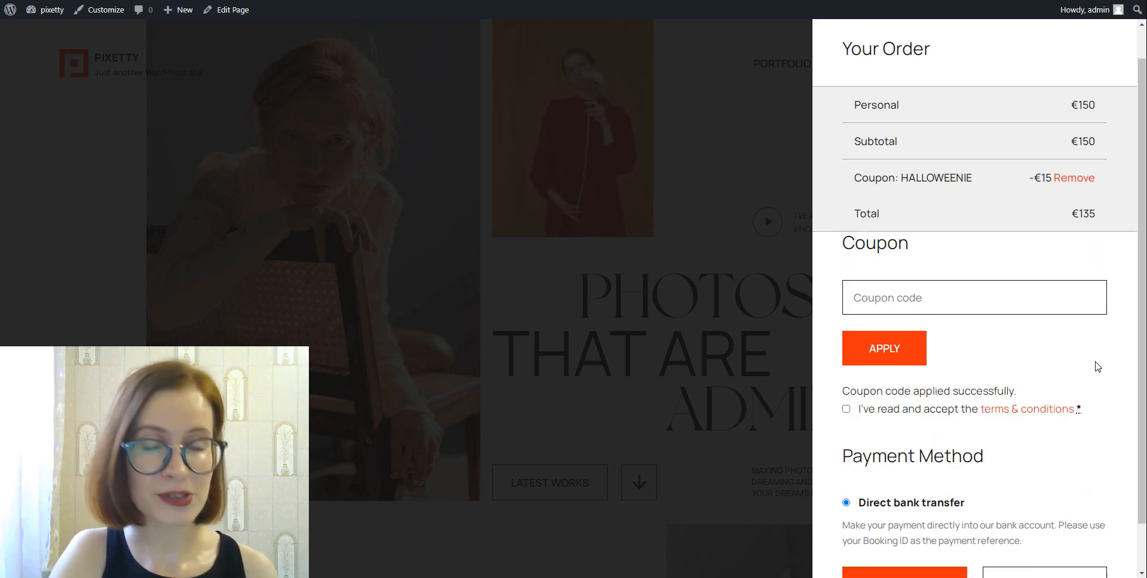
# Accept the terms and conditions and submit the reservation
pyautogui.scroll(-3)
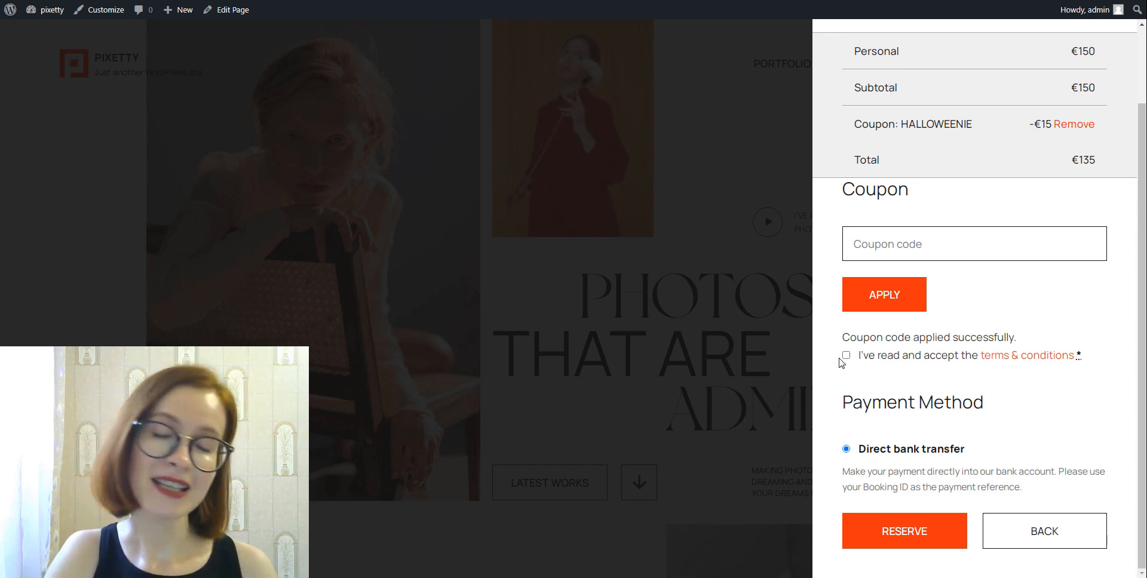
pyautogui.click(846, 356)
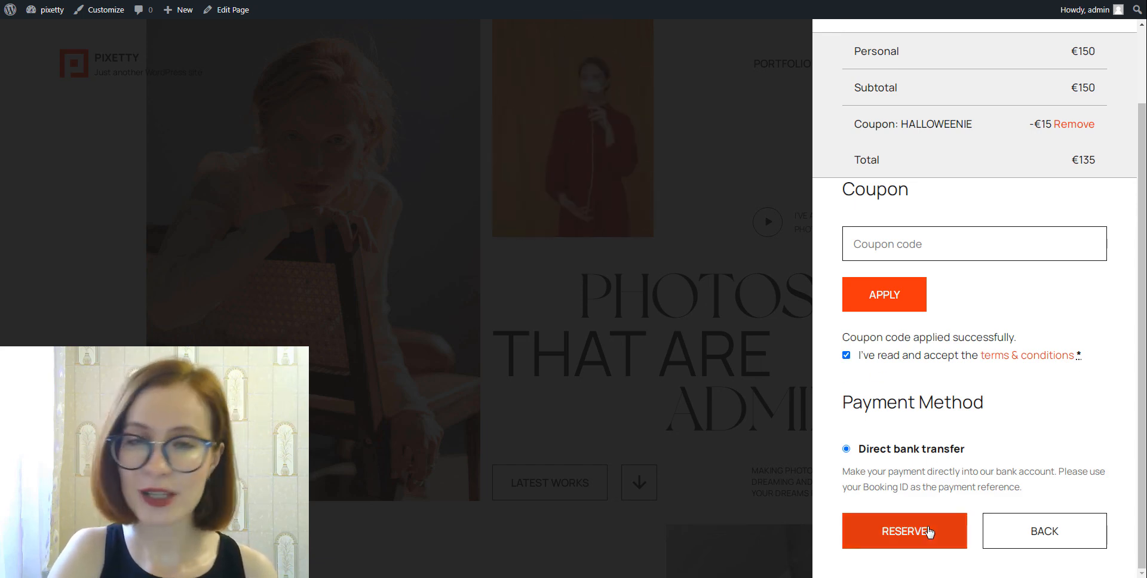
pyautogui.click(904, 531)
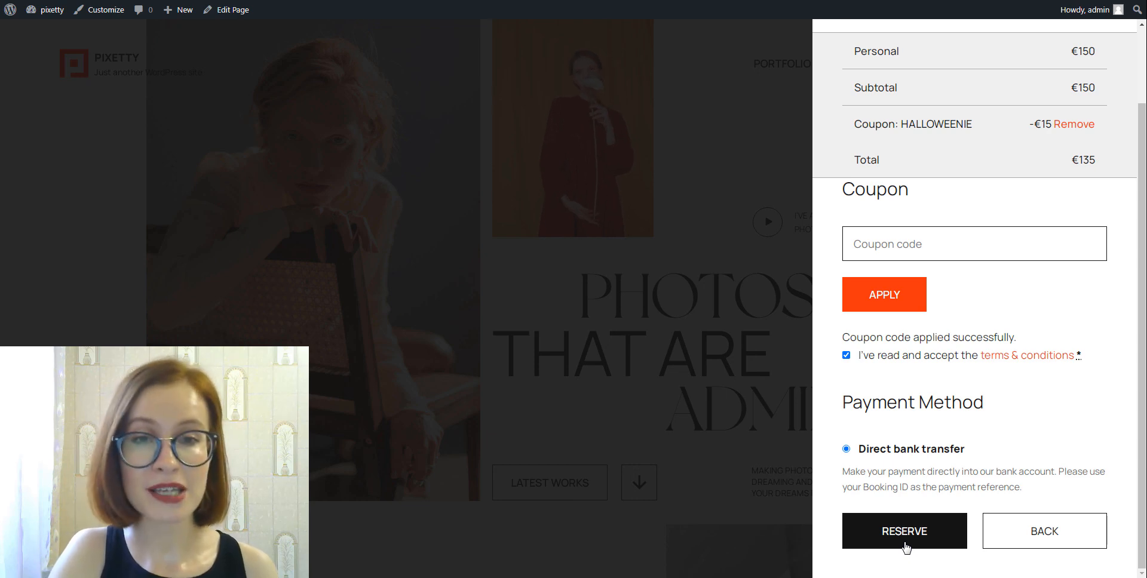
pyautogui.click(904, 531)
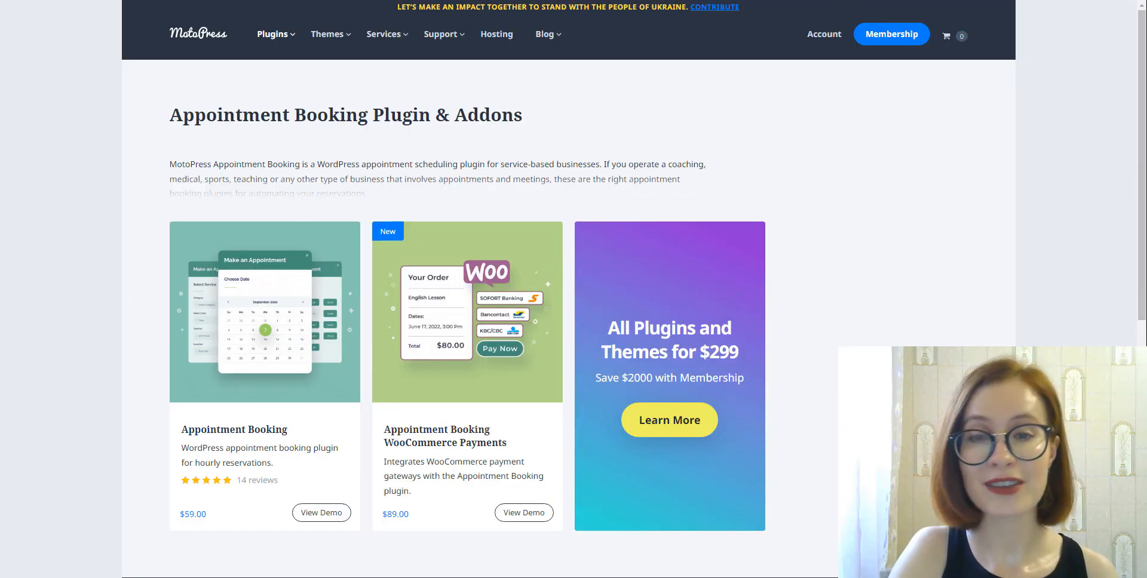
# Open the Appointment Booking WooCommerce Payments add-on product page
pyautogui.click(436, 435)
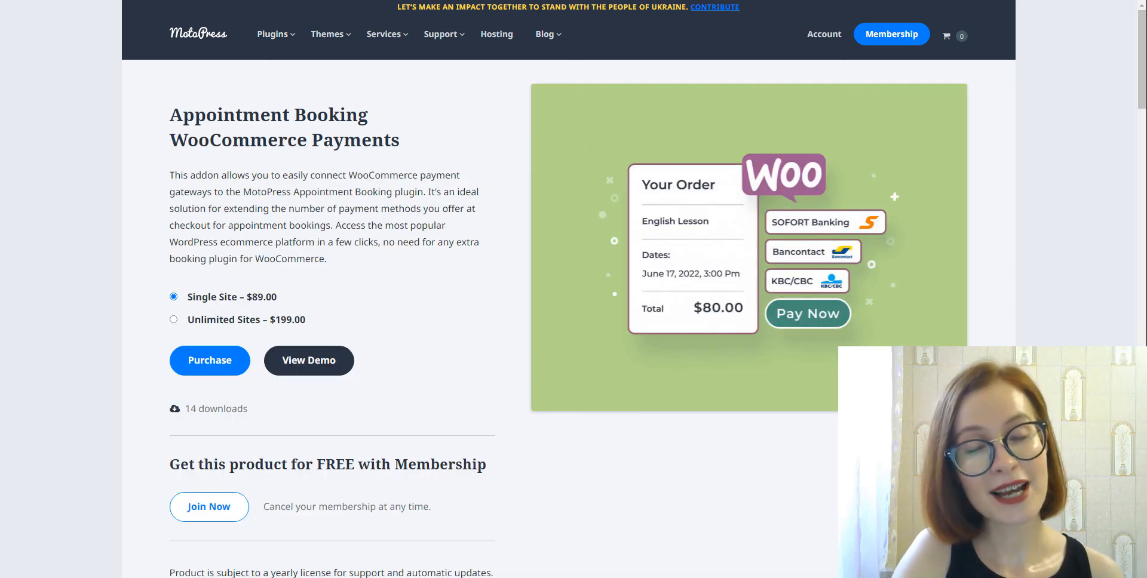